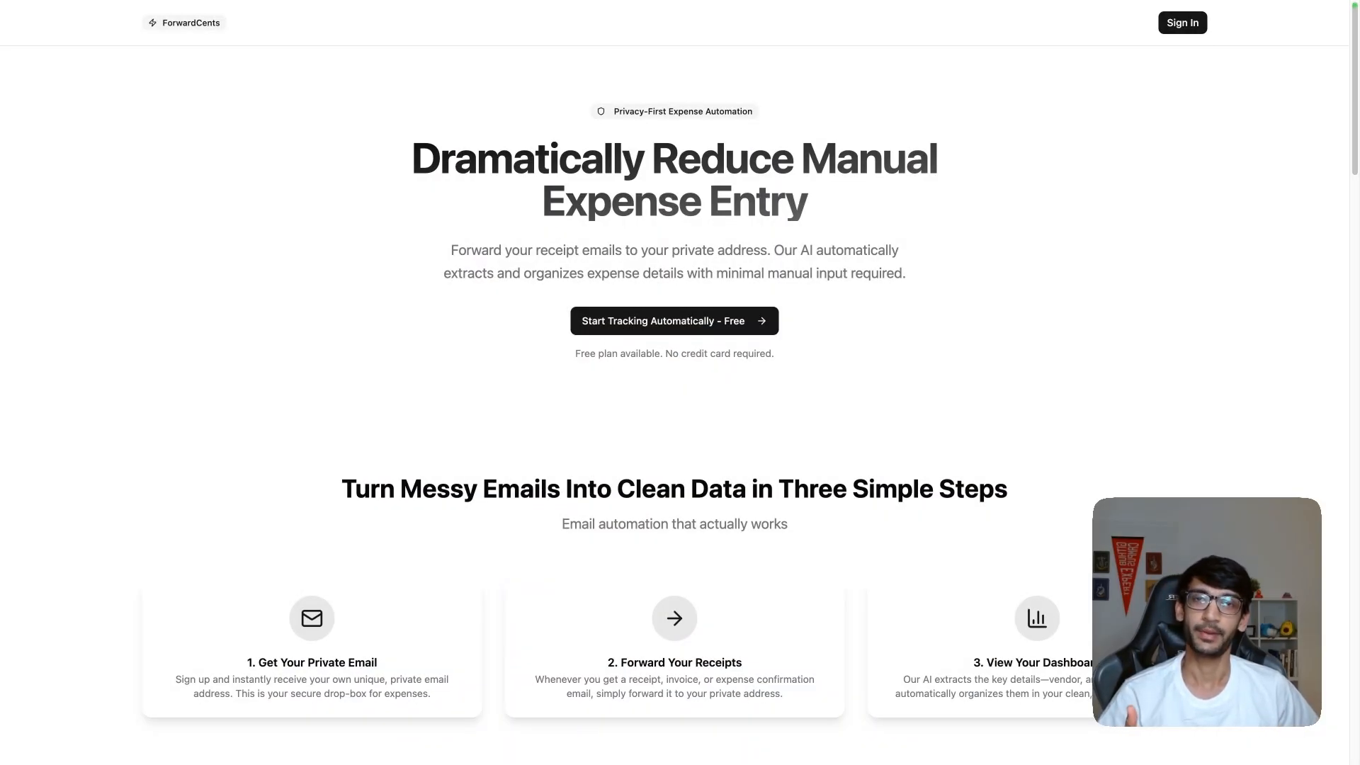
# Step: Go to the Zero Trust section and reach the Networks > Tunnels overview
pyautogui.click(1181, 22)
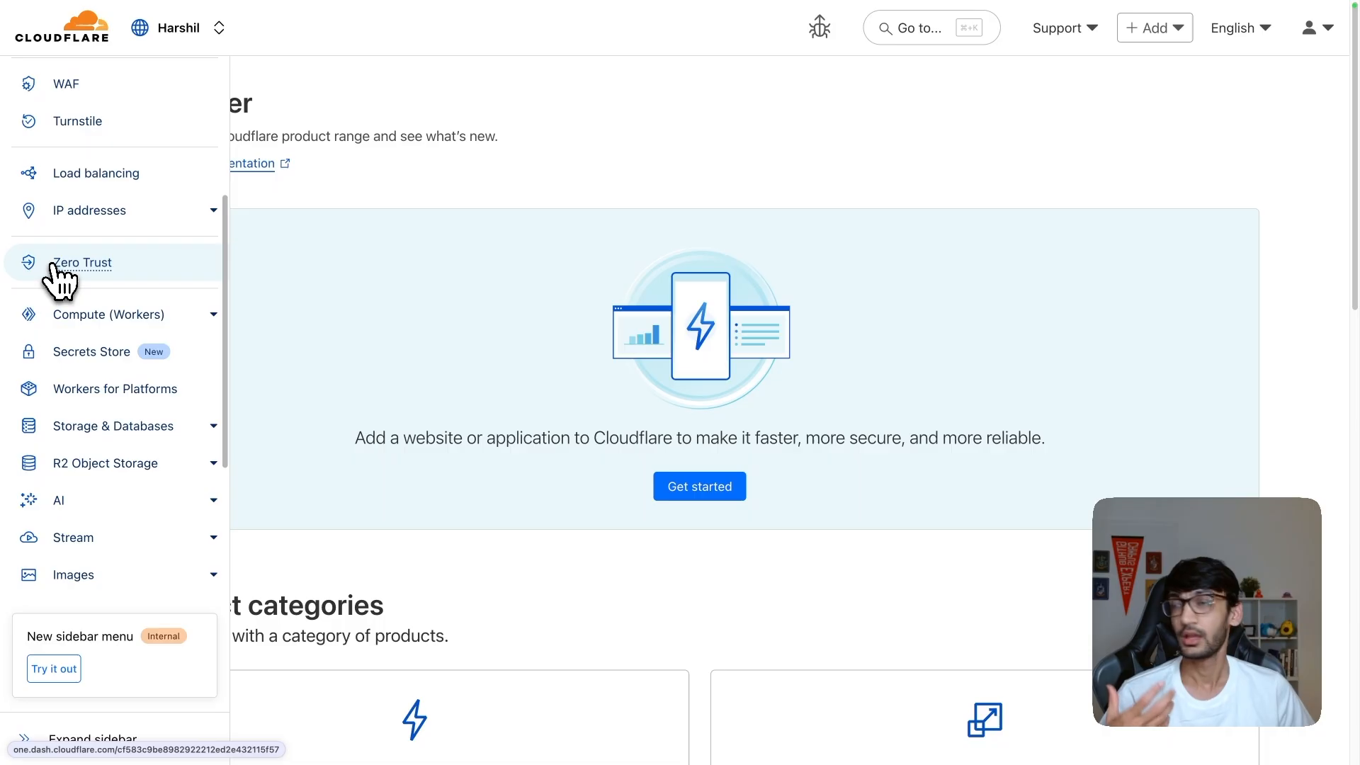
pyautogui.click(83, 262)
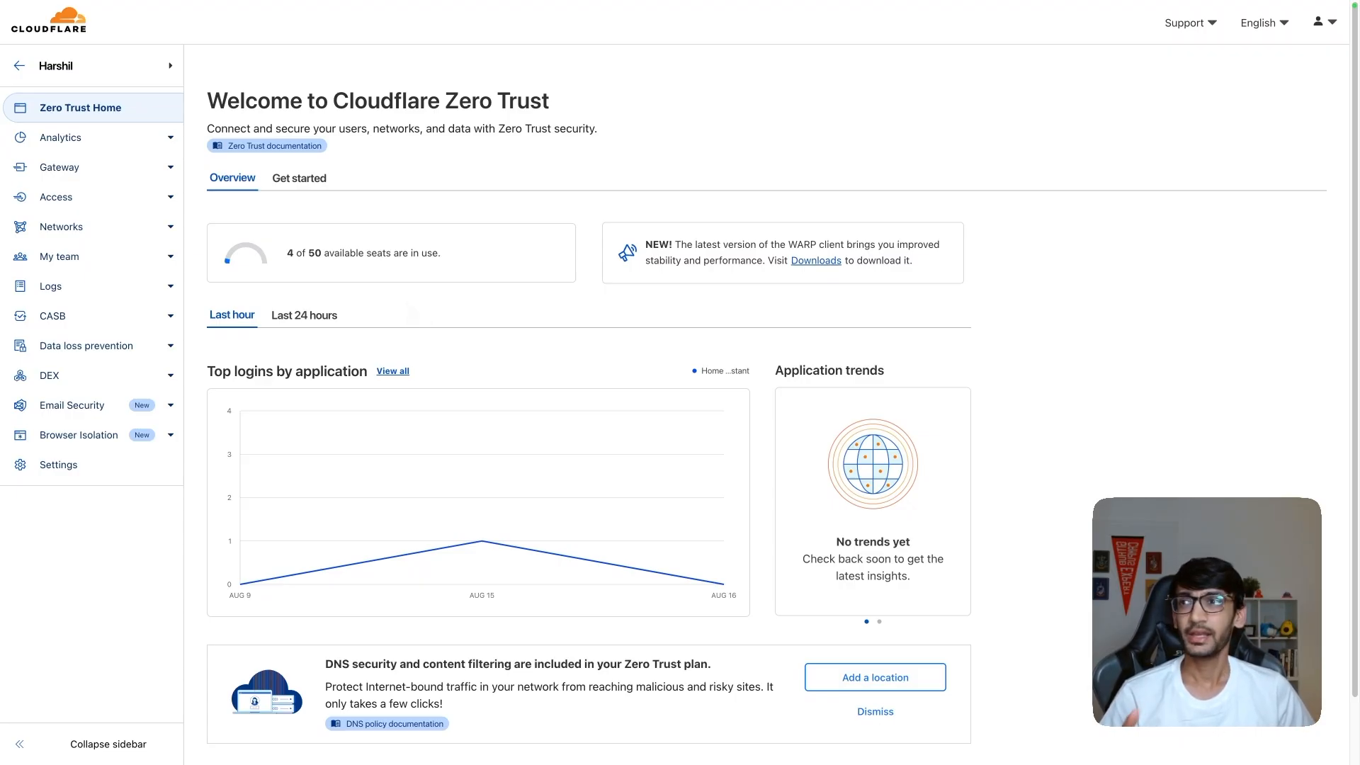
pyautogui.moveTo(415, 319)
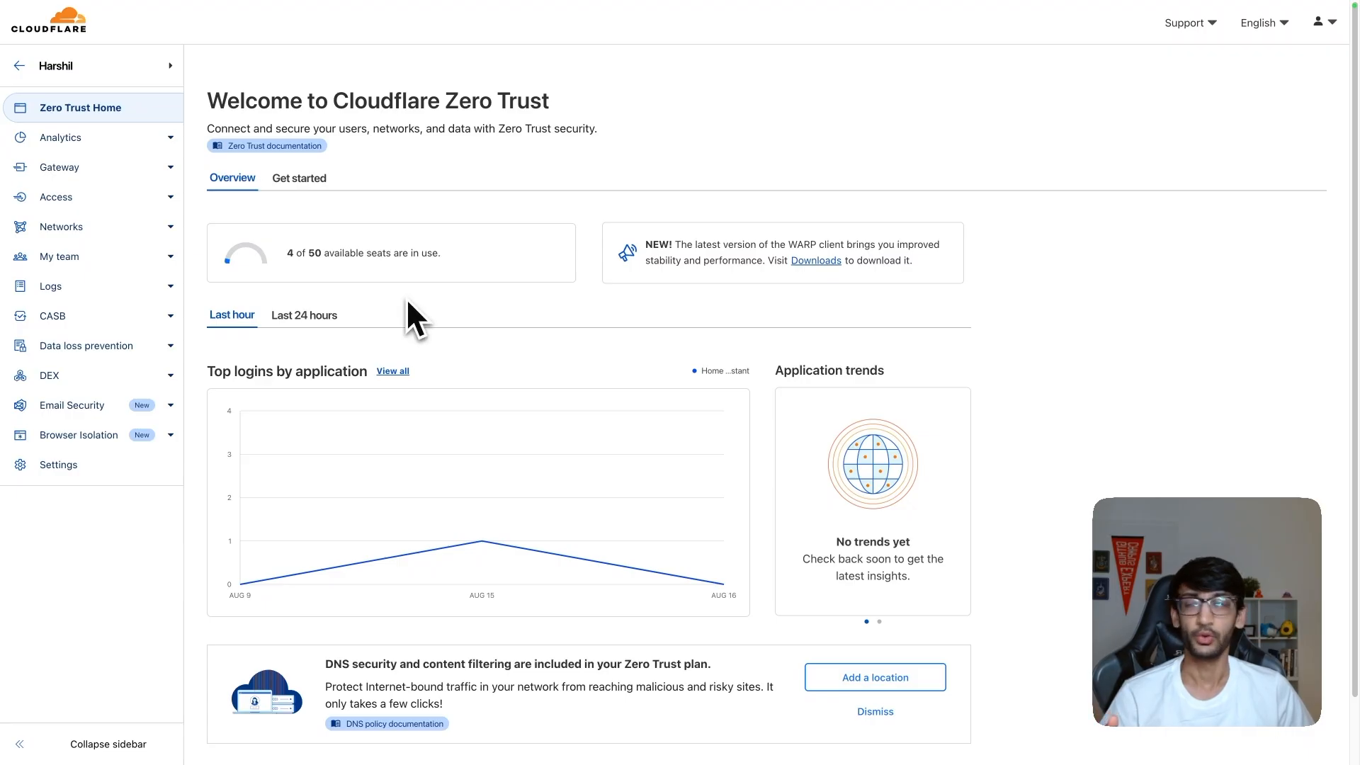
pyautogui.click(61, 227)
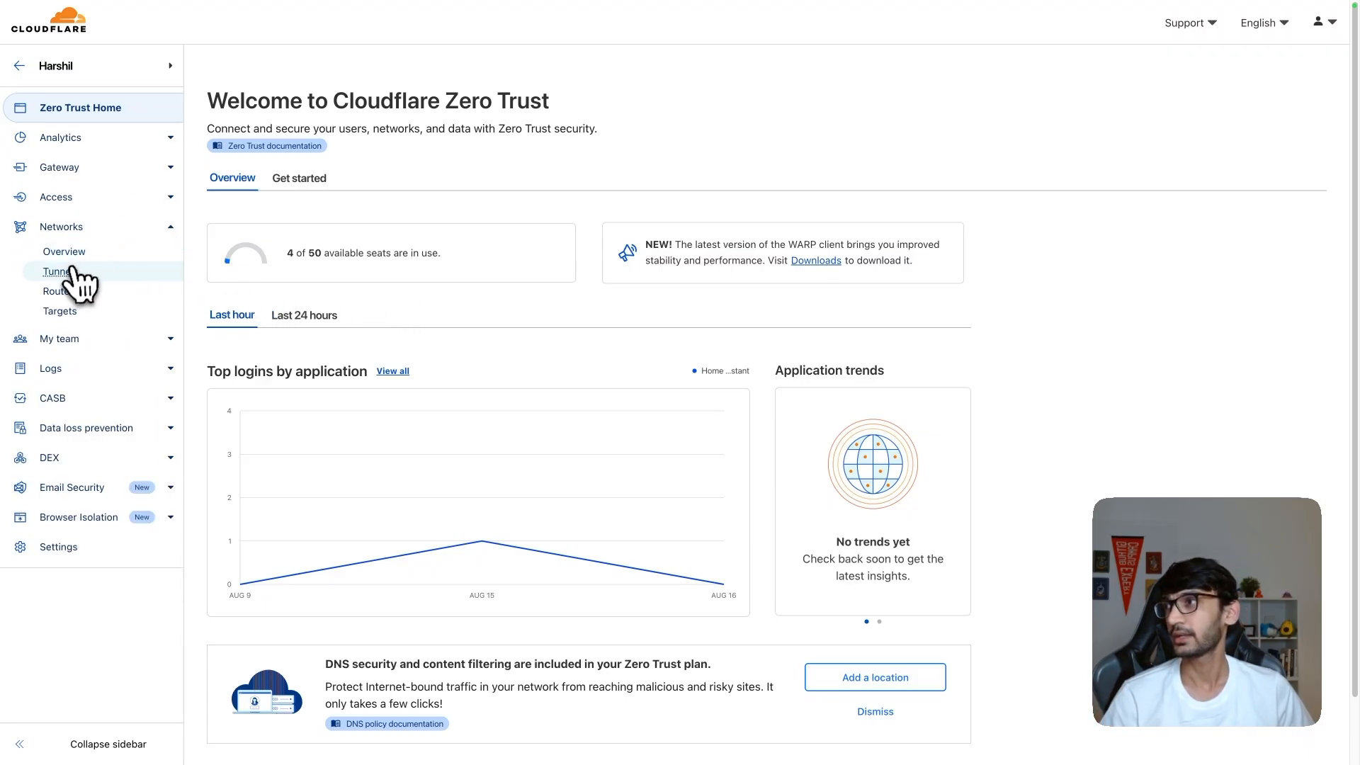
pyautogui.click(59, 271)
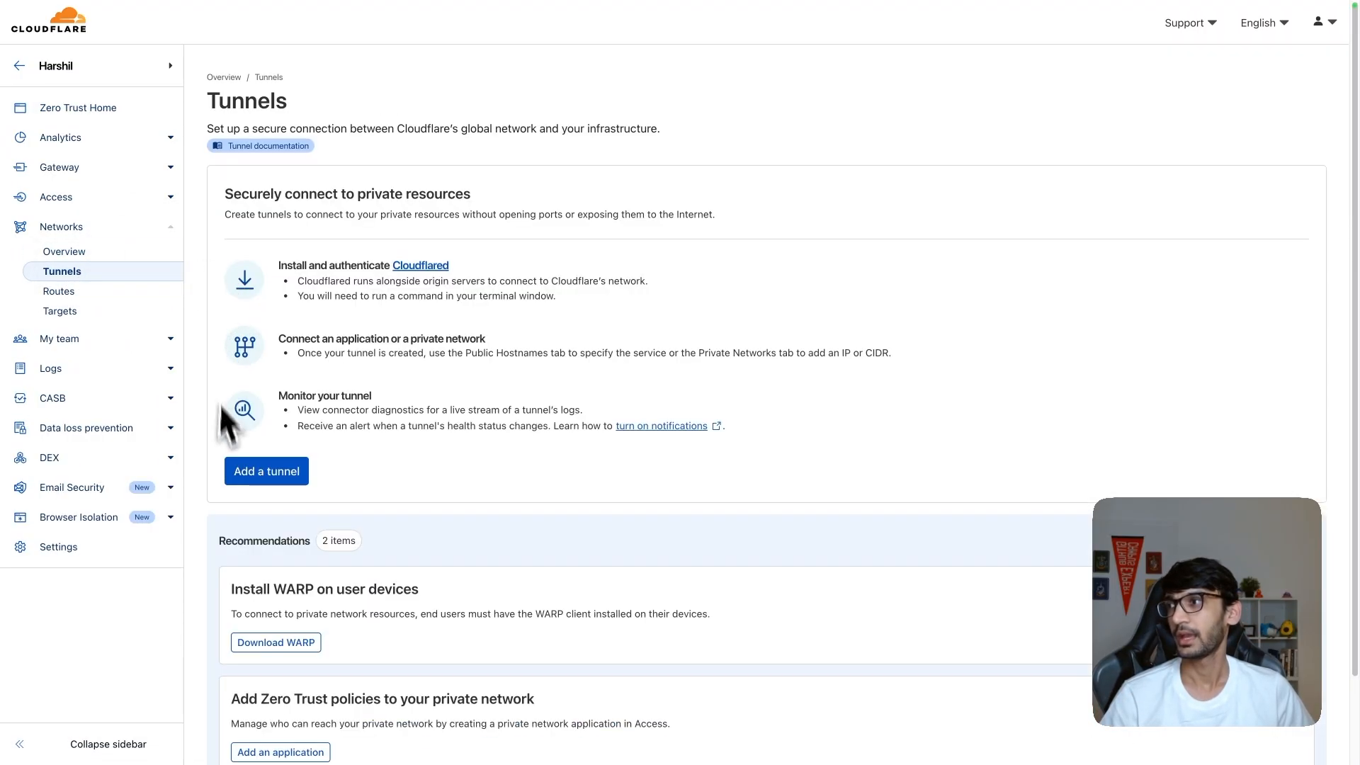
# Step: Add a new Cloudflared tunnel named 'video tunnel' and save it
pyautogui.click(266, 471)
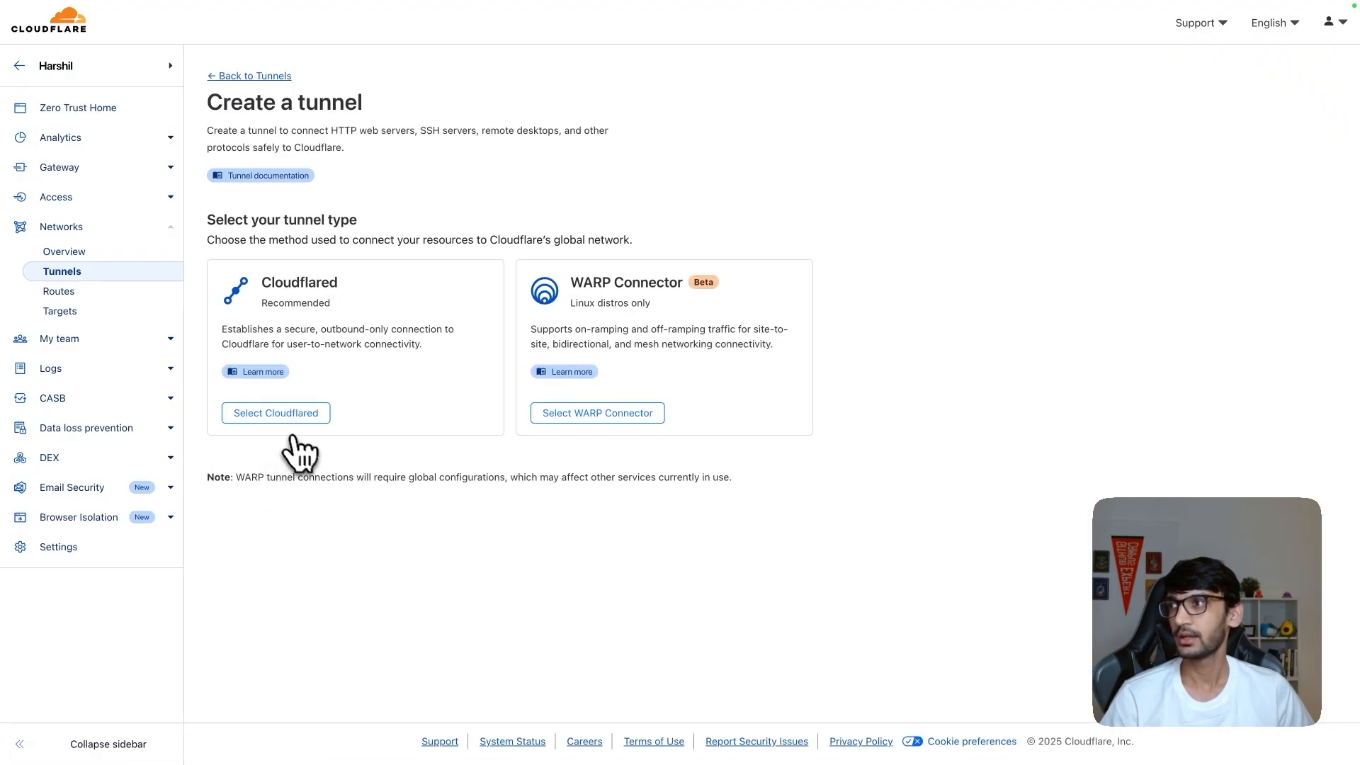
pyautogui.moveTo(287, 425)
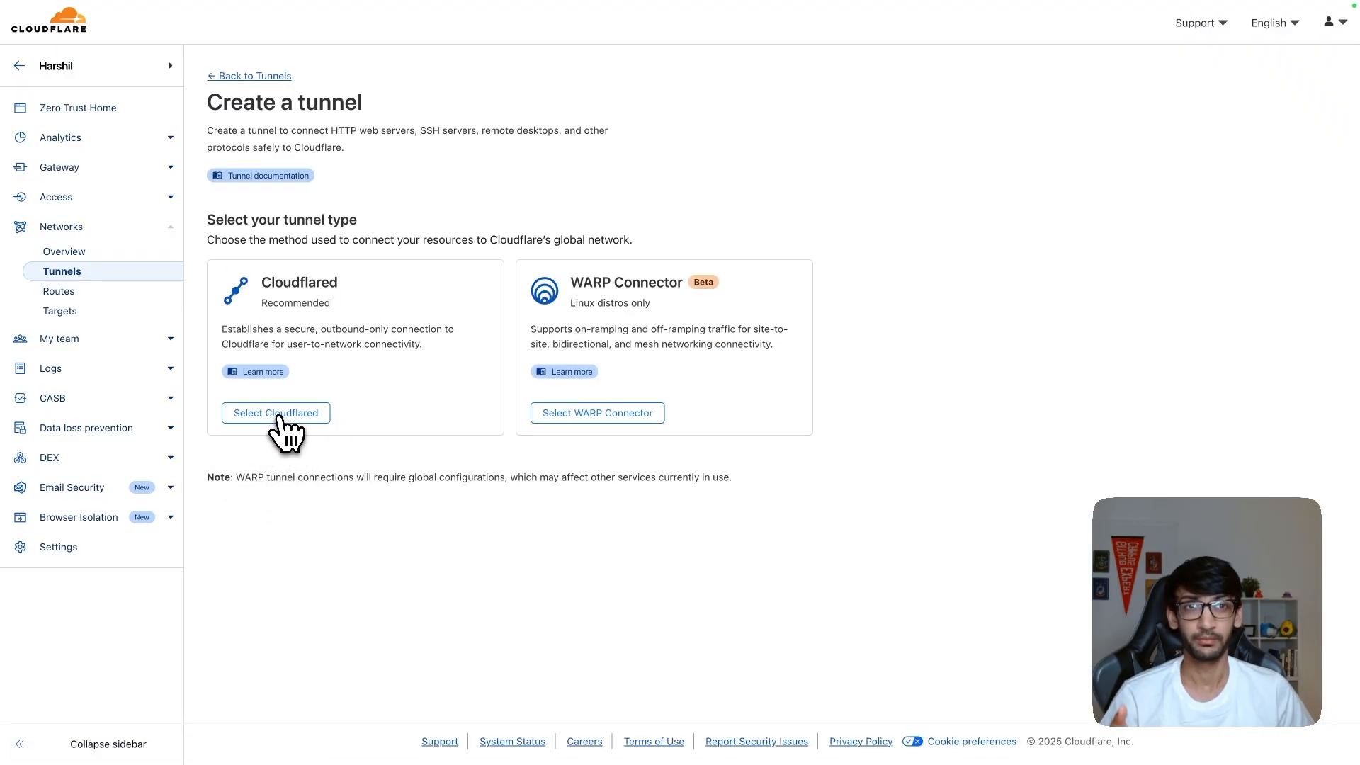
pyautogui.click(275, 413)
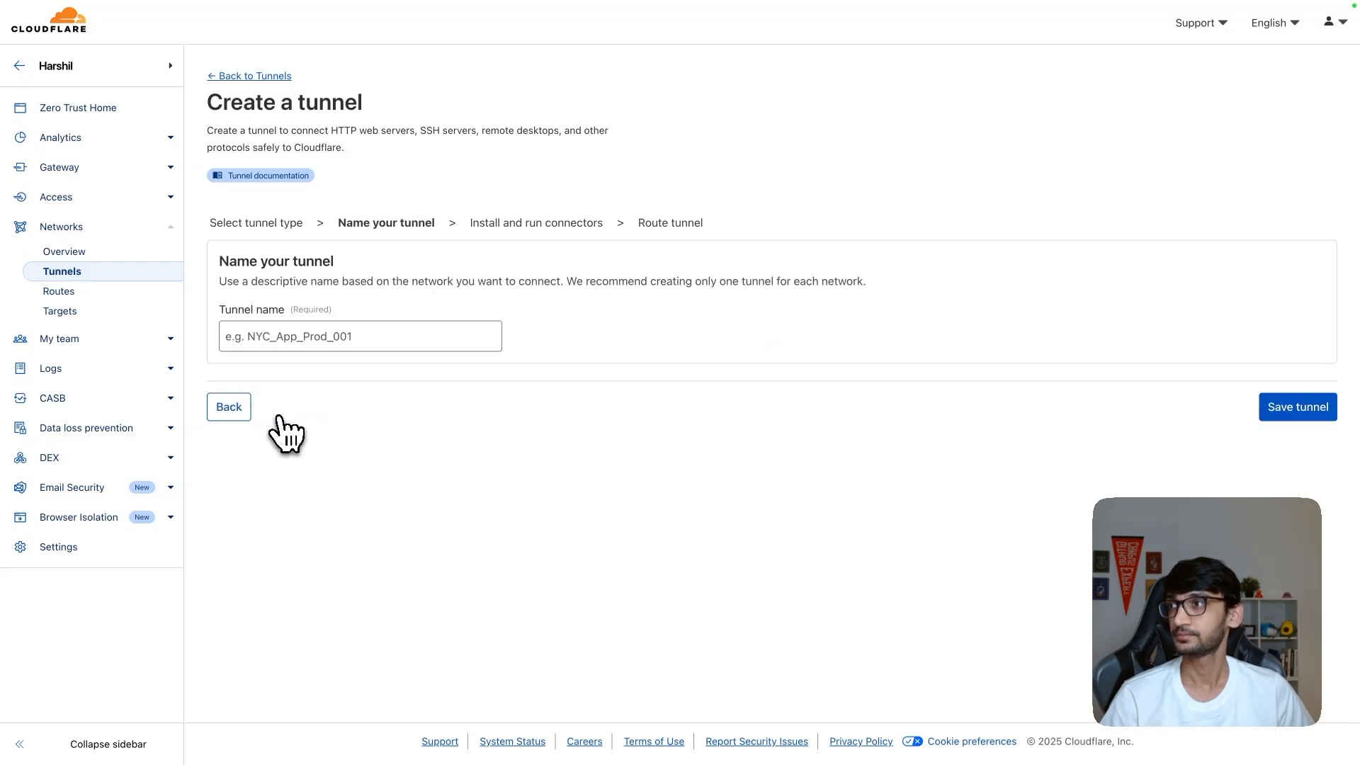
pyautogui.click(358, 336)
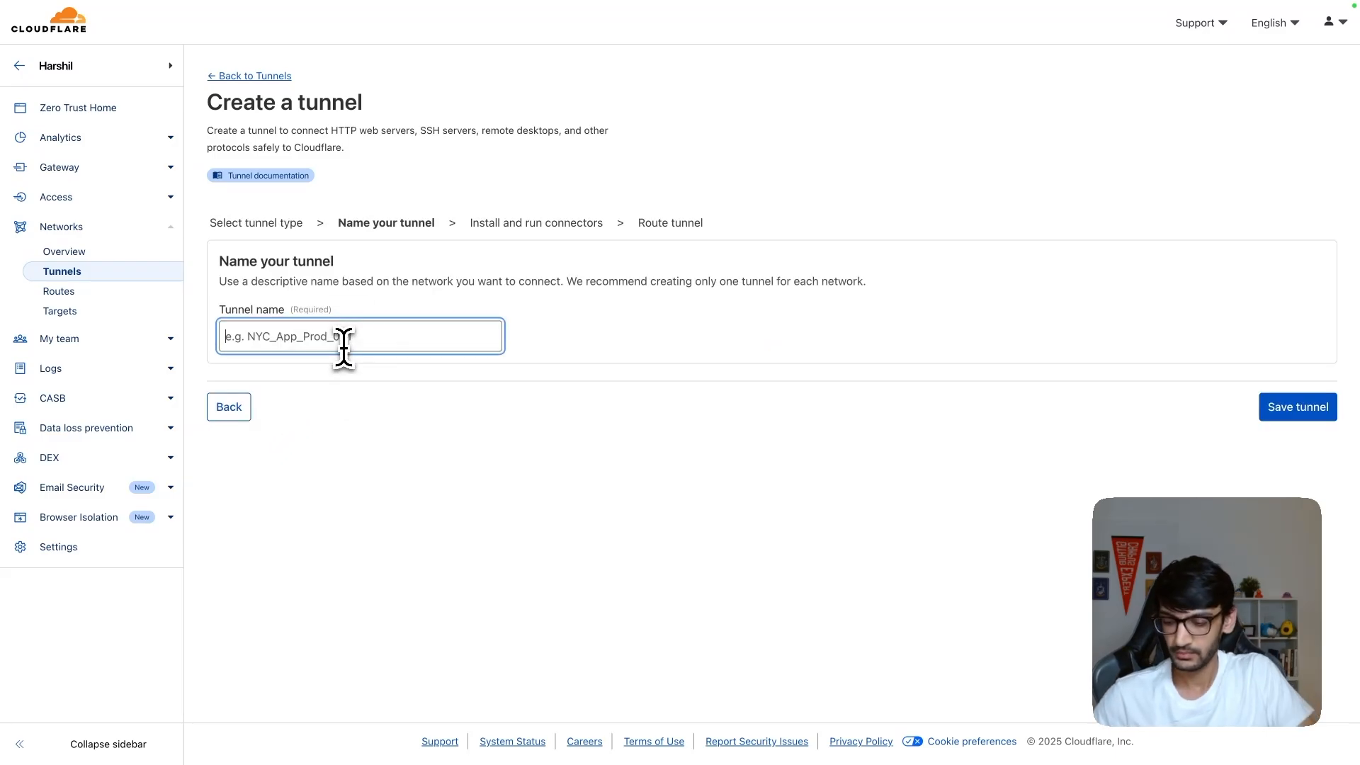
pyautogui.write('video tunnel')
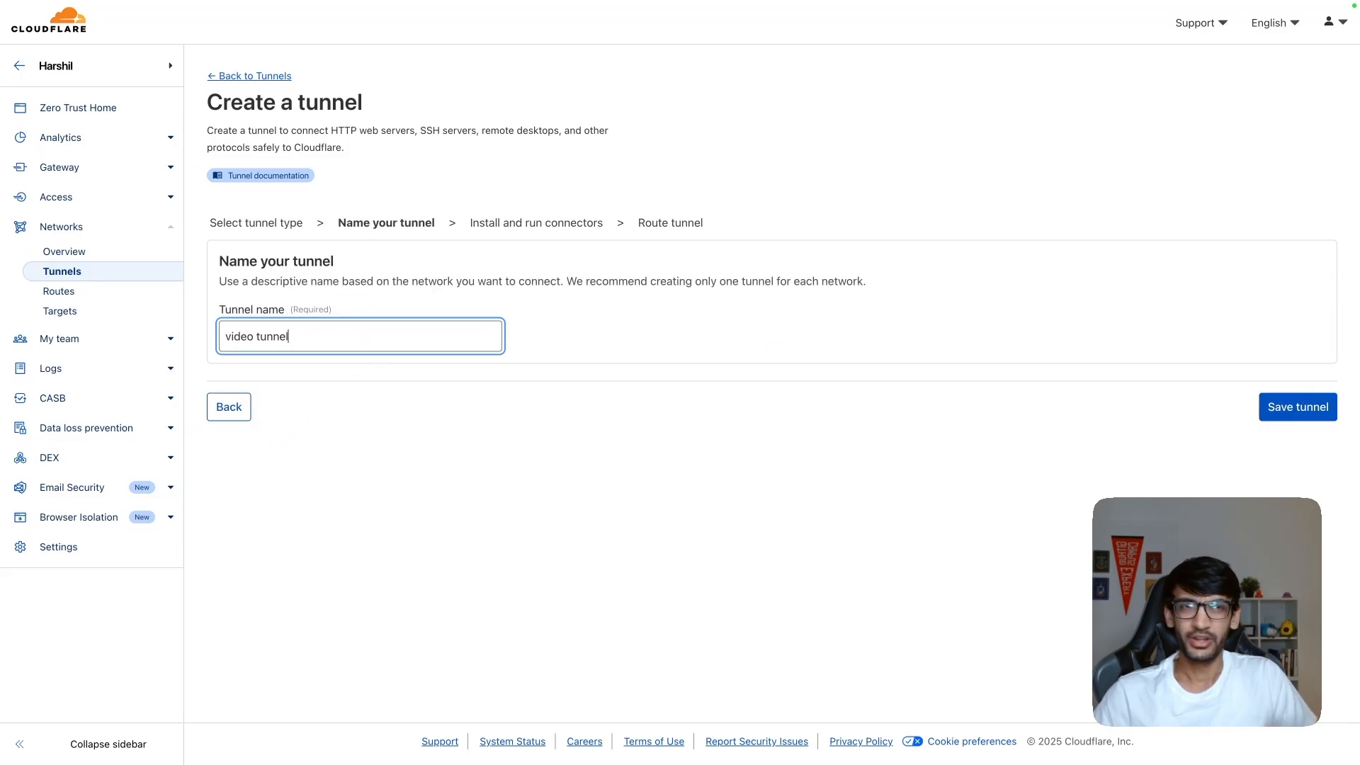
pyautogui.click(1298, 407)
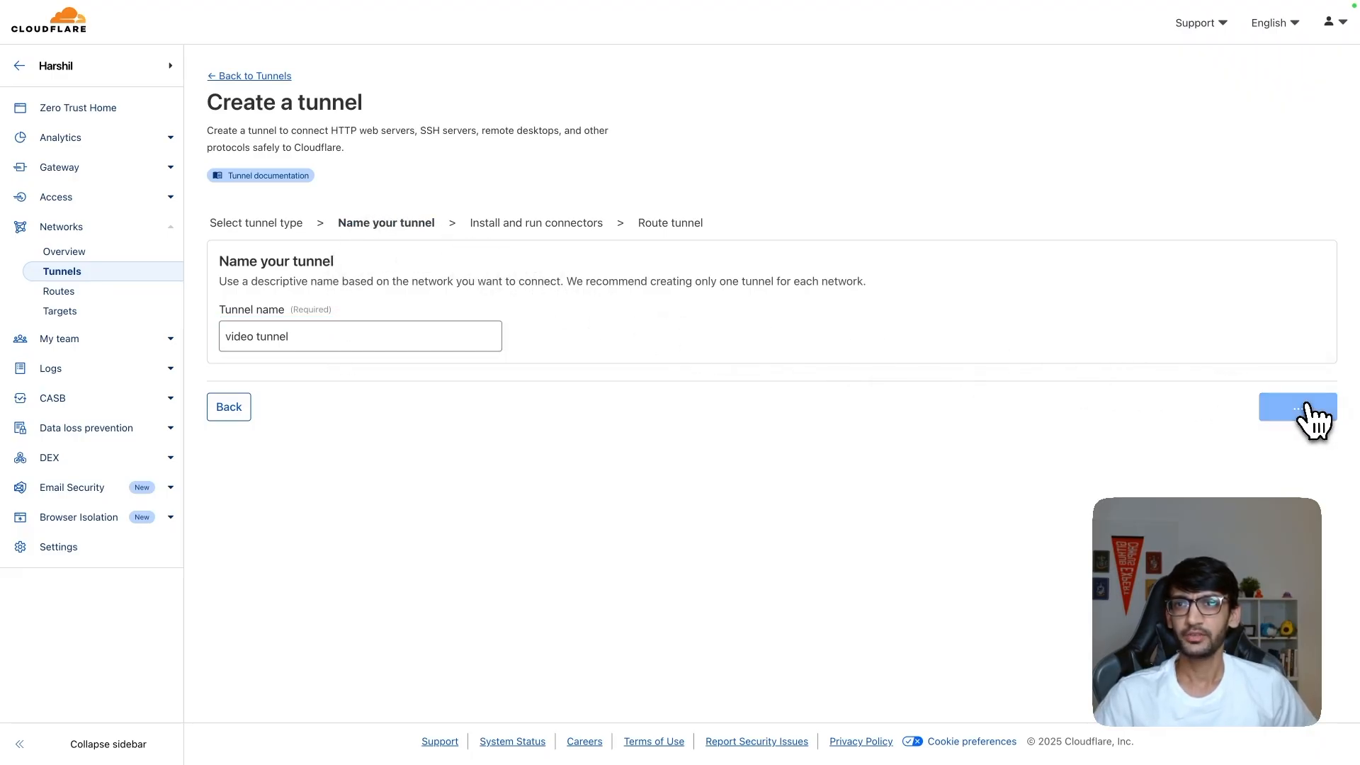
pyautogui.click(1298, 408)
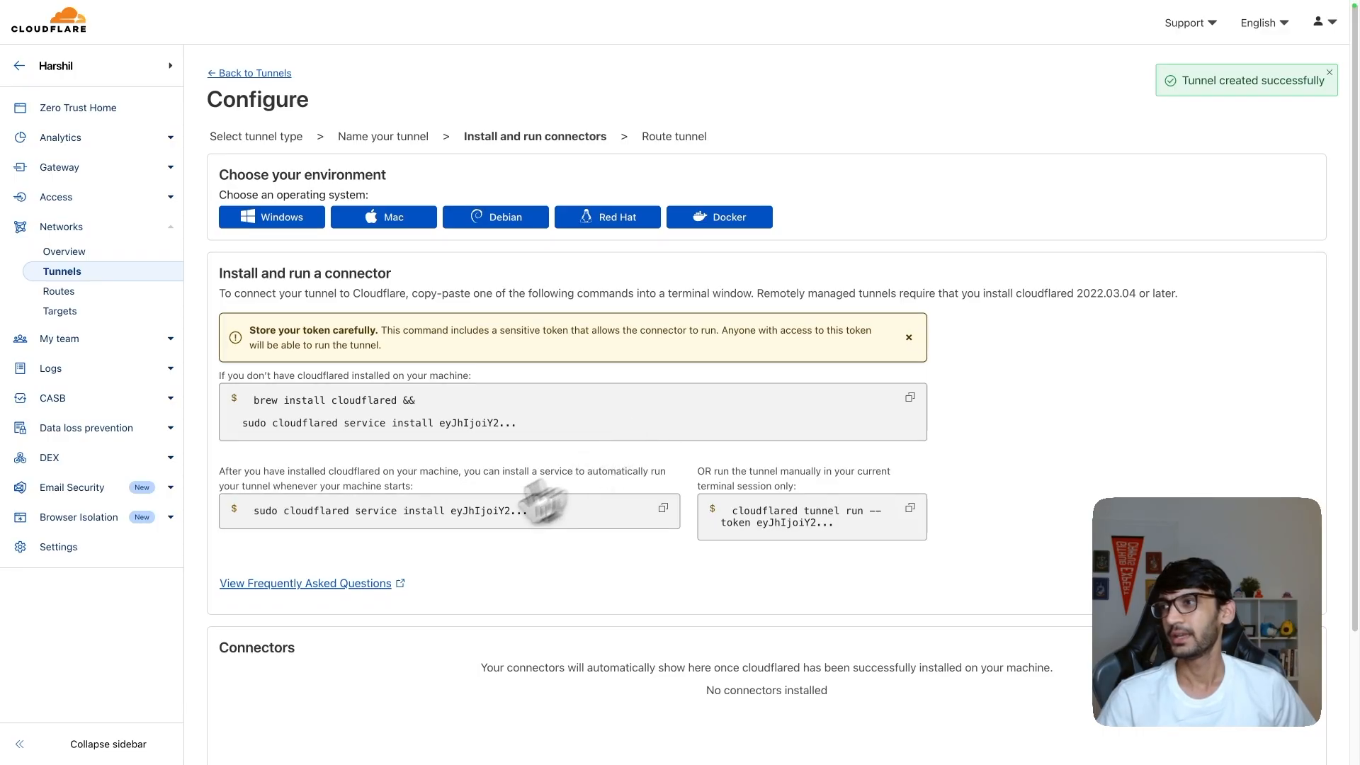
pyautogui.moveTo(503, 524)
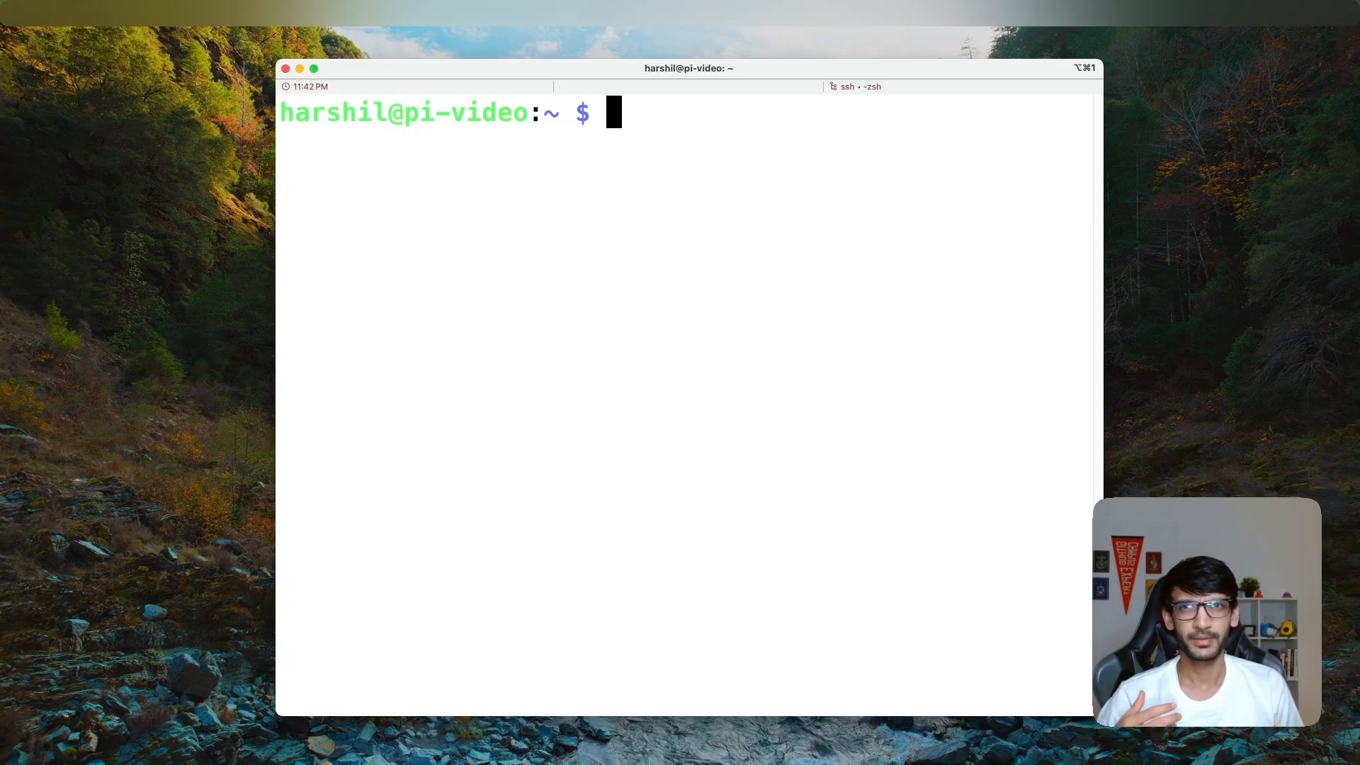
# Step: Create /usr/share/keyrings, fetch Cloudflare's GPG key, add the cloudflared deb source, and switch back to the browser
pyautogui.write('sudo mkdir -p --mode=0755 /usr/share/keyrings')
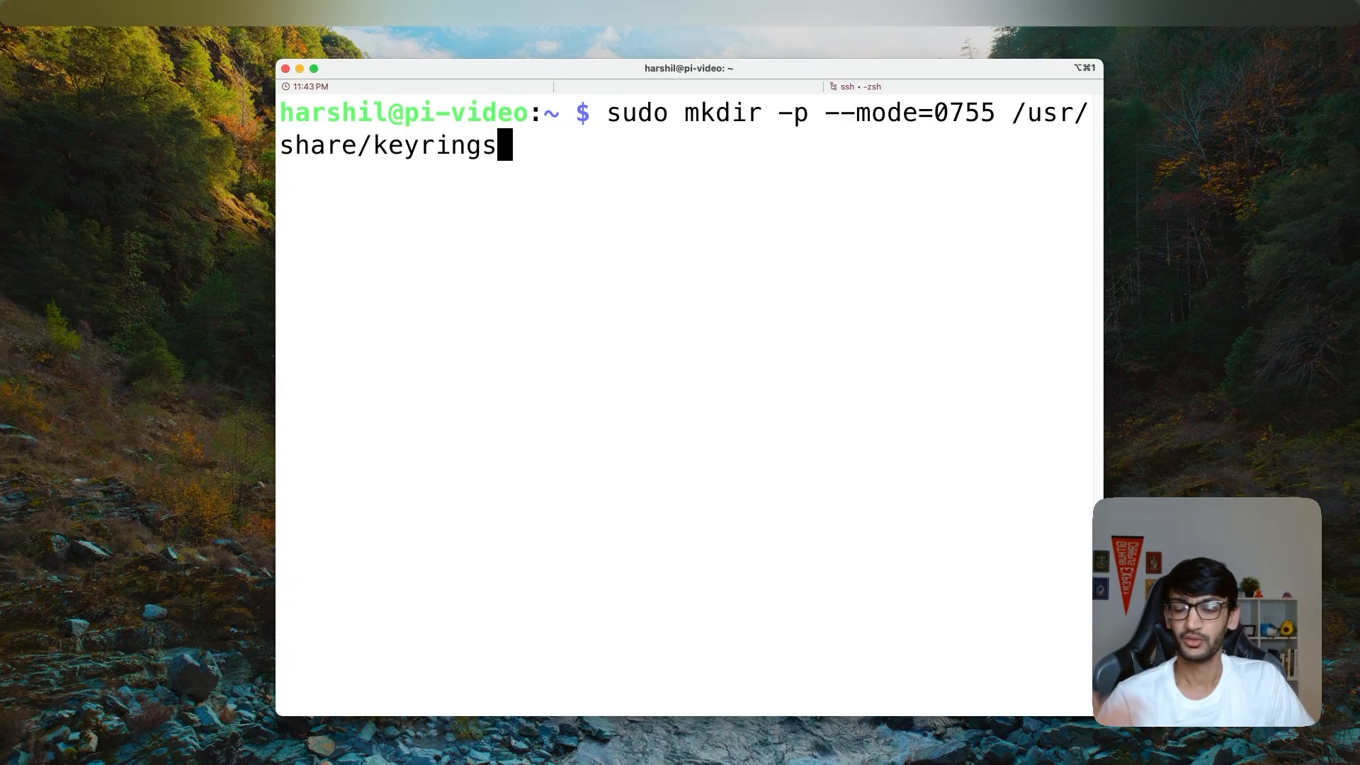
pyautogui.press('Return')
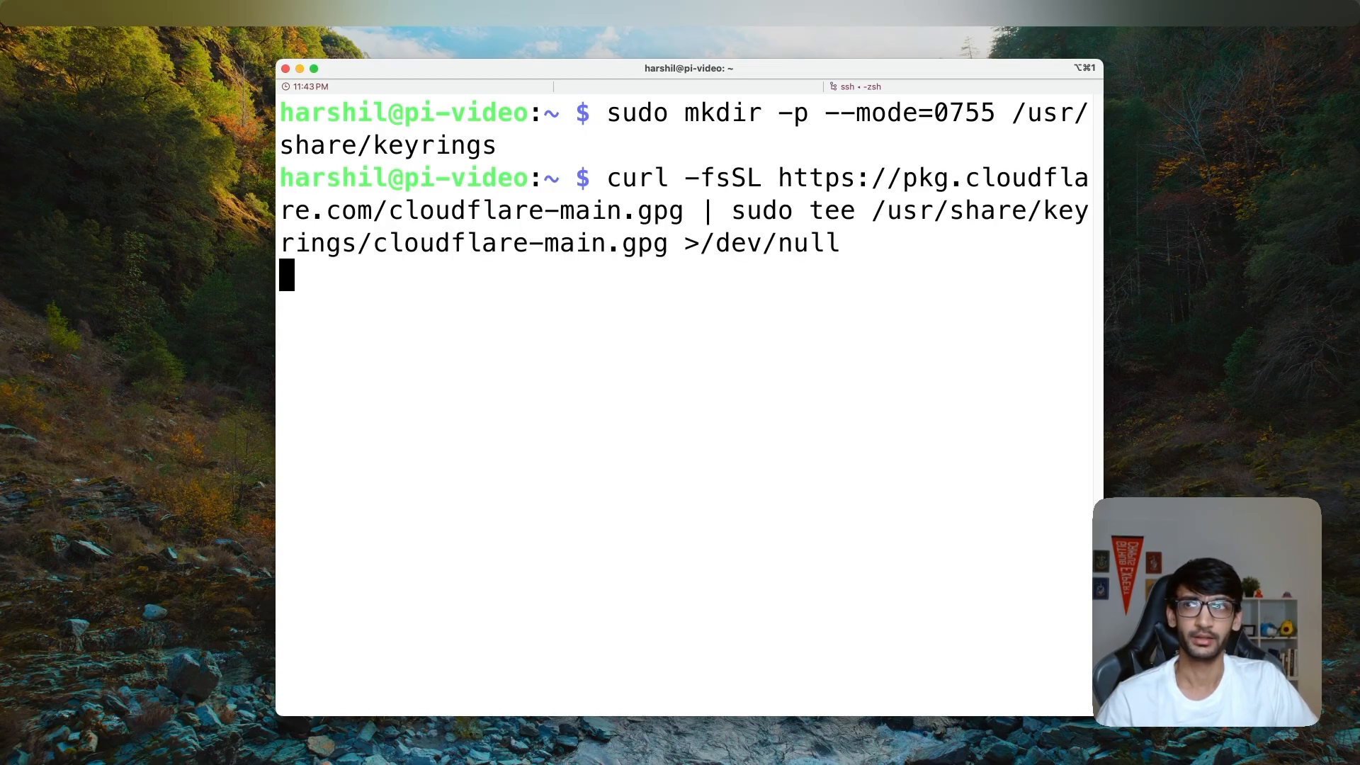
pyautogui.press('Return')
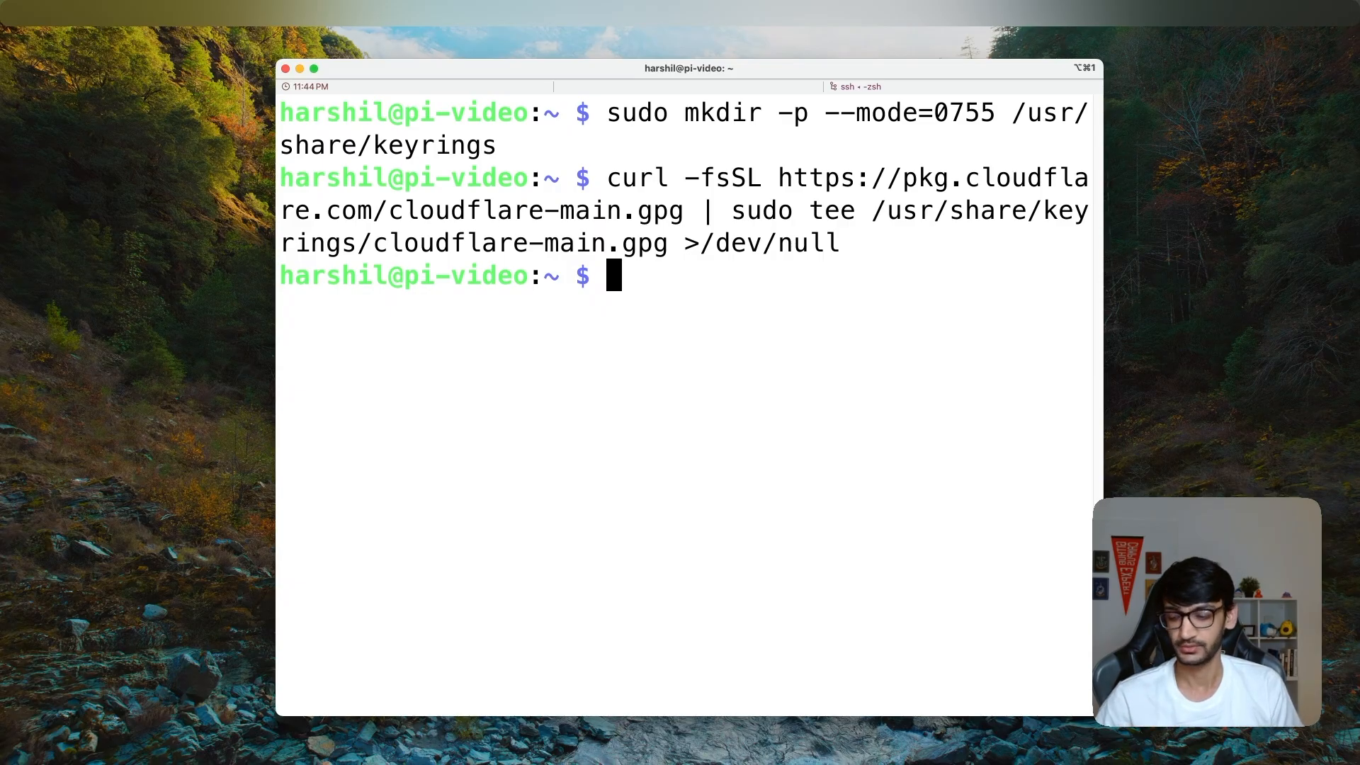
pyautogui.press('Return')
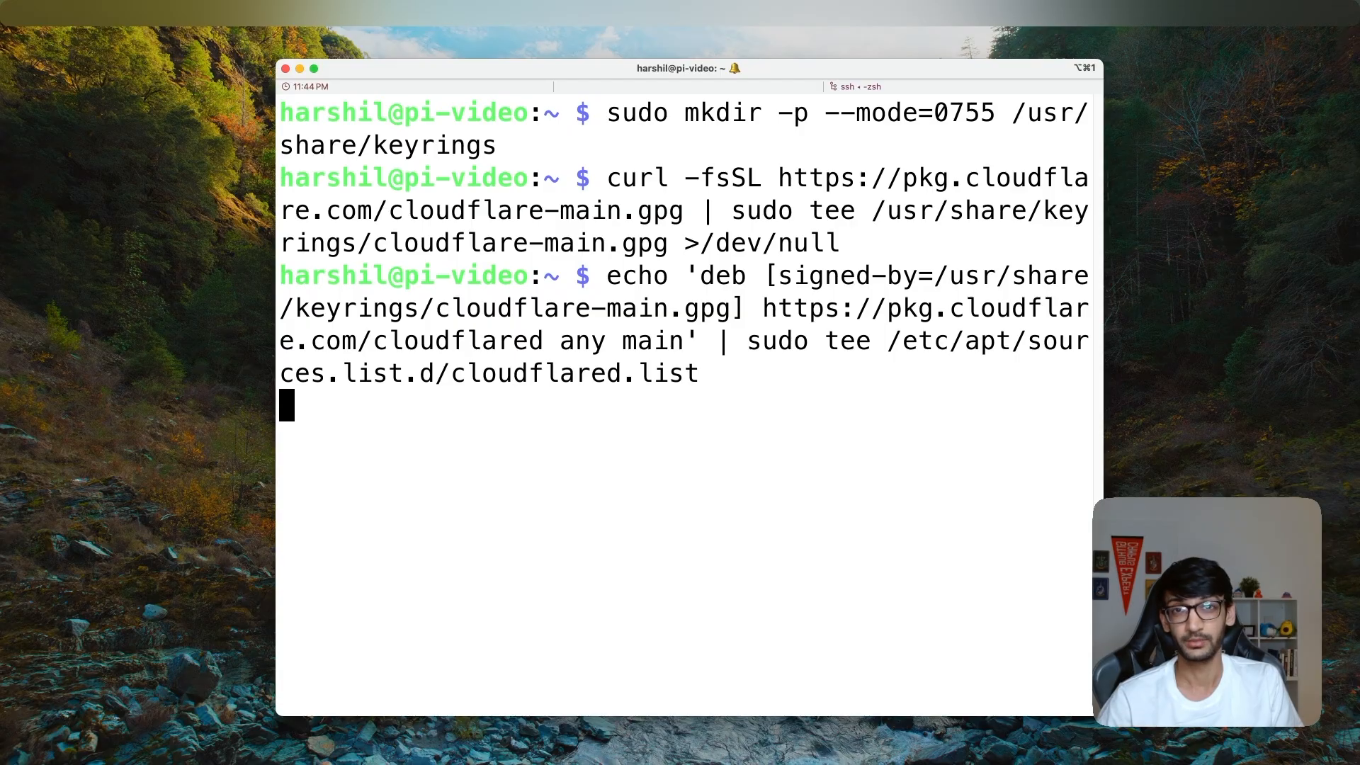
pyautogui.press('Return')
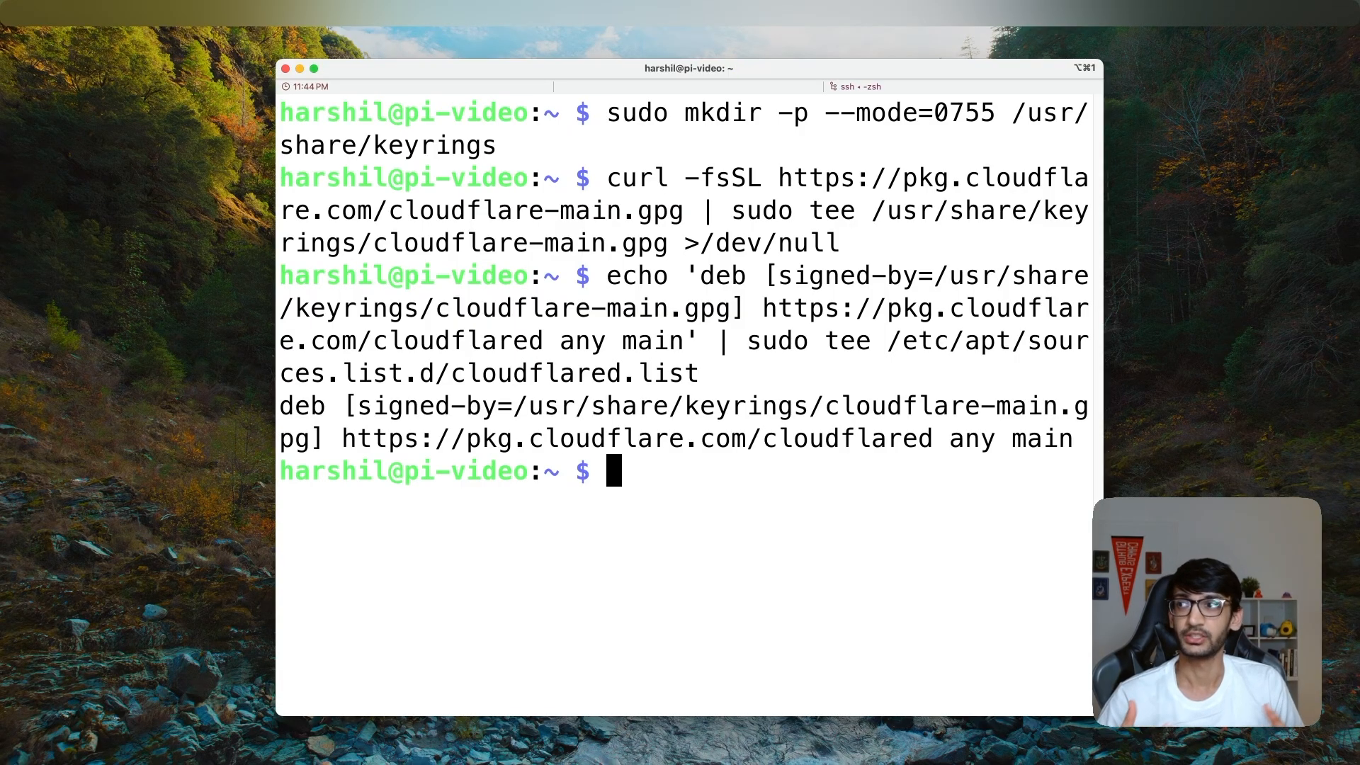
pyautogui.write('su')
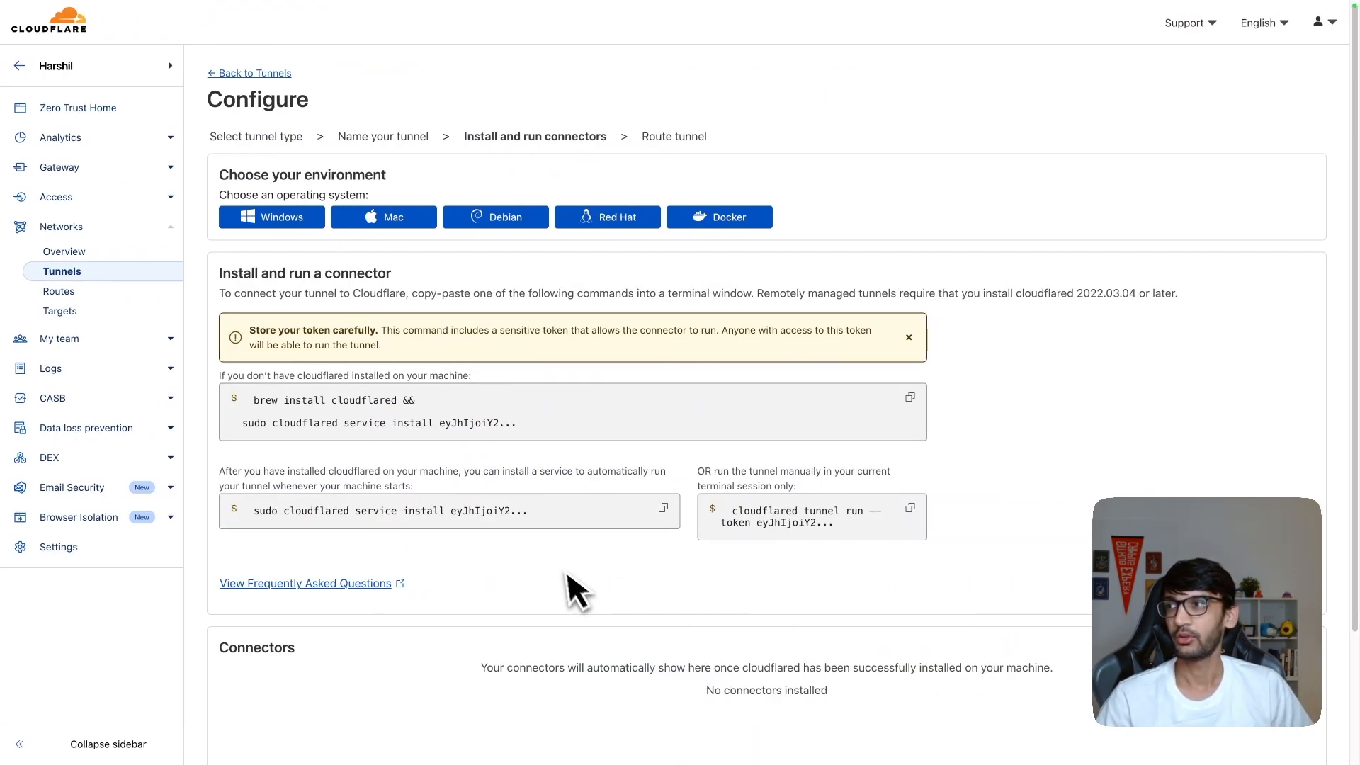
pyautogui.moveTo(590, 571)
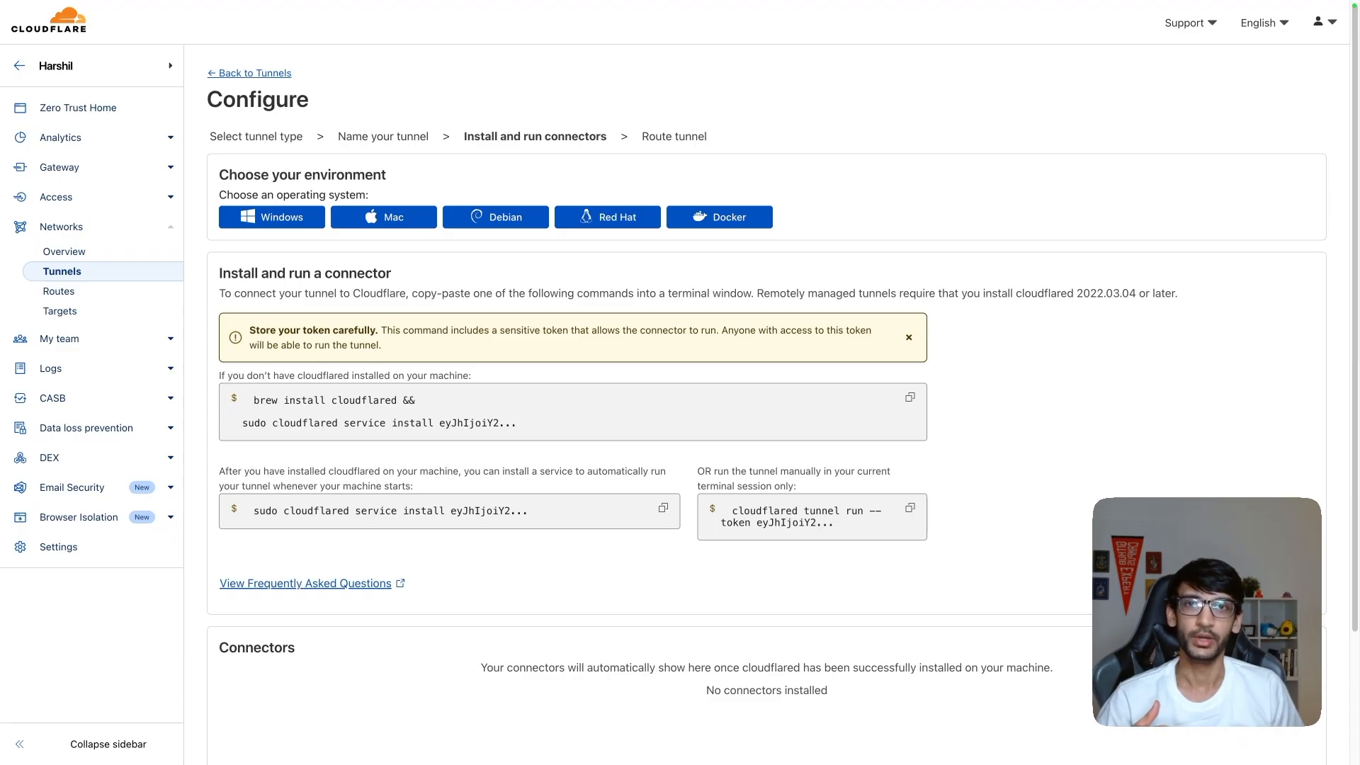
# Step: Proceed past the Connected connector to the route-traffic step with Next
pyautogui.click(661, 507)
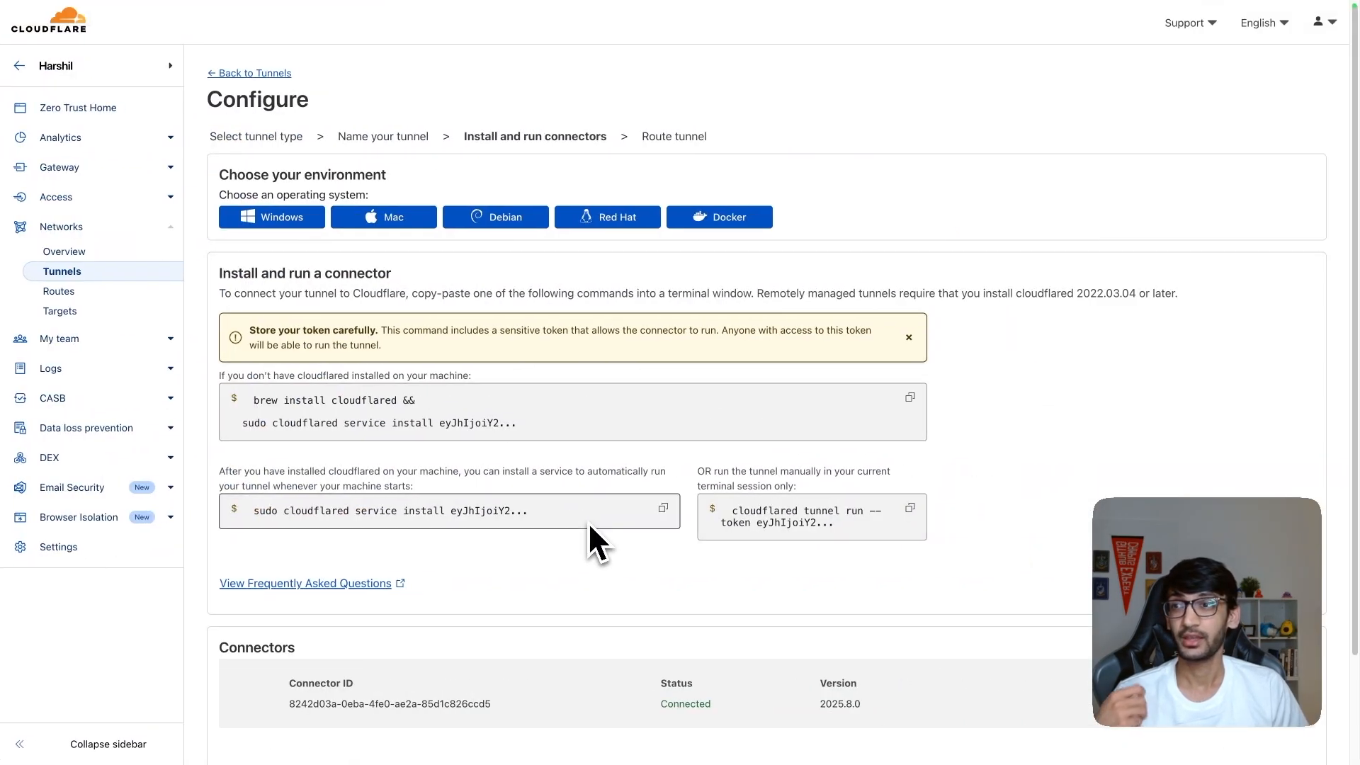
pyautogui.moveTo(1080, 568)
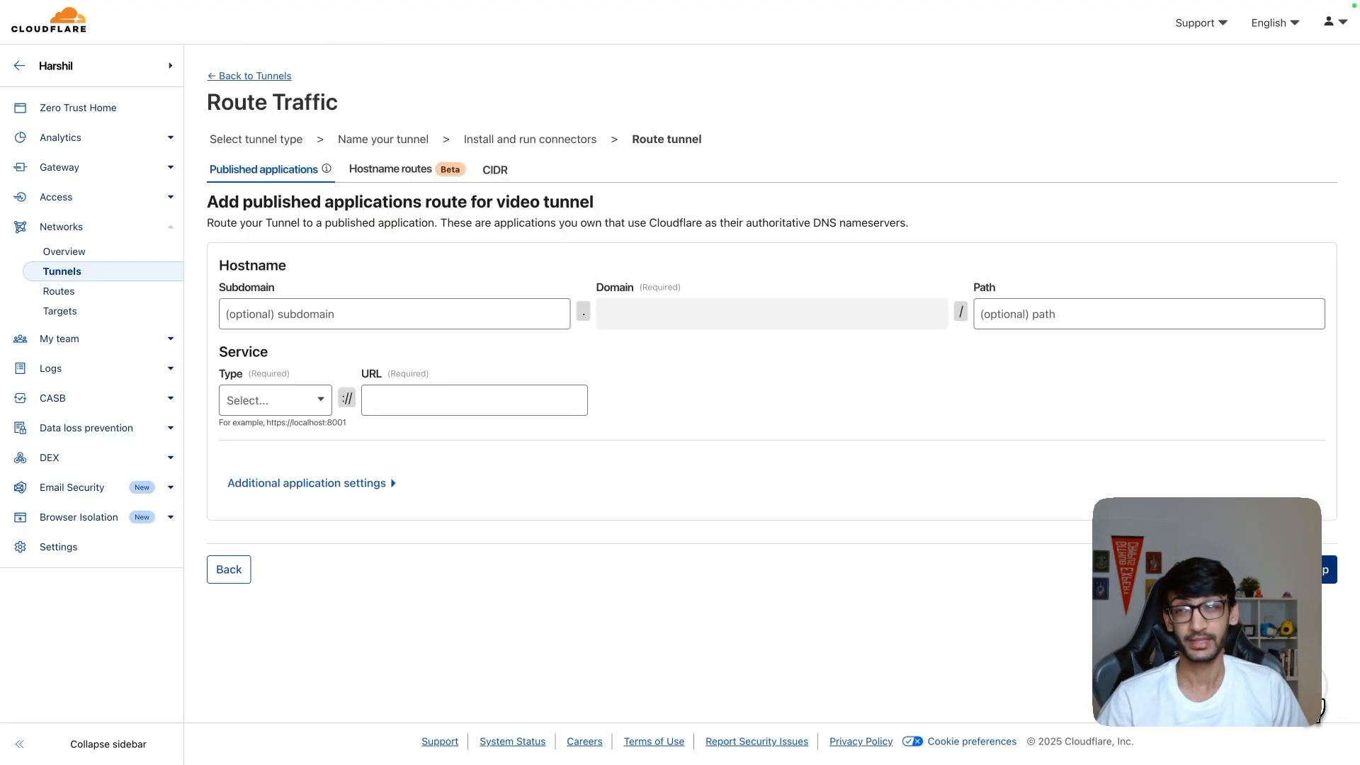
# Step: Set the public hostname to subdomain n8n on the harshil.dev domain
pyautogui.click(393, 315)
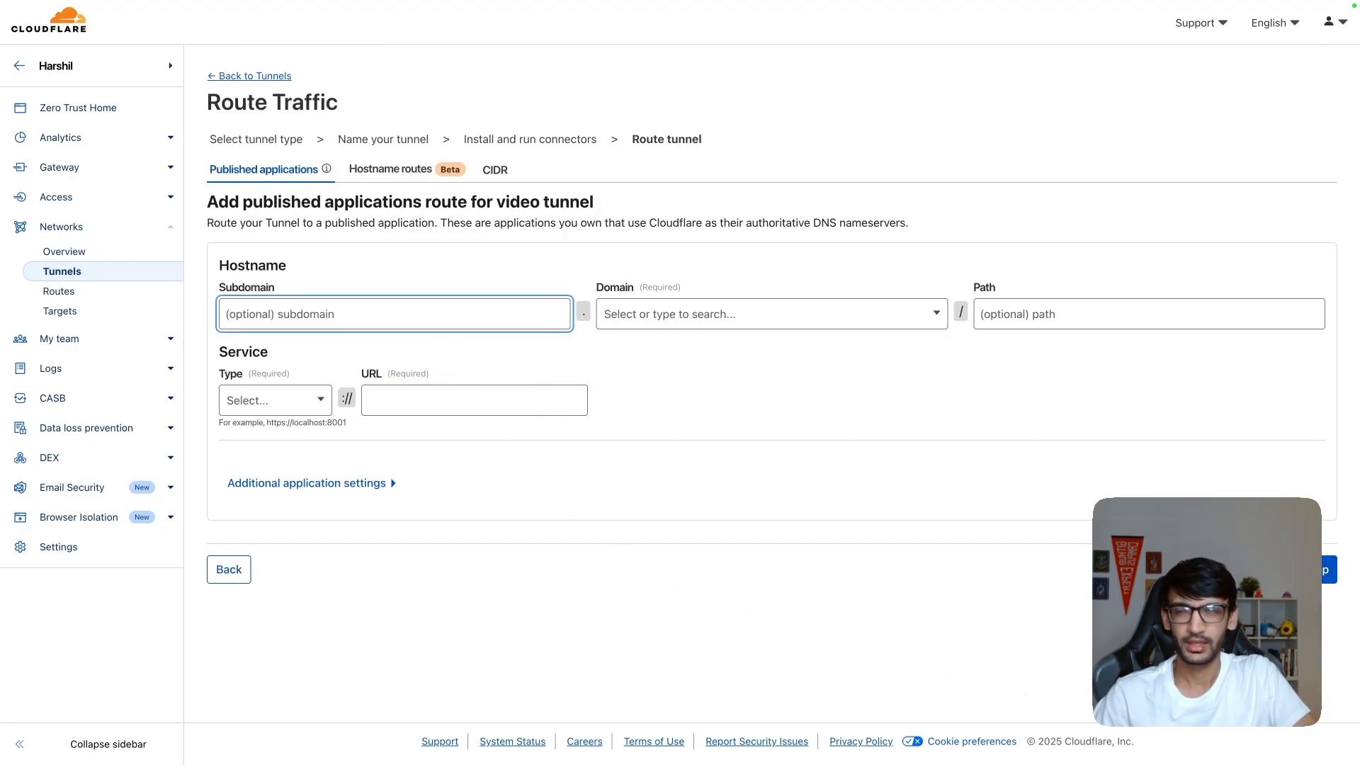
pyautogui.write('n8n')
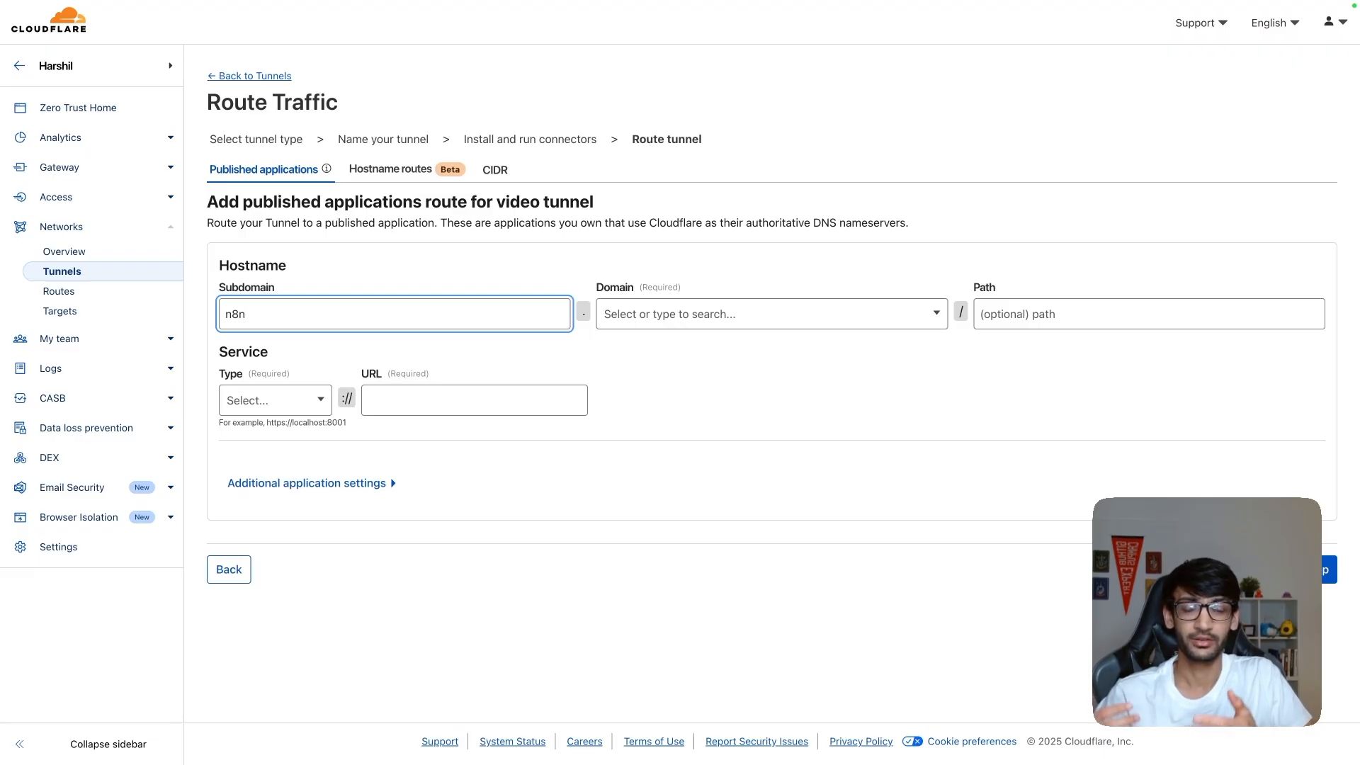
pyautogui.moveTo(452, 327)
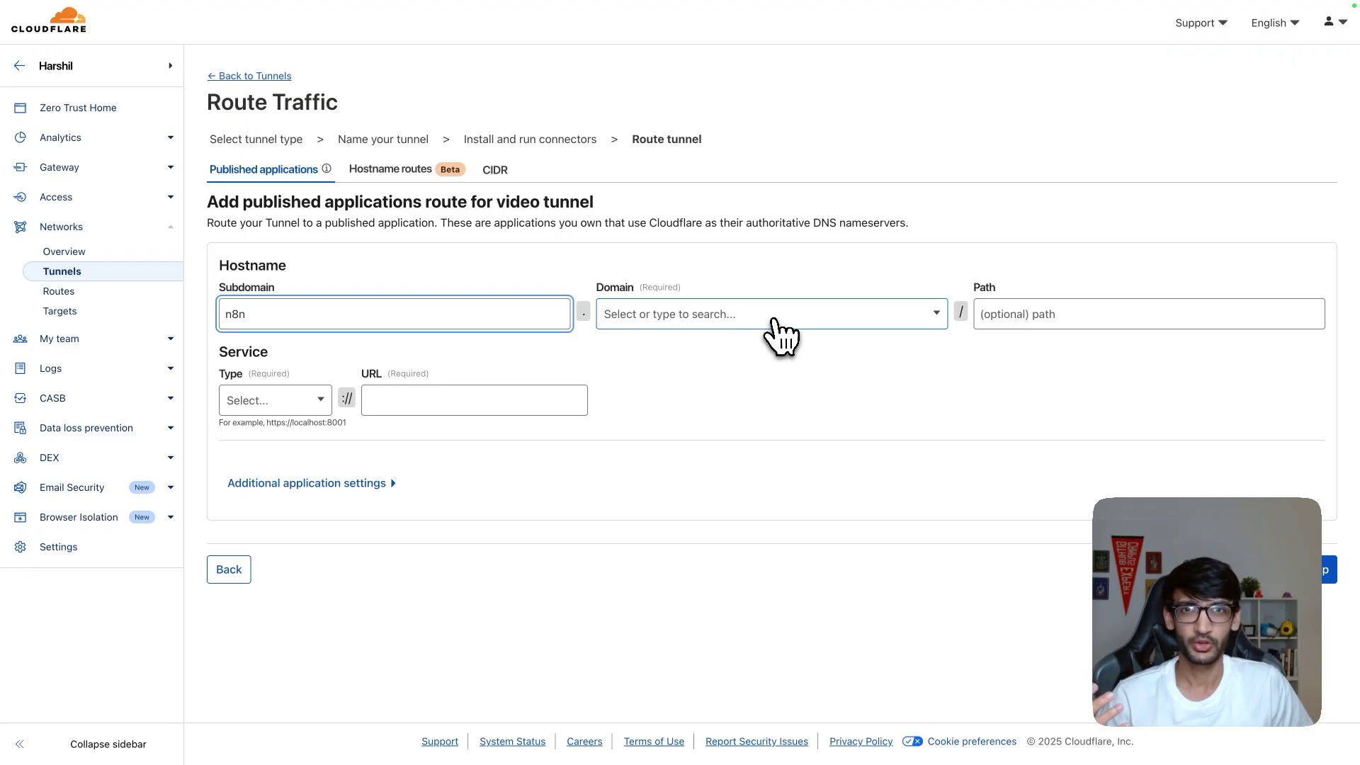
pyautogui.click(768, 313)
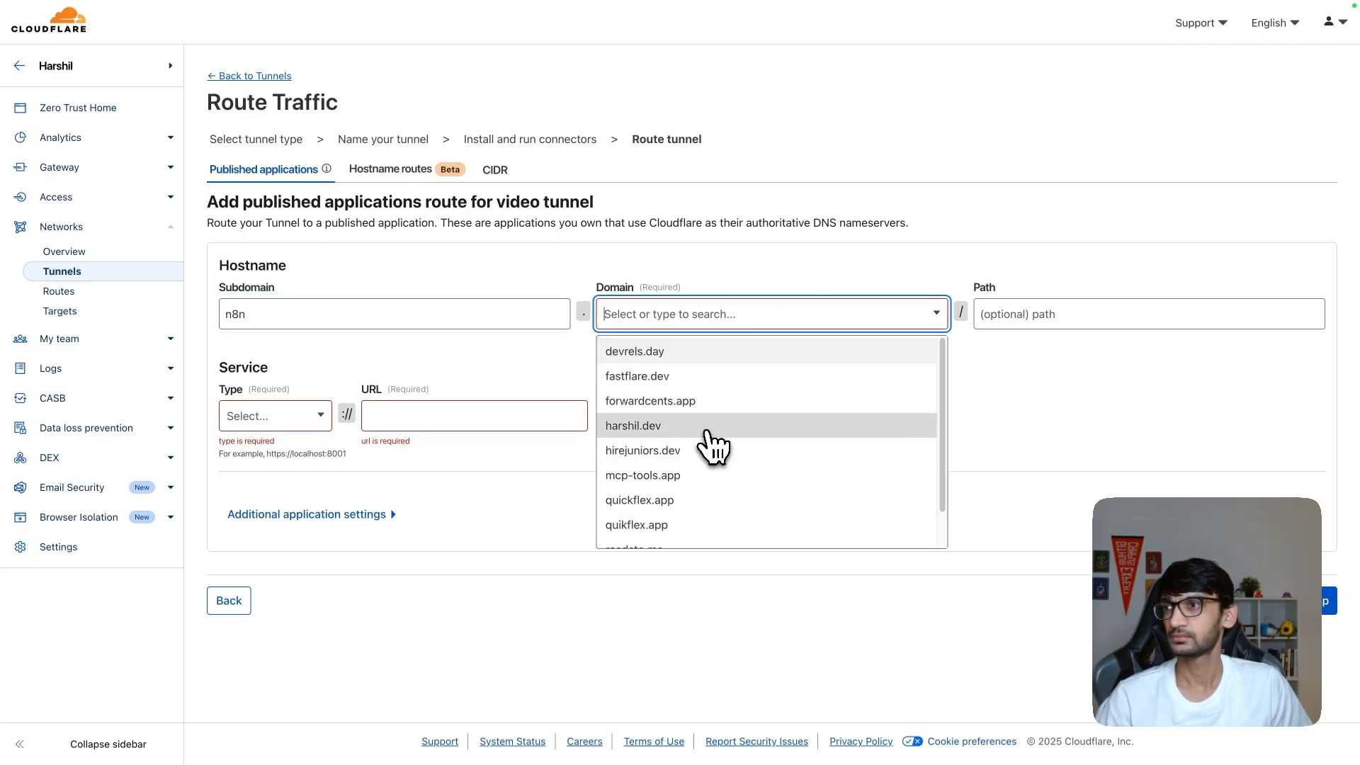
pyautogui.click(632, 425)
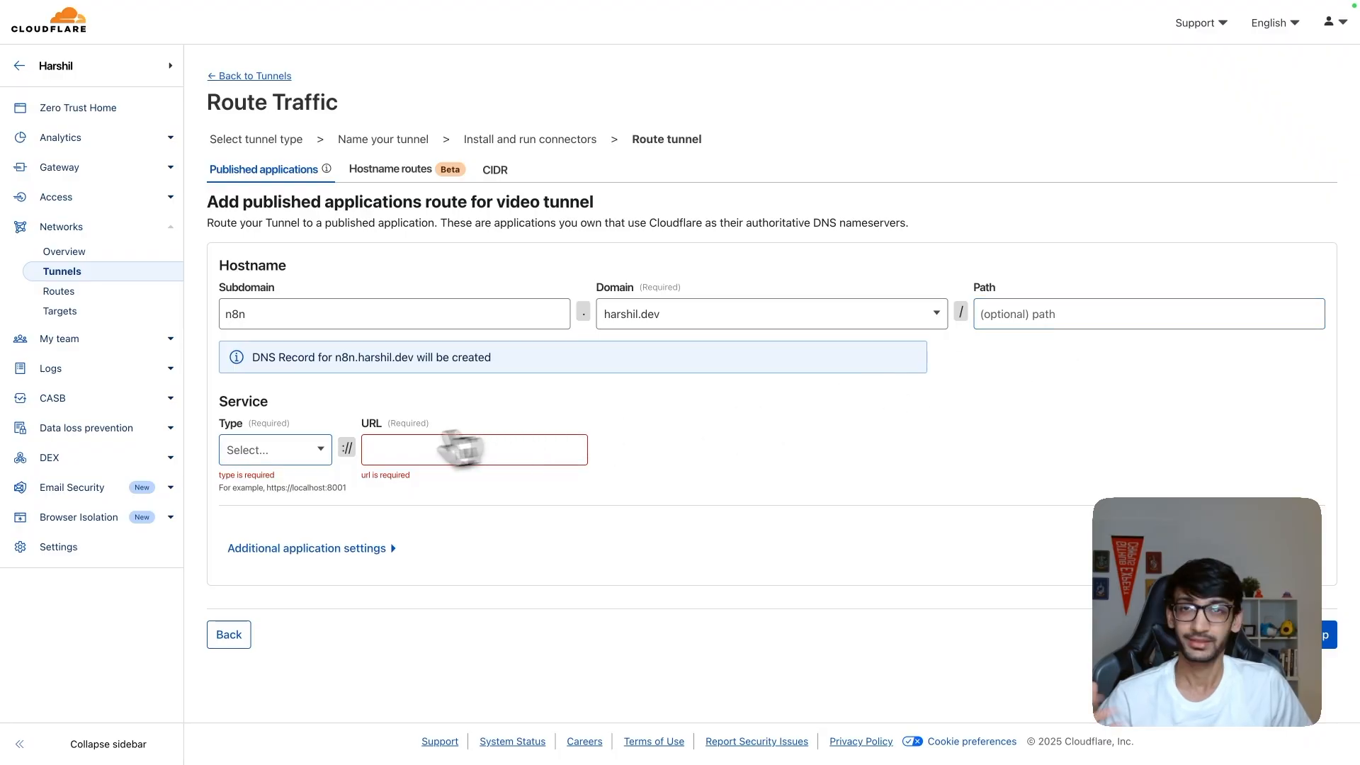
# Step: Route it to an HTTP service at localhost:5678 and complete the setup
pyautogui.click(272, 449)
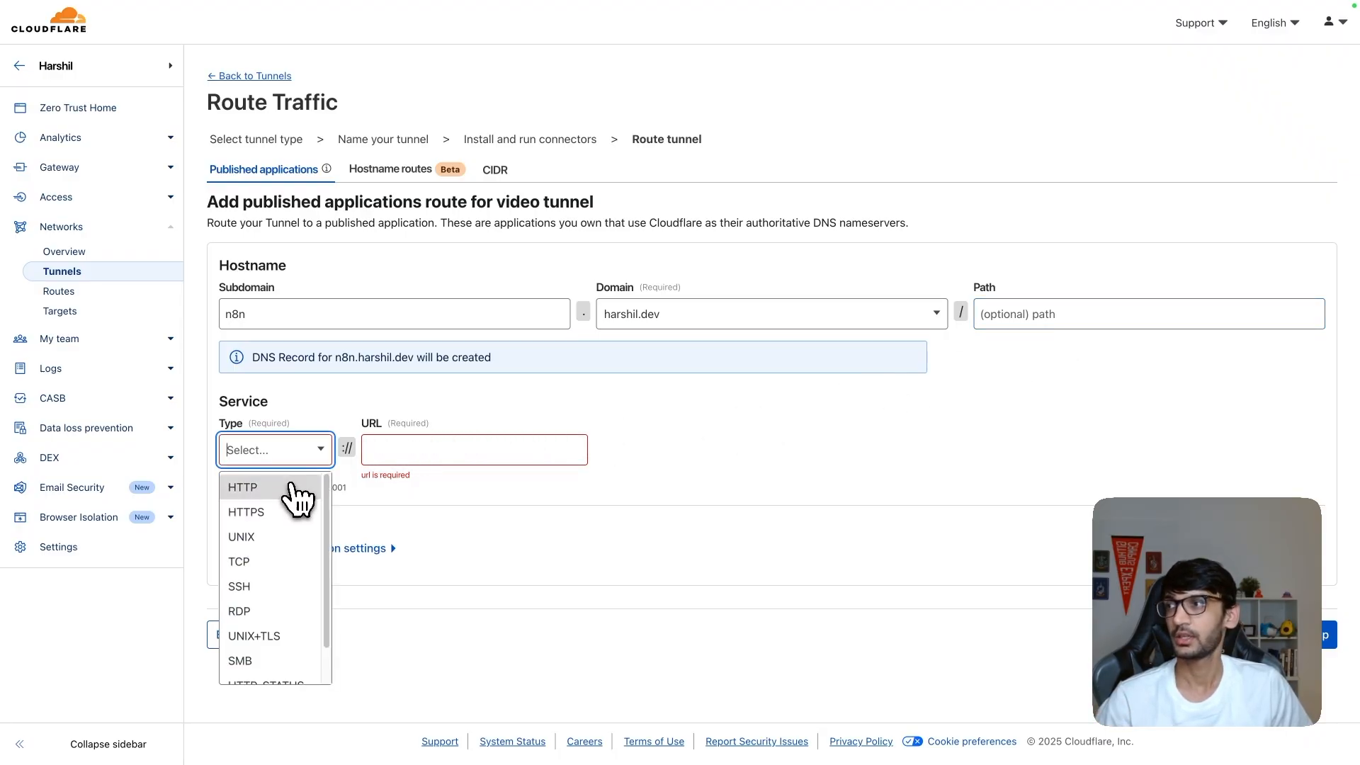
pyautogui.click(242, 486)
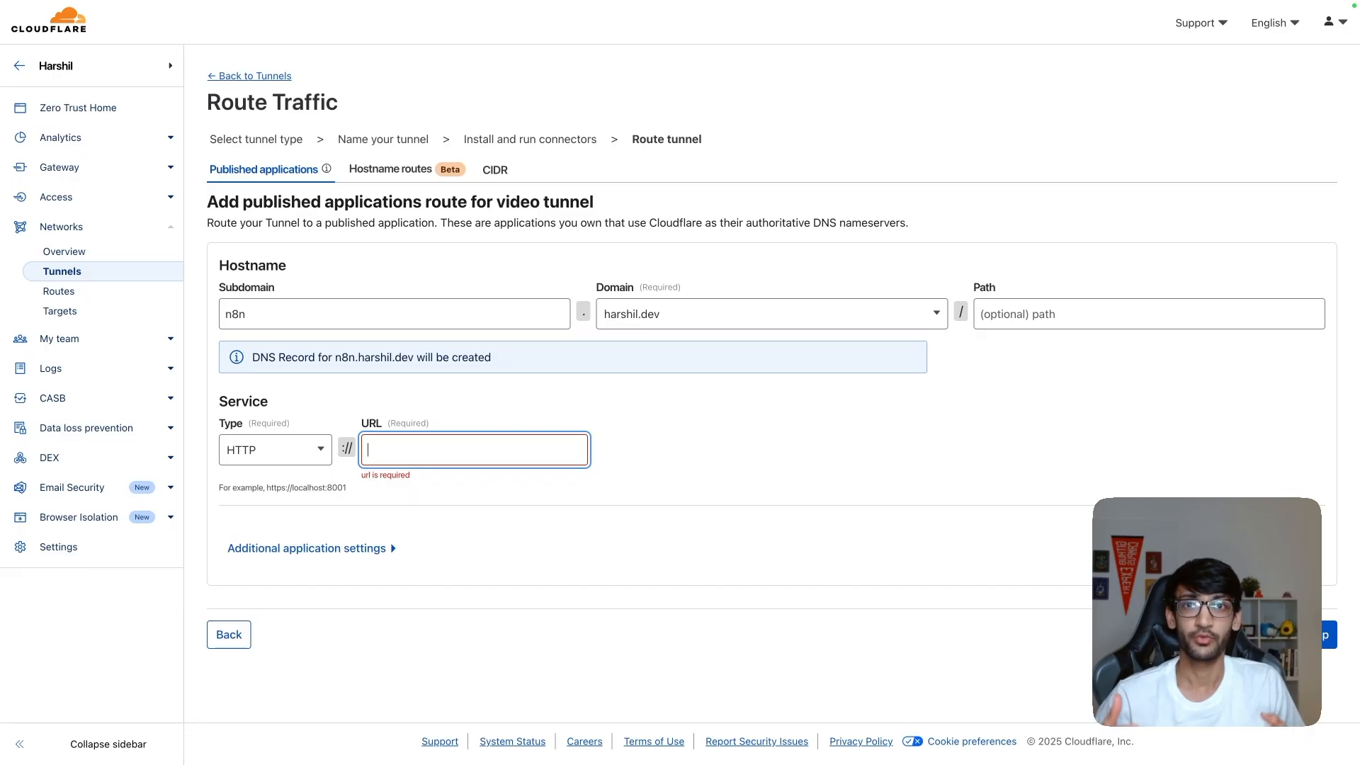
pyautogui.write('localhost')
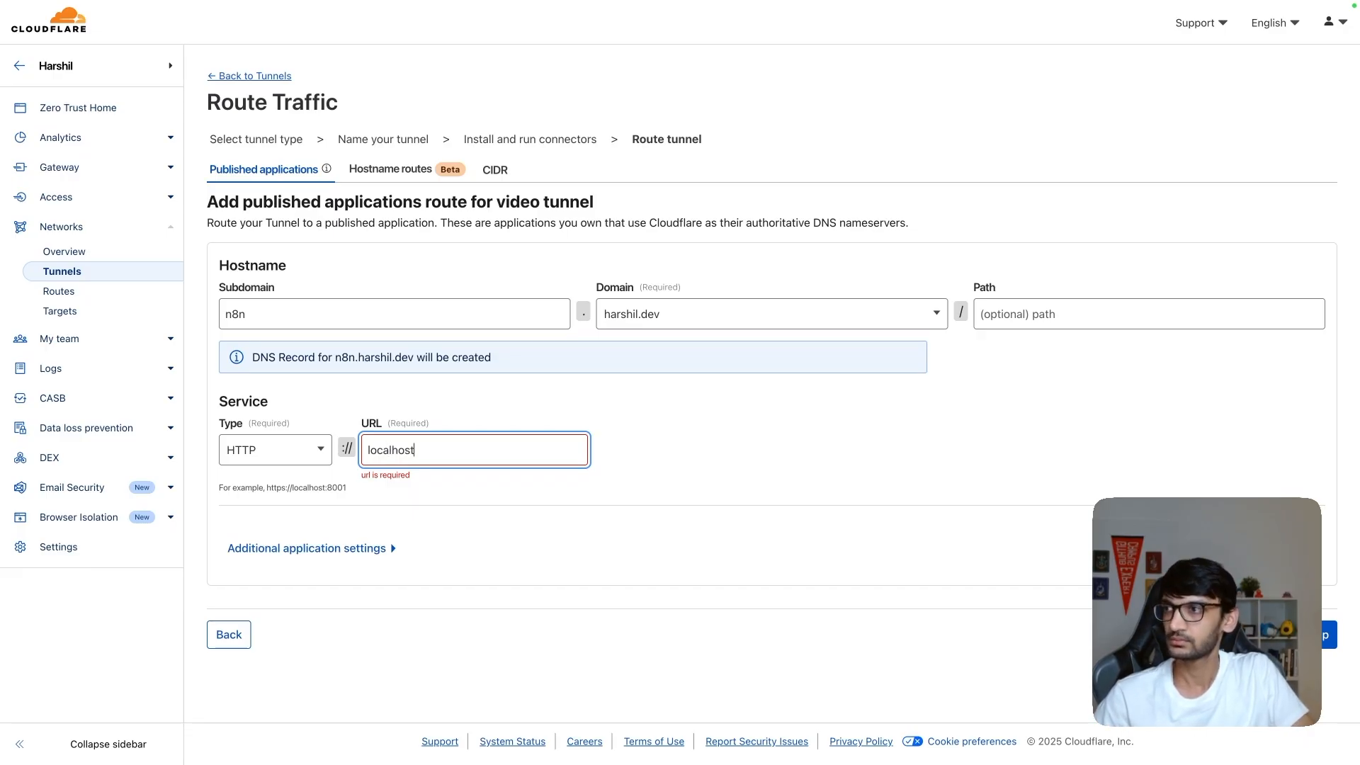
pyautogui.write(':5678')
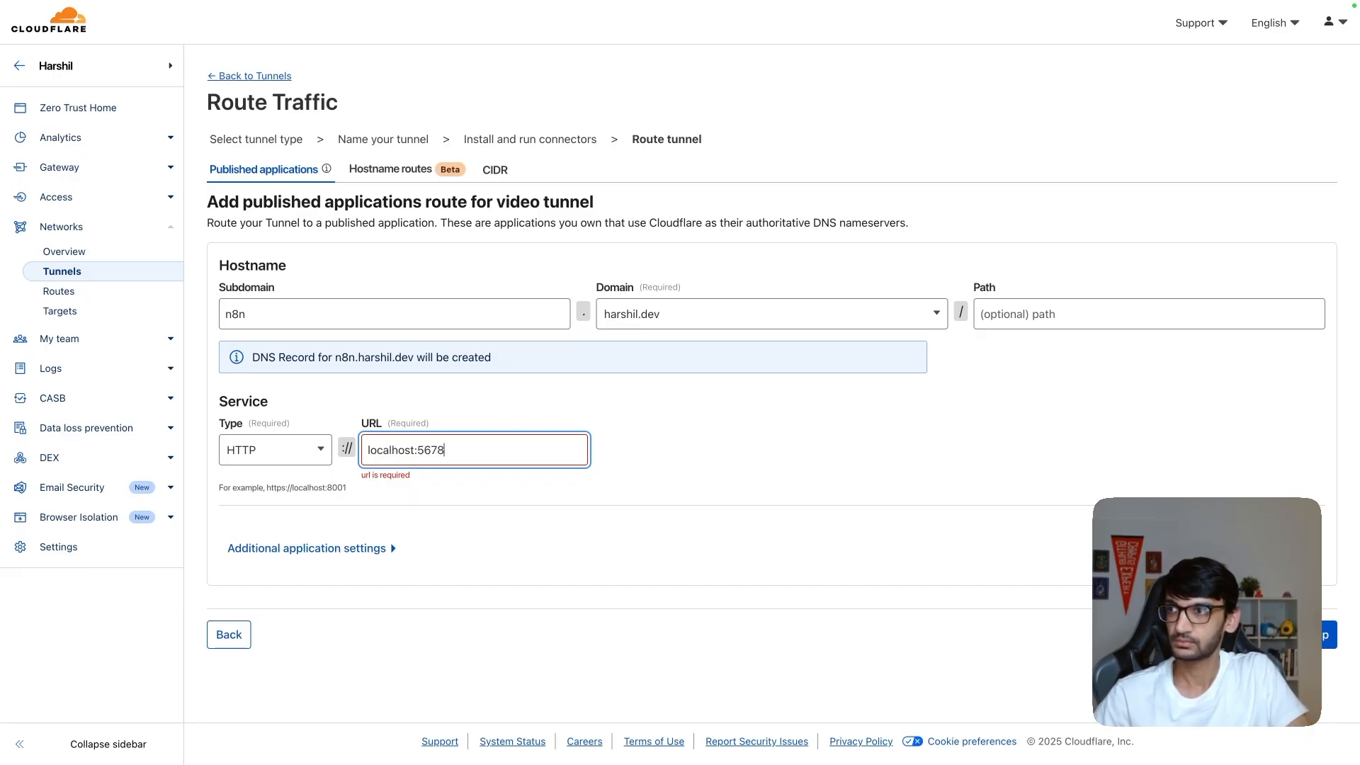
pyautogui.click(1325, 635)
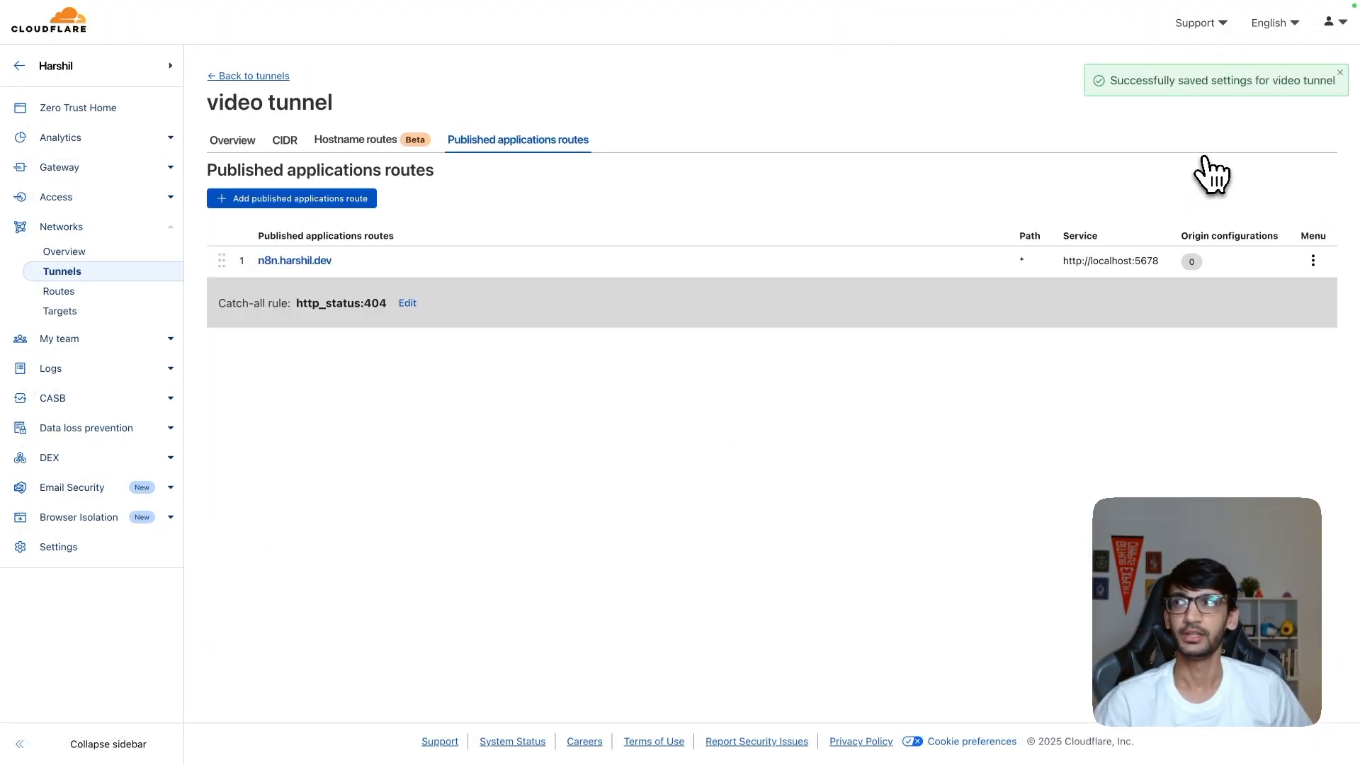
pyautogui.moveTo(306, 274)
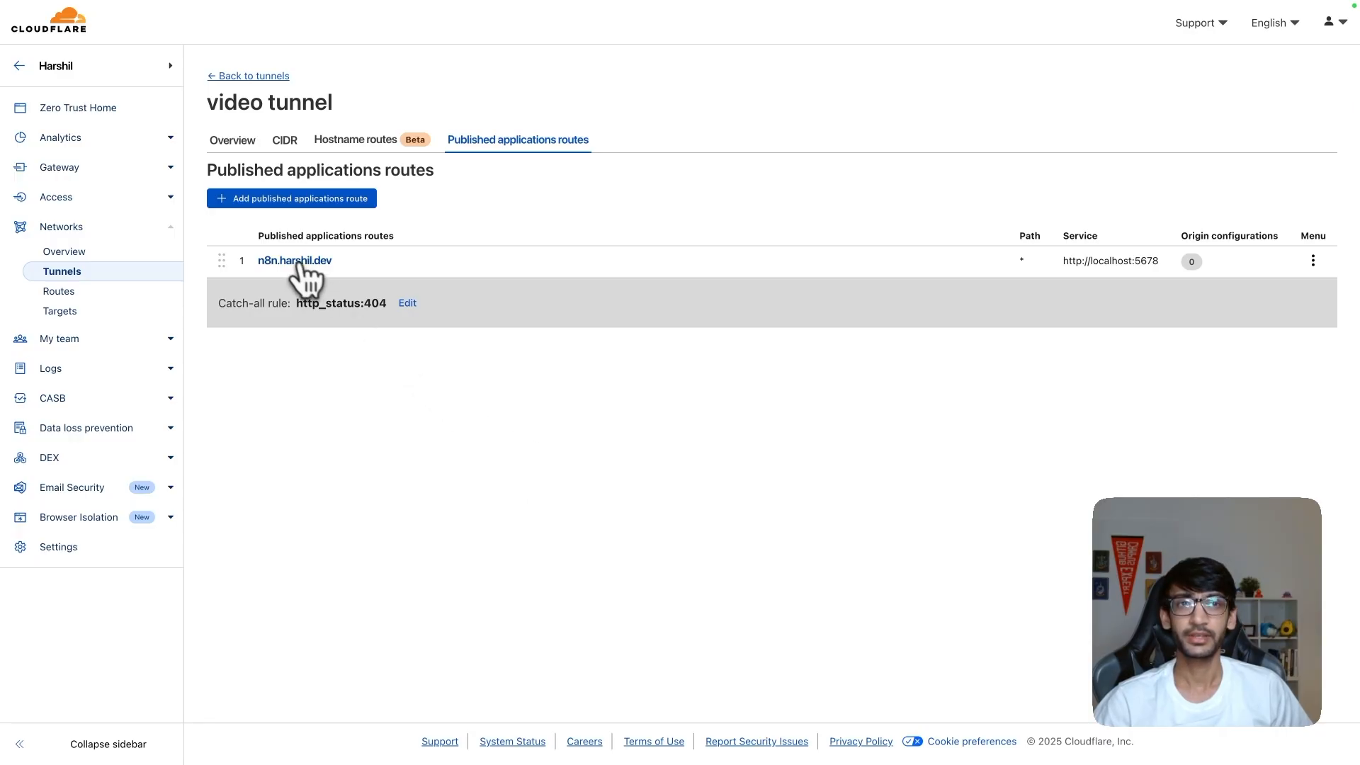
# Step: View the n8n.harshil.dev route details and follow its public hostname link
pyautogui.click(295, 261)
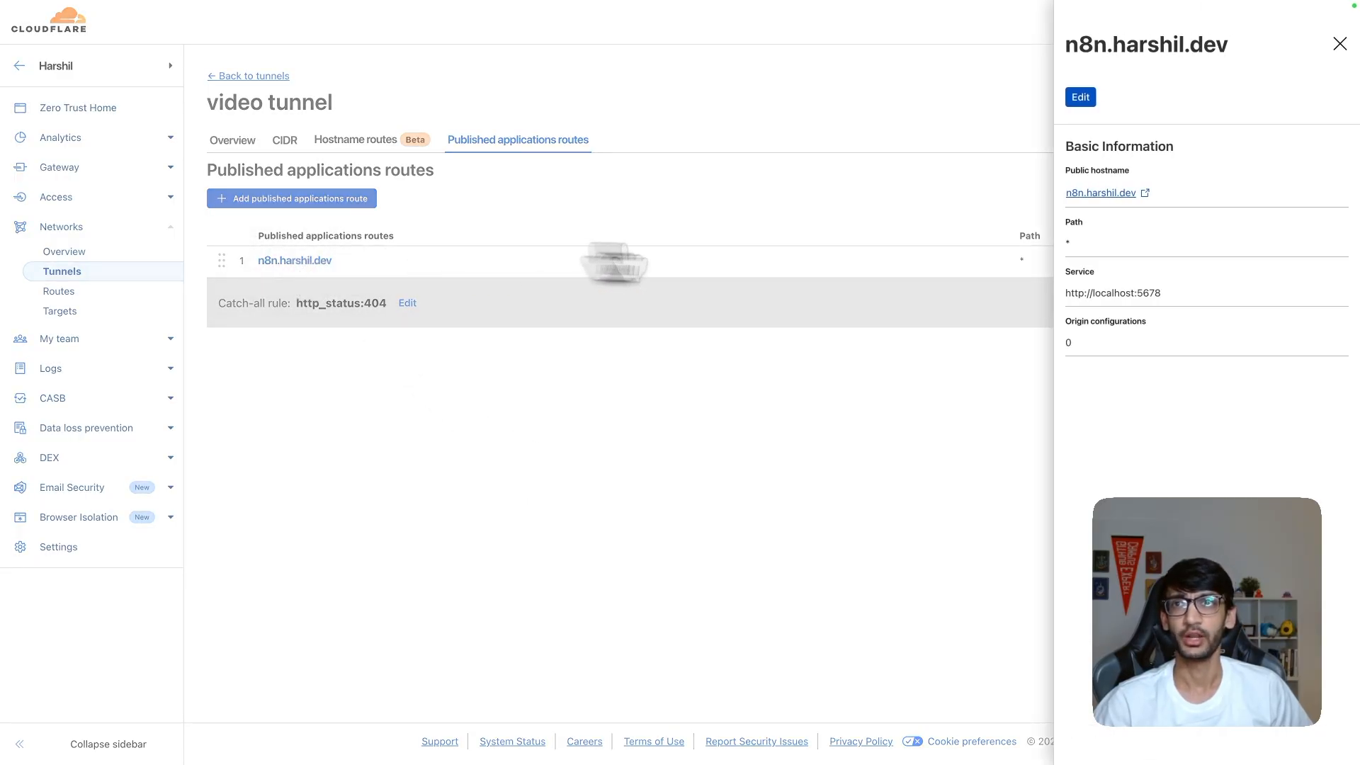
pyautogui.moveTo(1123, 230)
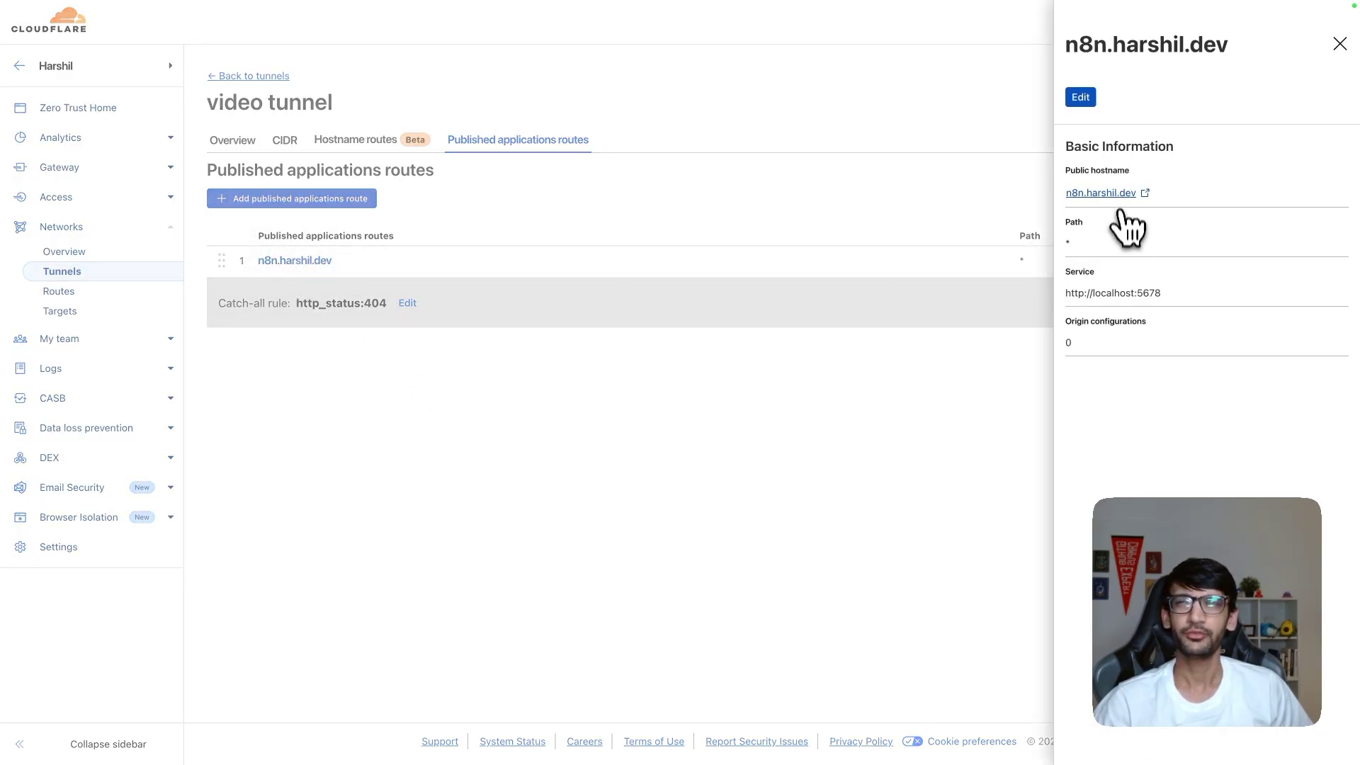
pyautogui.click(1145, 193)
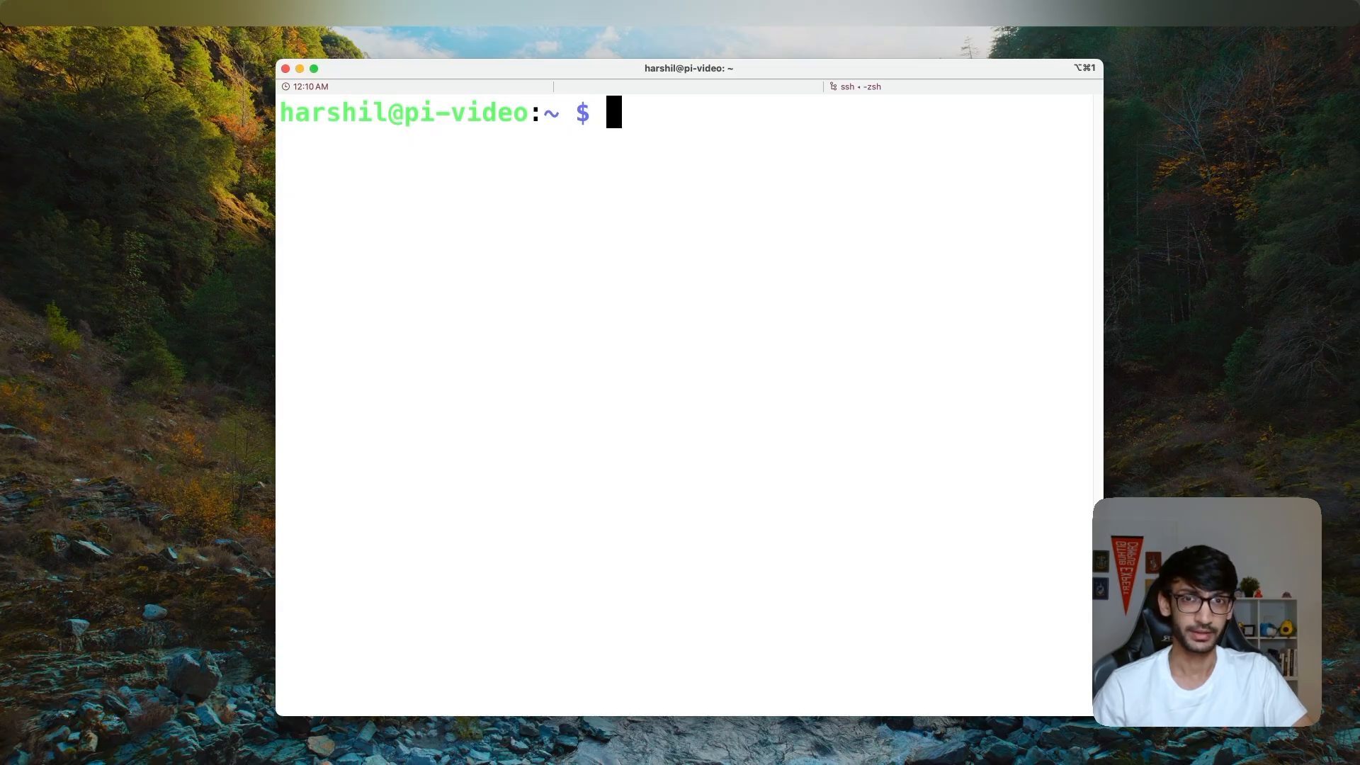
# Step: Make the n8n folder and save the .env with host n8n.harshil.dev, https and Europe/Berlin
pyautogui.write('m')
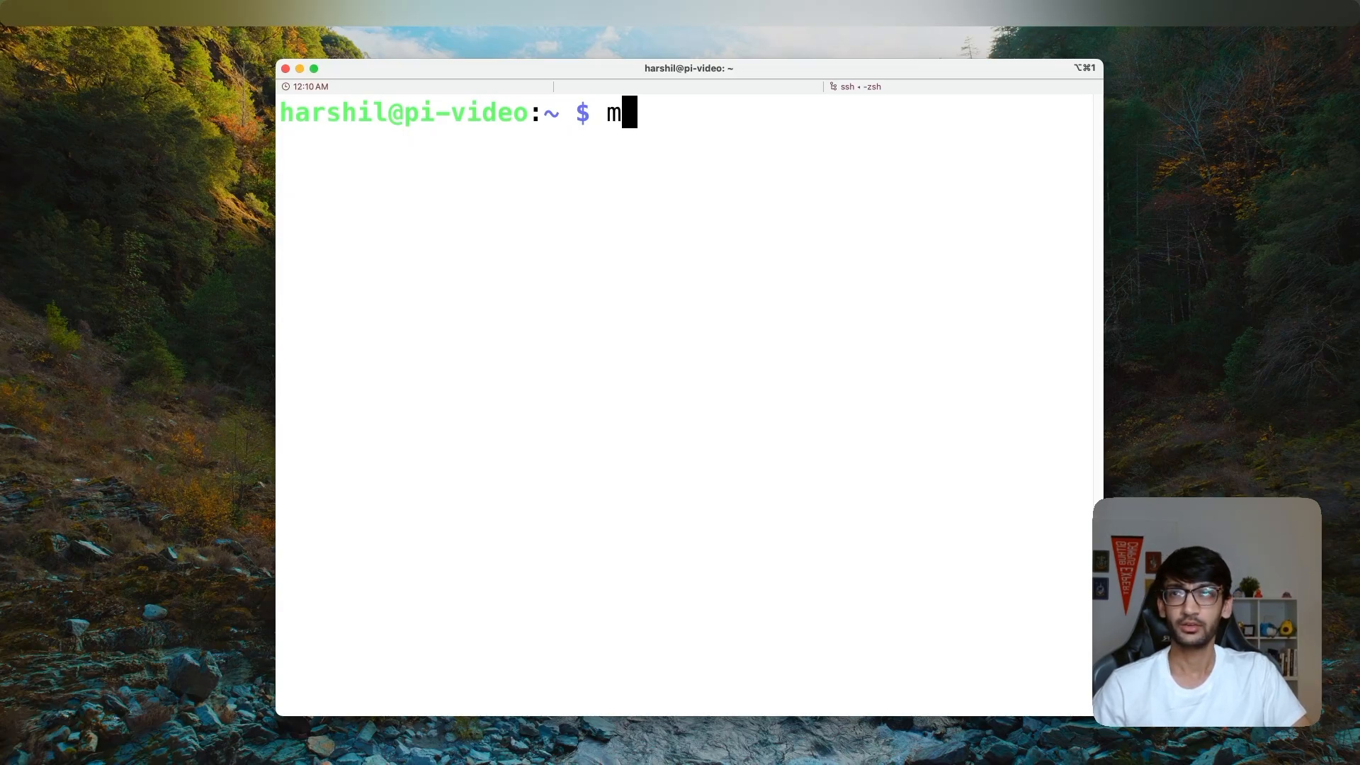
pyautogui.write('kdir n8n')
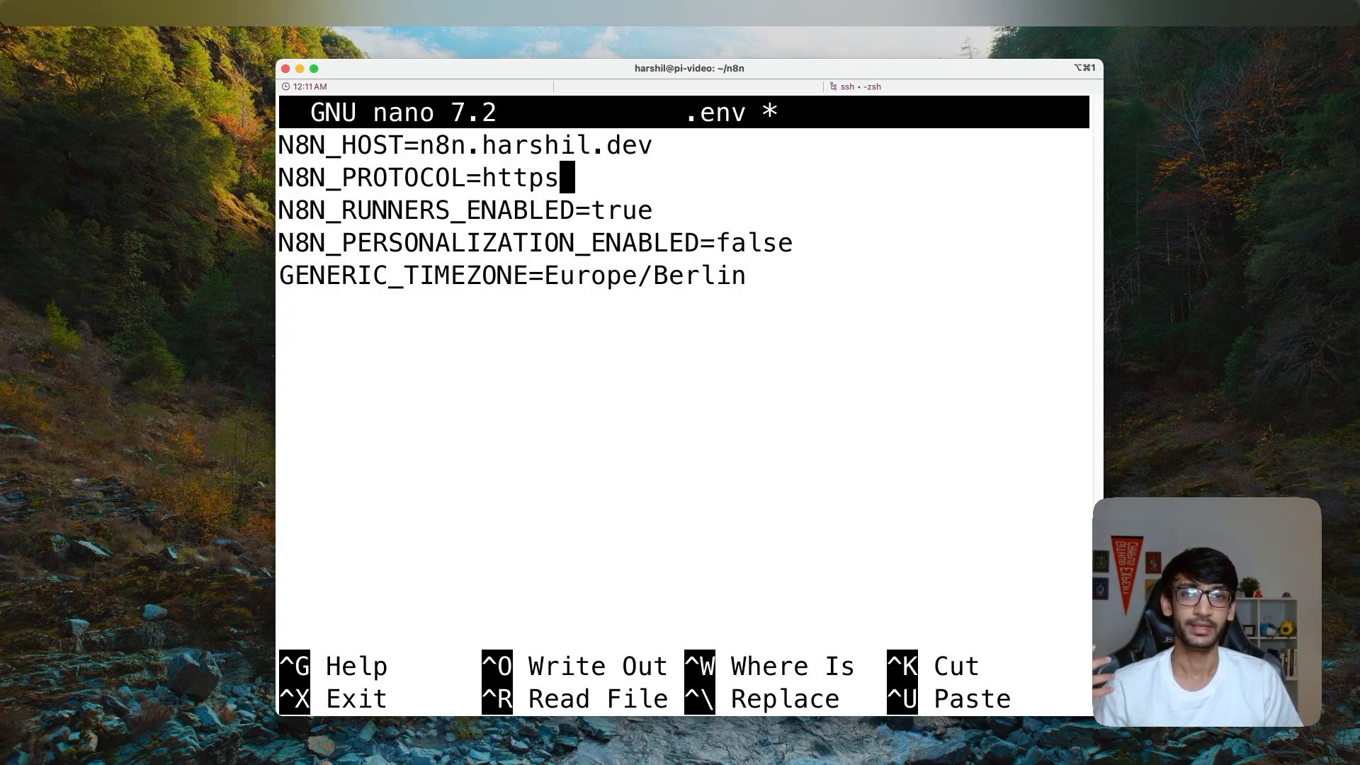
pyautogui.press('Down')
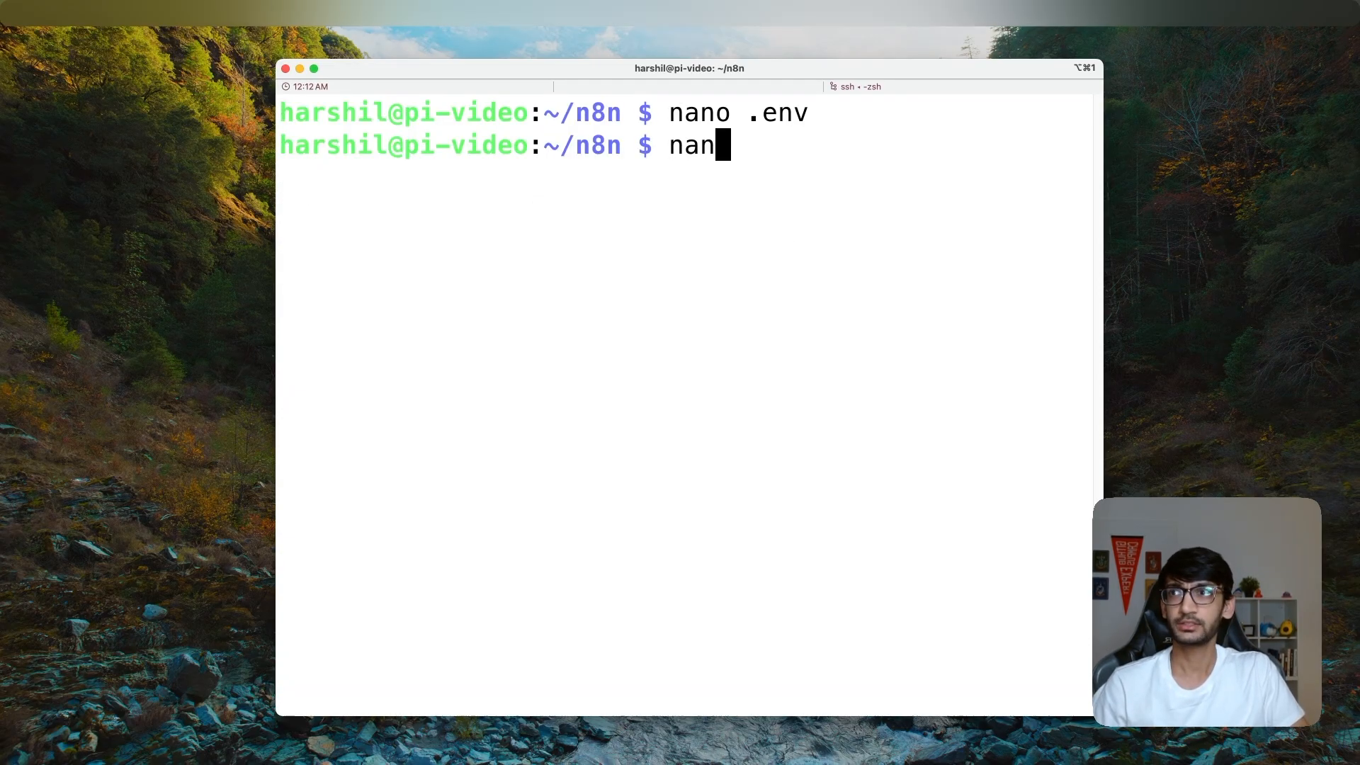
# Step: Edit docker-compose.yml in nano, then bring n8n up in the background with docker compose up -d
pyautogui.write('o docker')
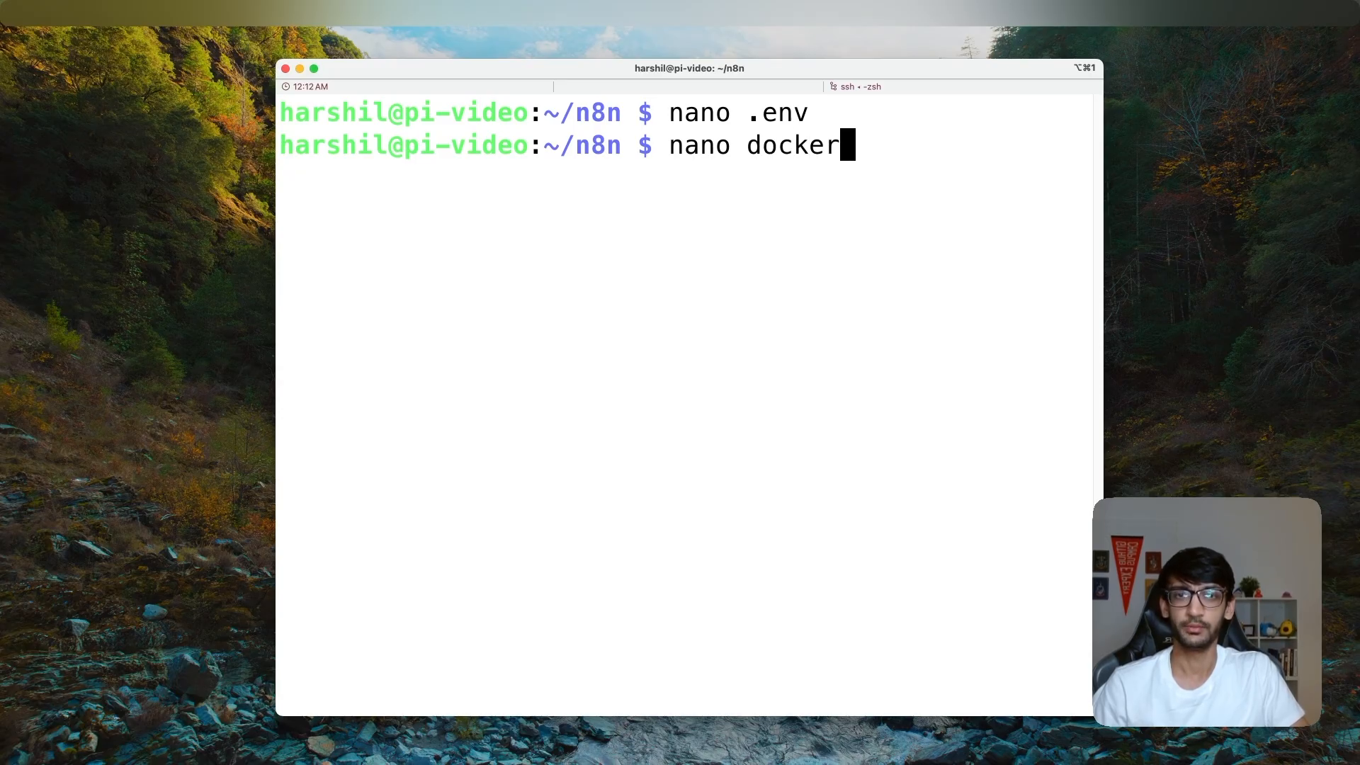
pyautogui.write('-compose')
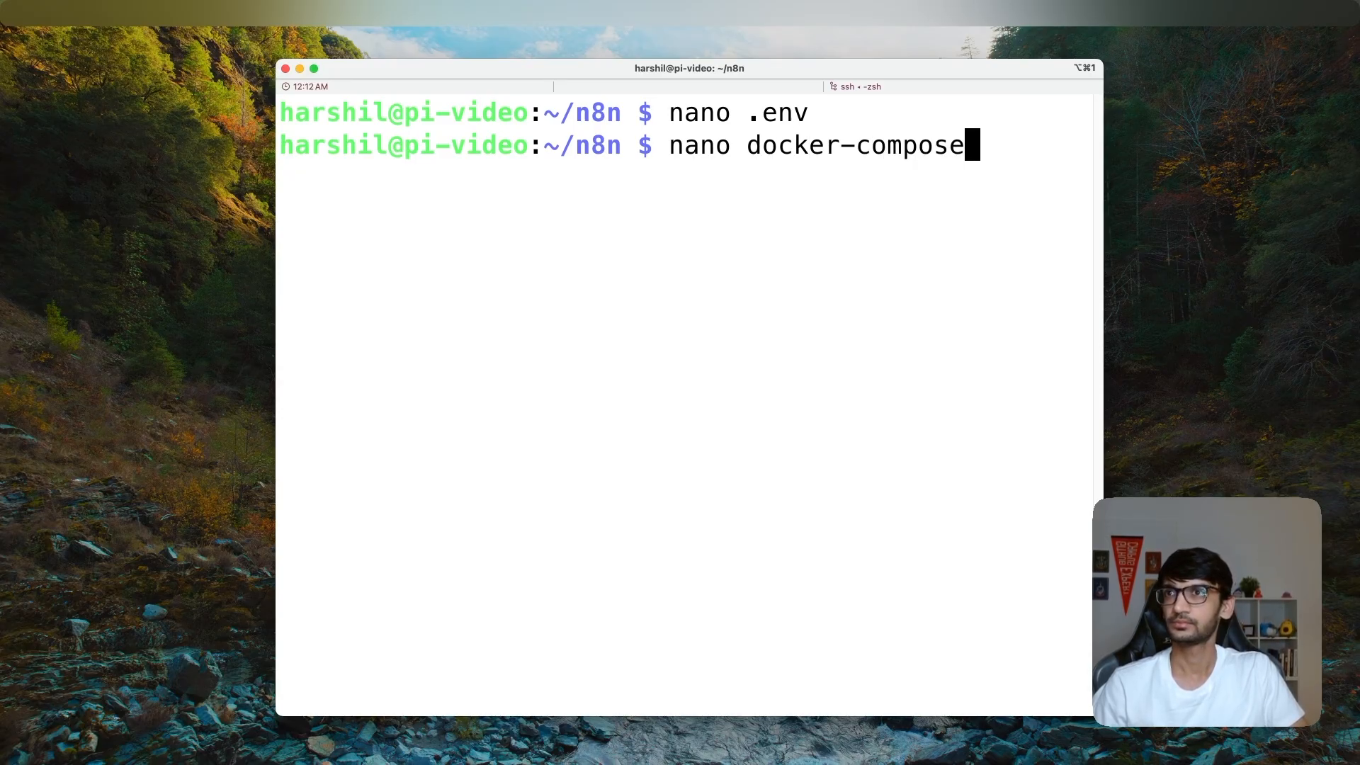
pyautogui.press('Return')
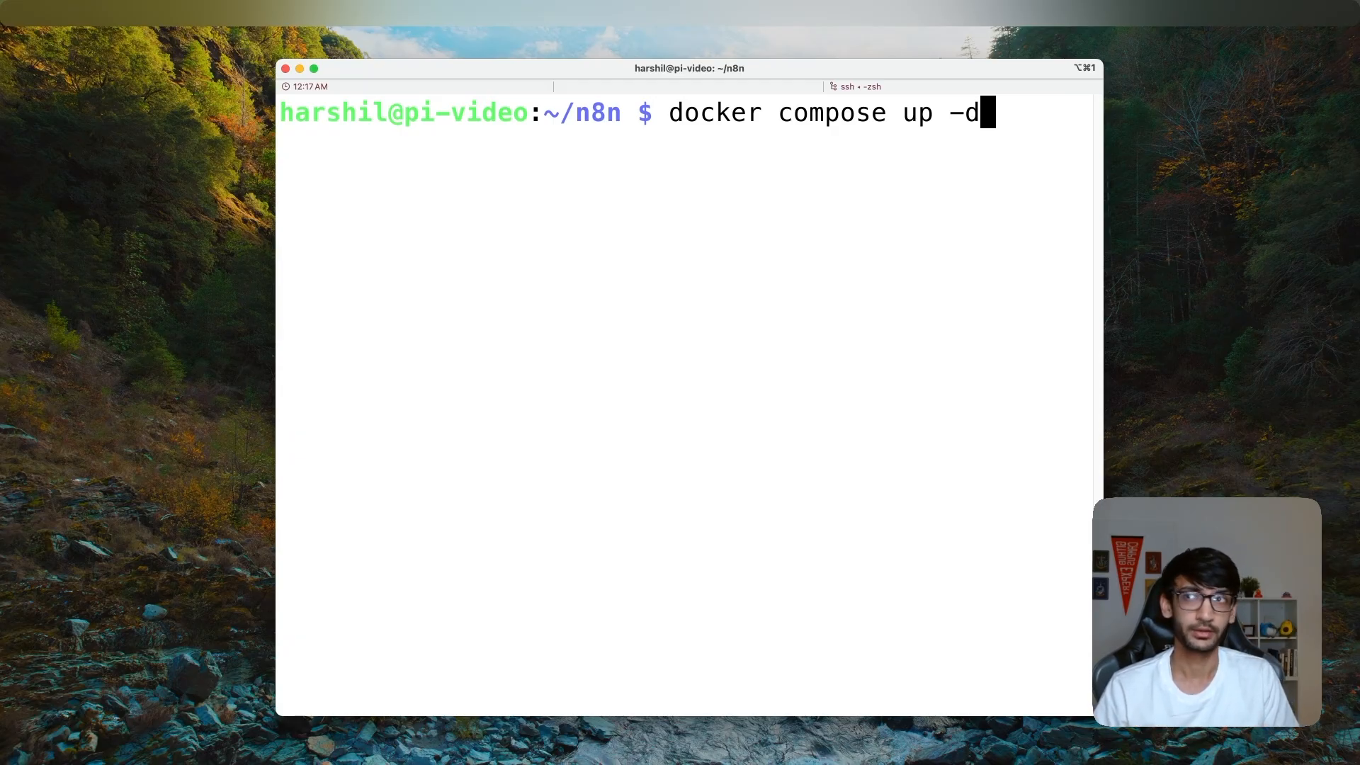
pyautogui.press('Return')
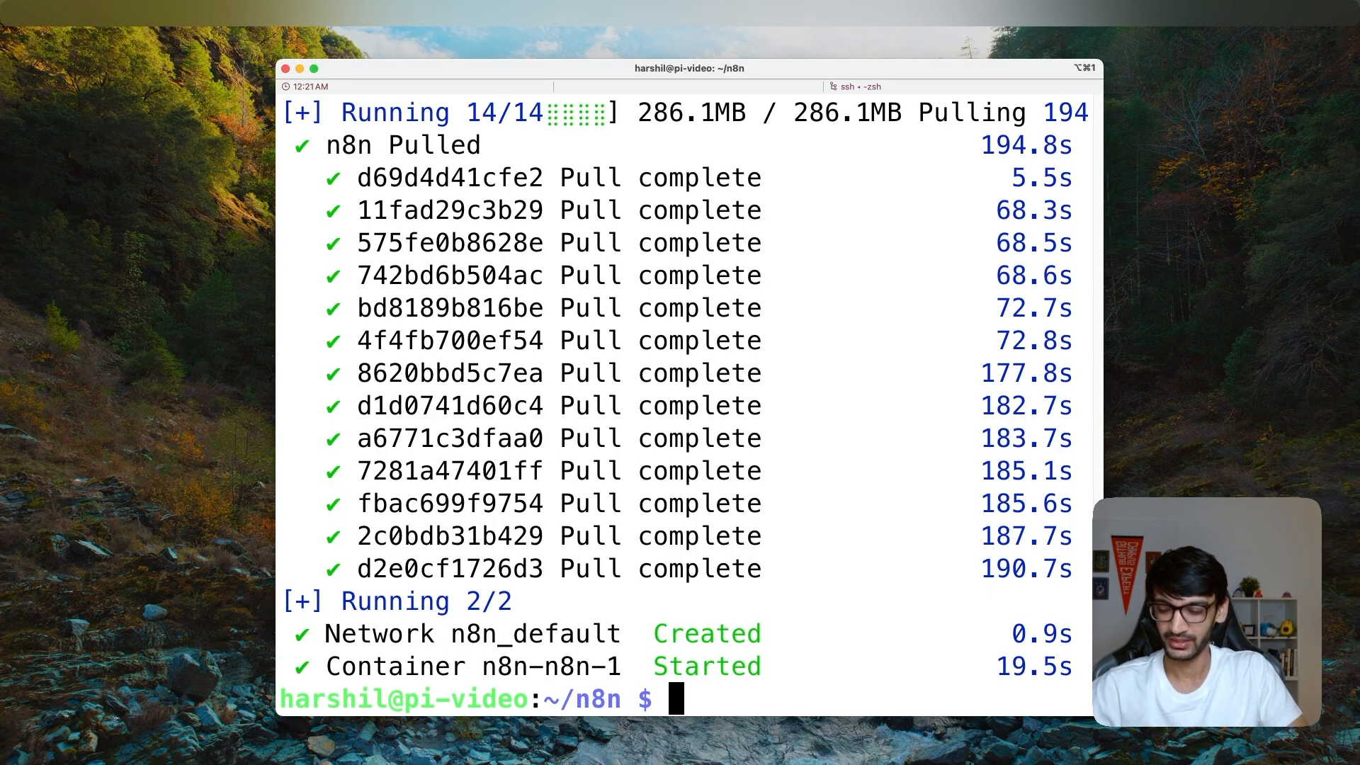
# Step: Check the n8n container logs, then stop the container with docker compose stop
pyautogui.write('docker compose logs')
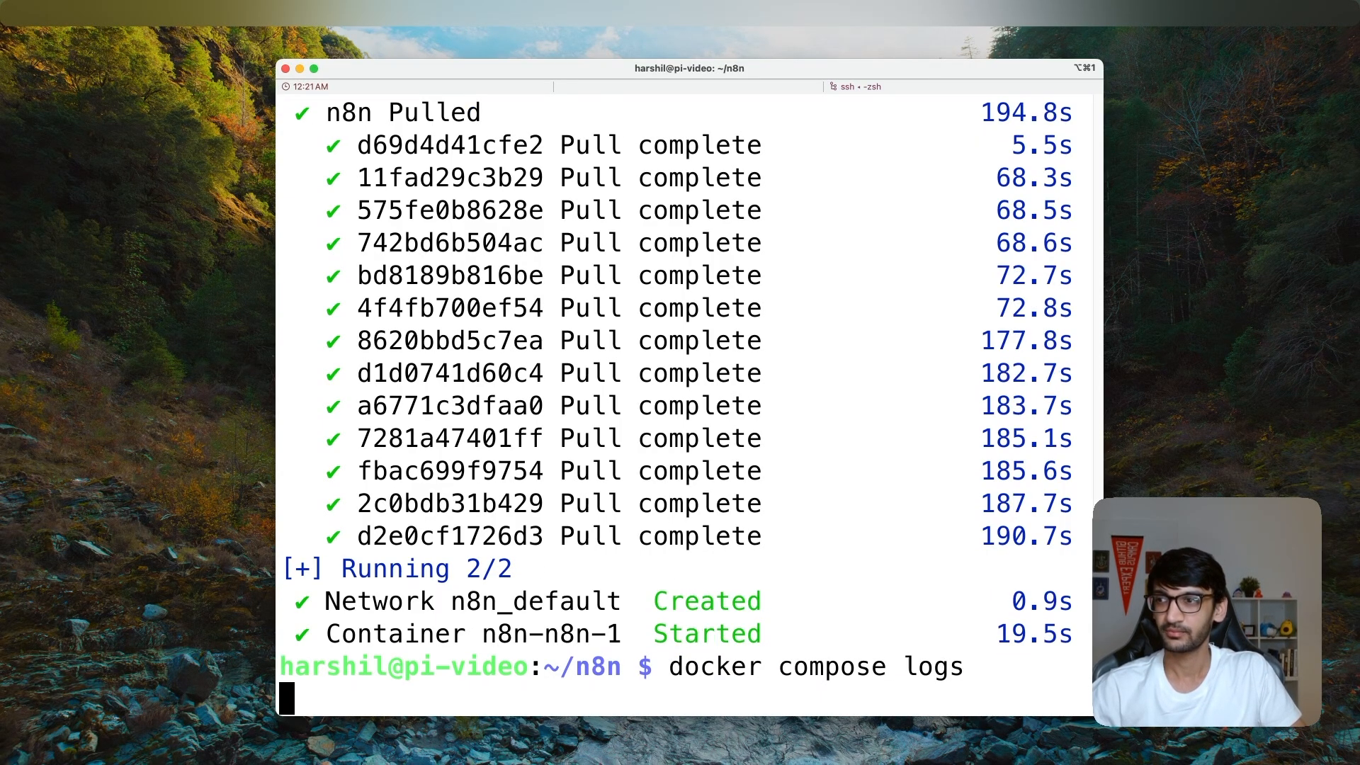
pyautogui.press('Return')
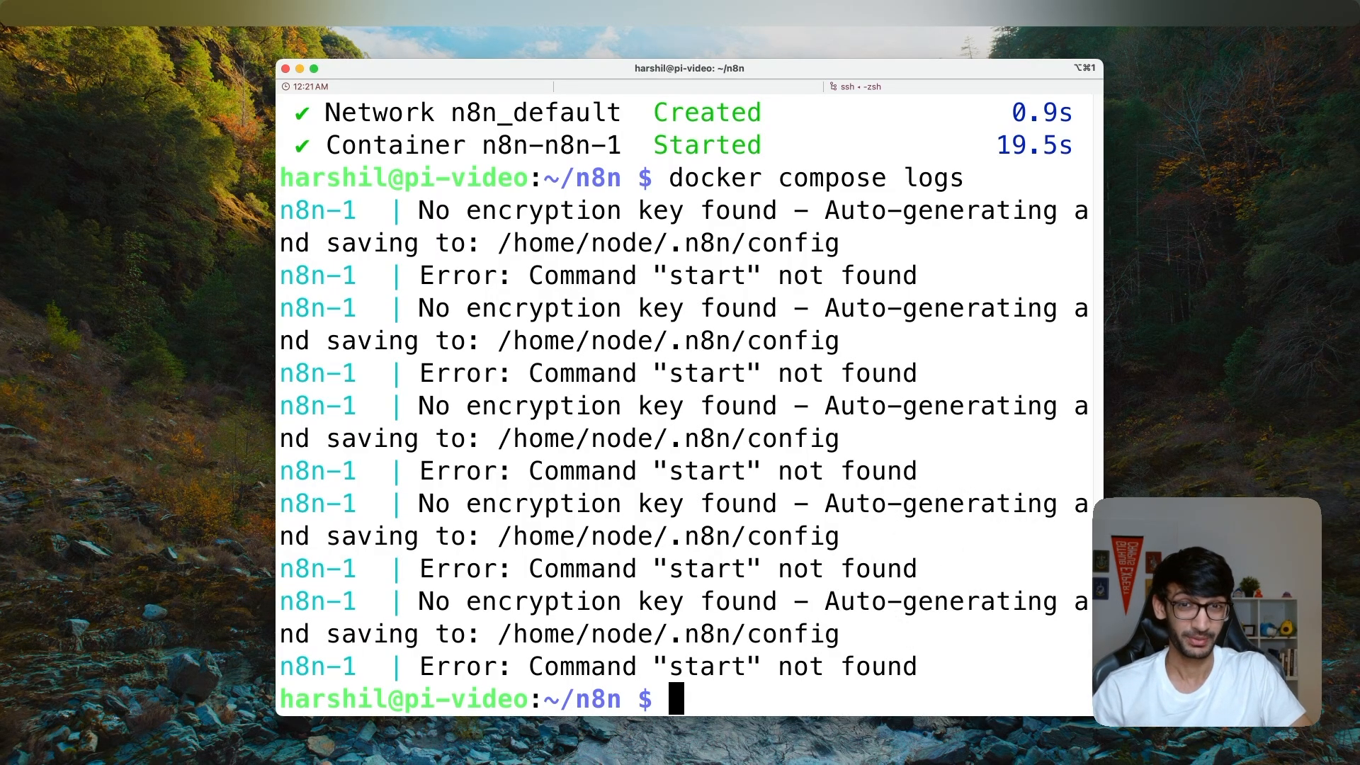
pyautogui.write('docker c')
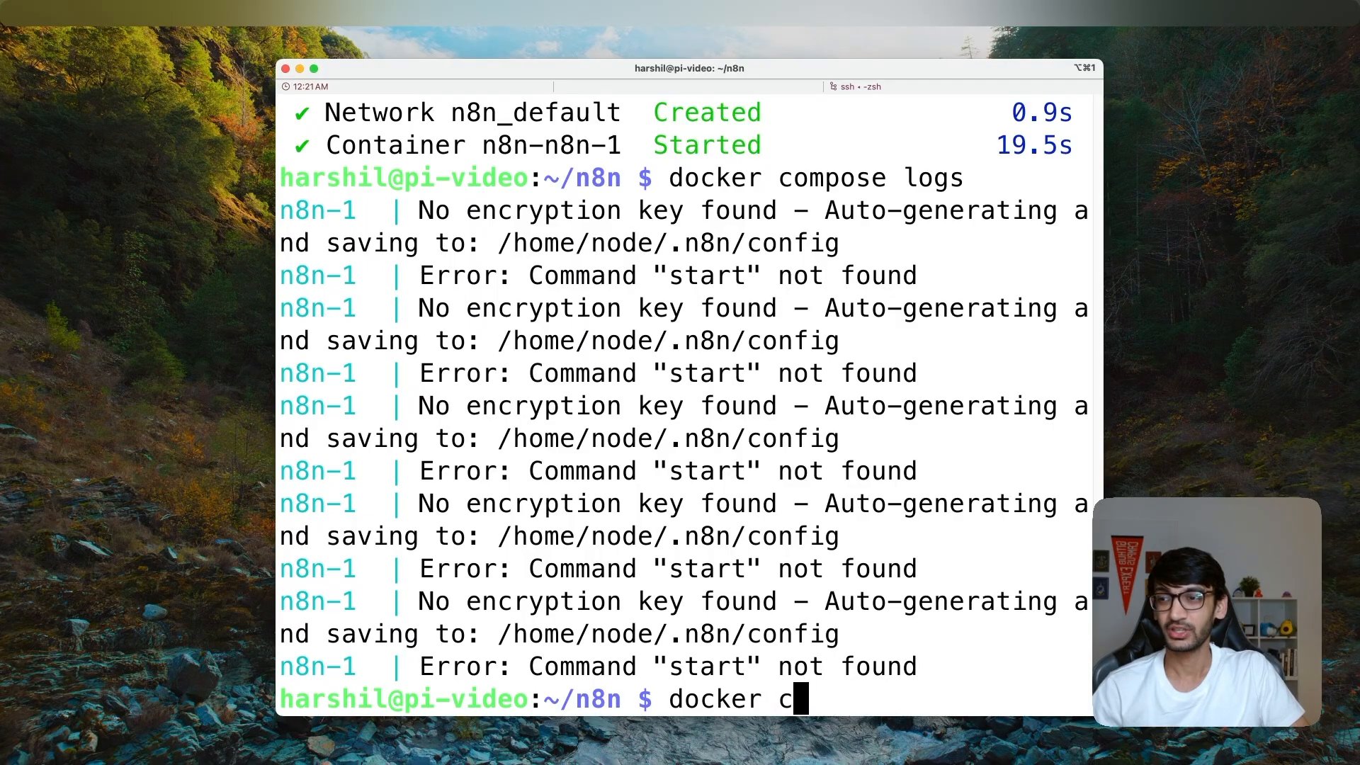
pyautogui.write('ompose ds')
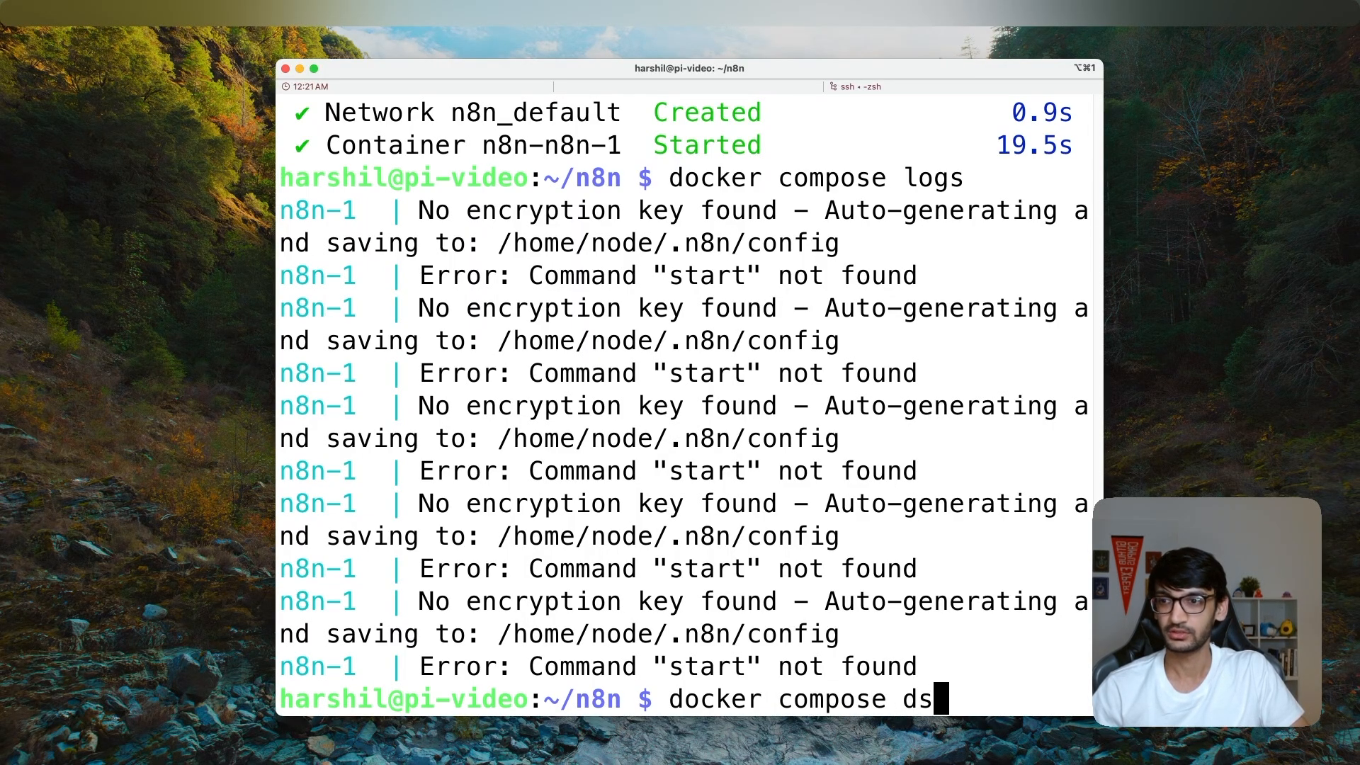
pyautogui.press('Return')
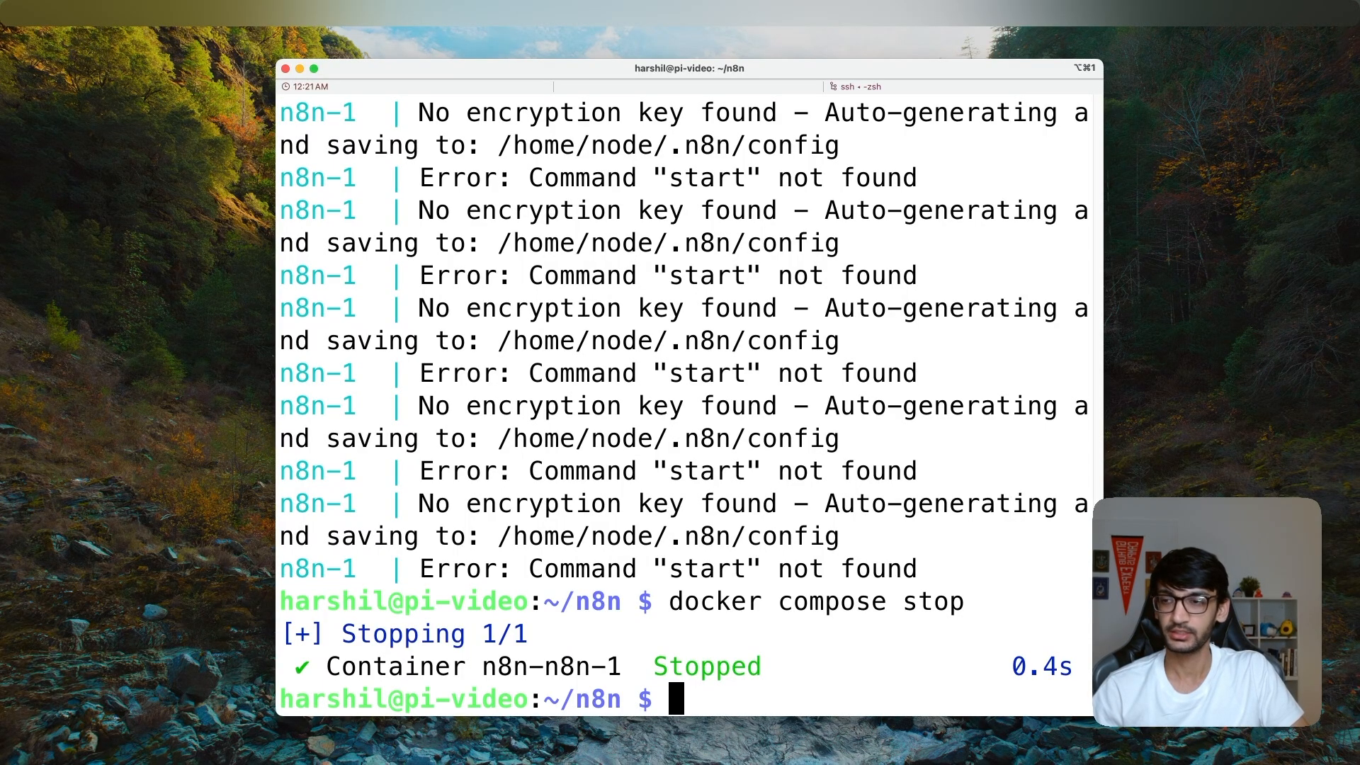
# Step: Chown n8n_data recursively to 1000:1000 and start the container again
pyautogui.write('sudo chown -R 1000:1000 n8n_data')
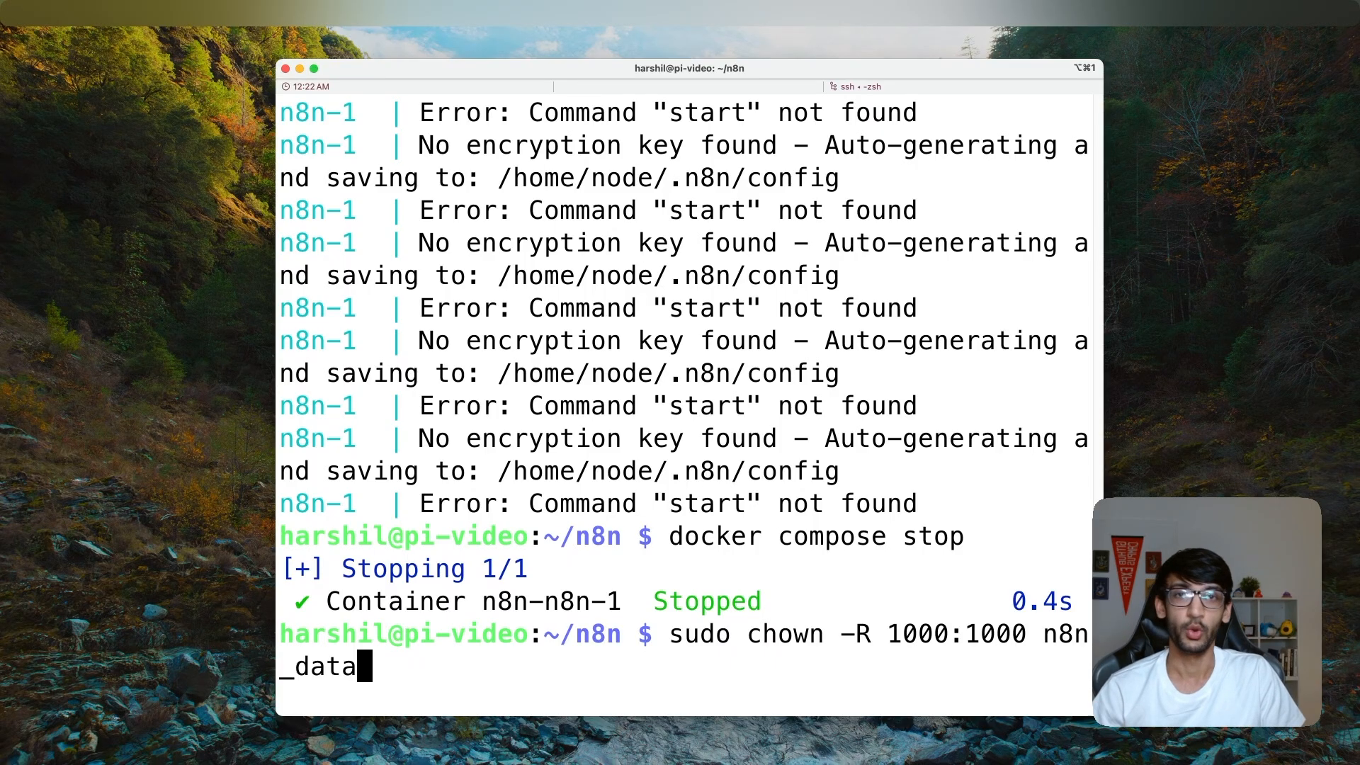
pyautogui.press('Return')
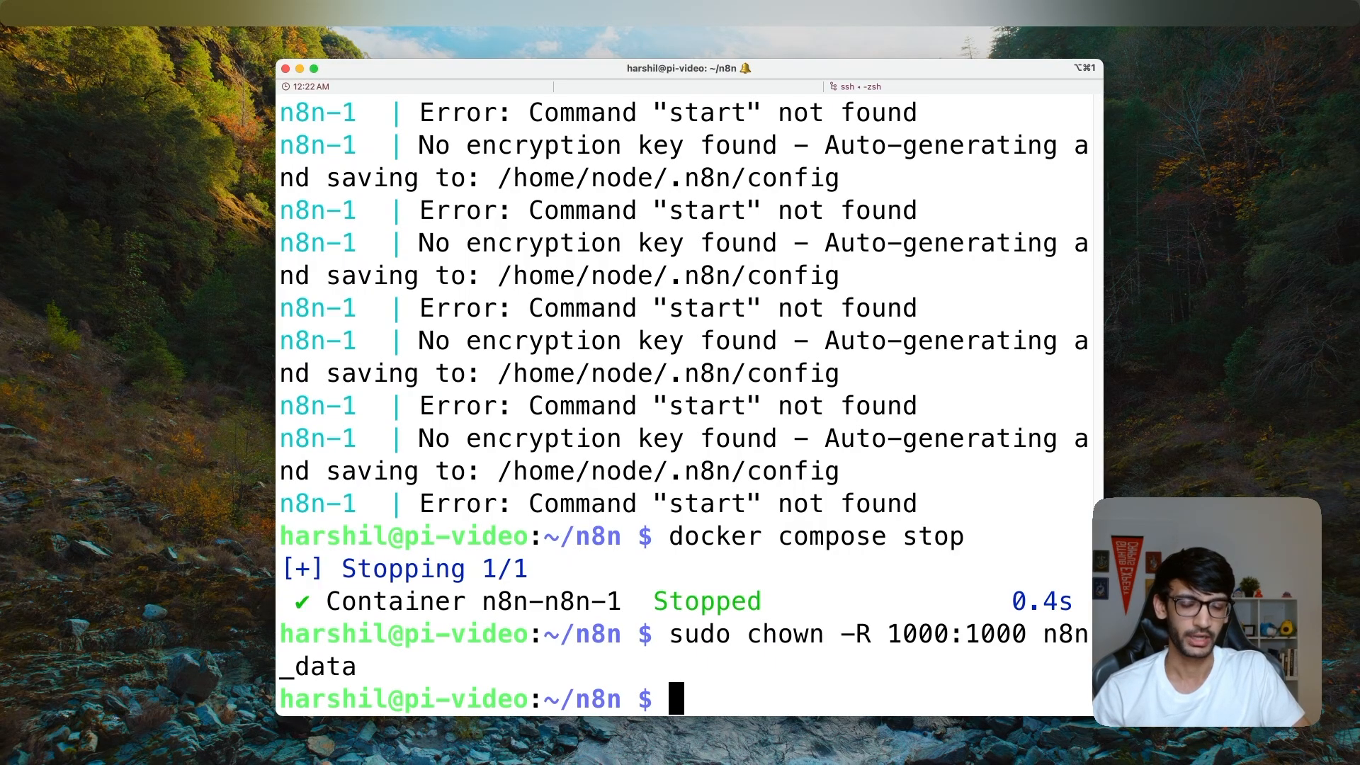
pyautogui.write('docker compose start')
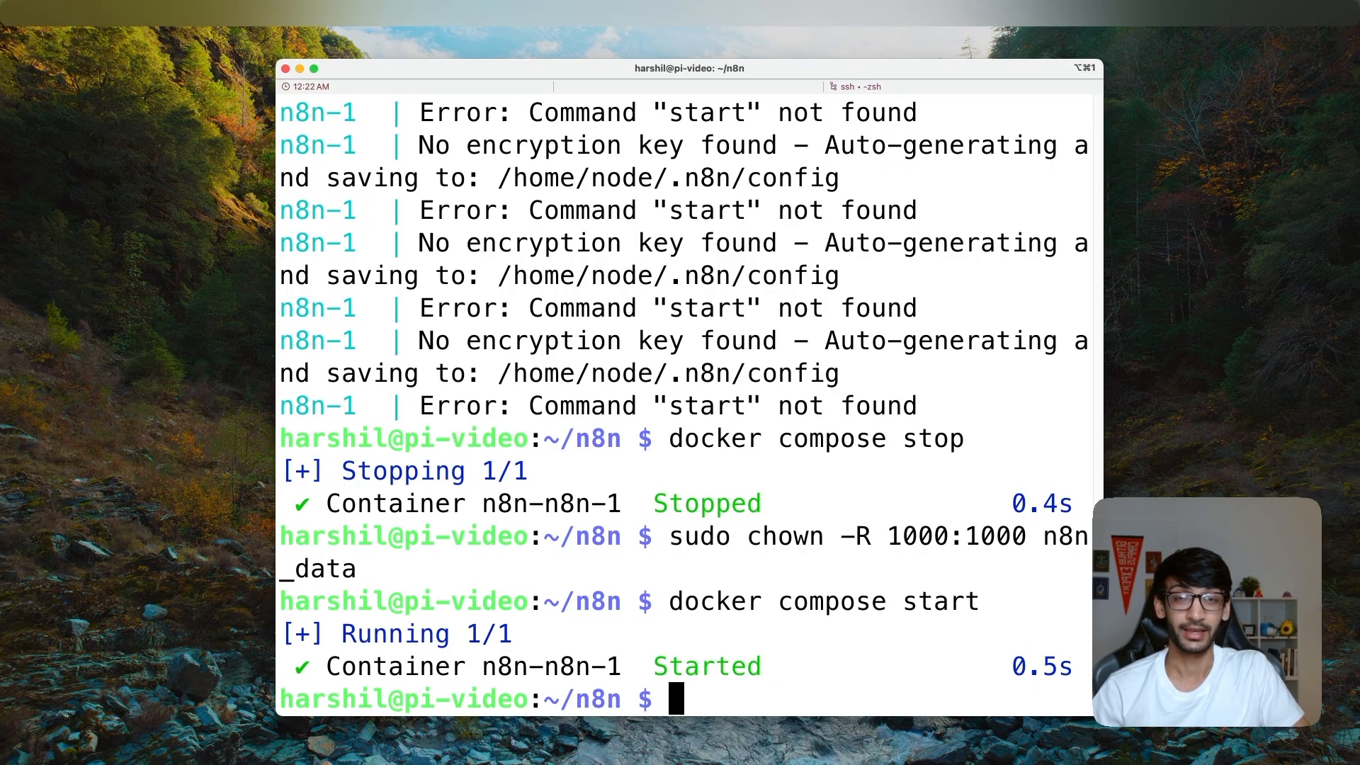
pyautogui.write('docker')
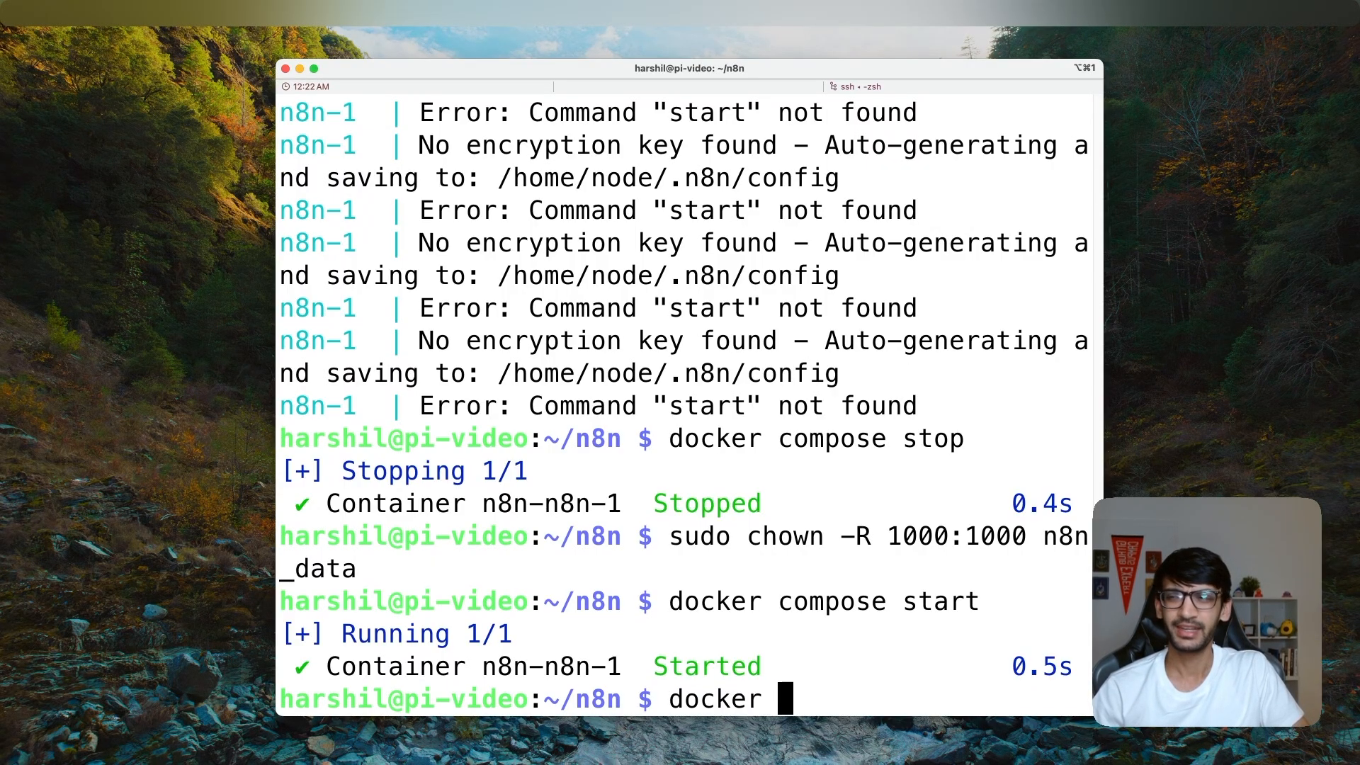
pyautogui.write('com')
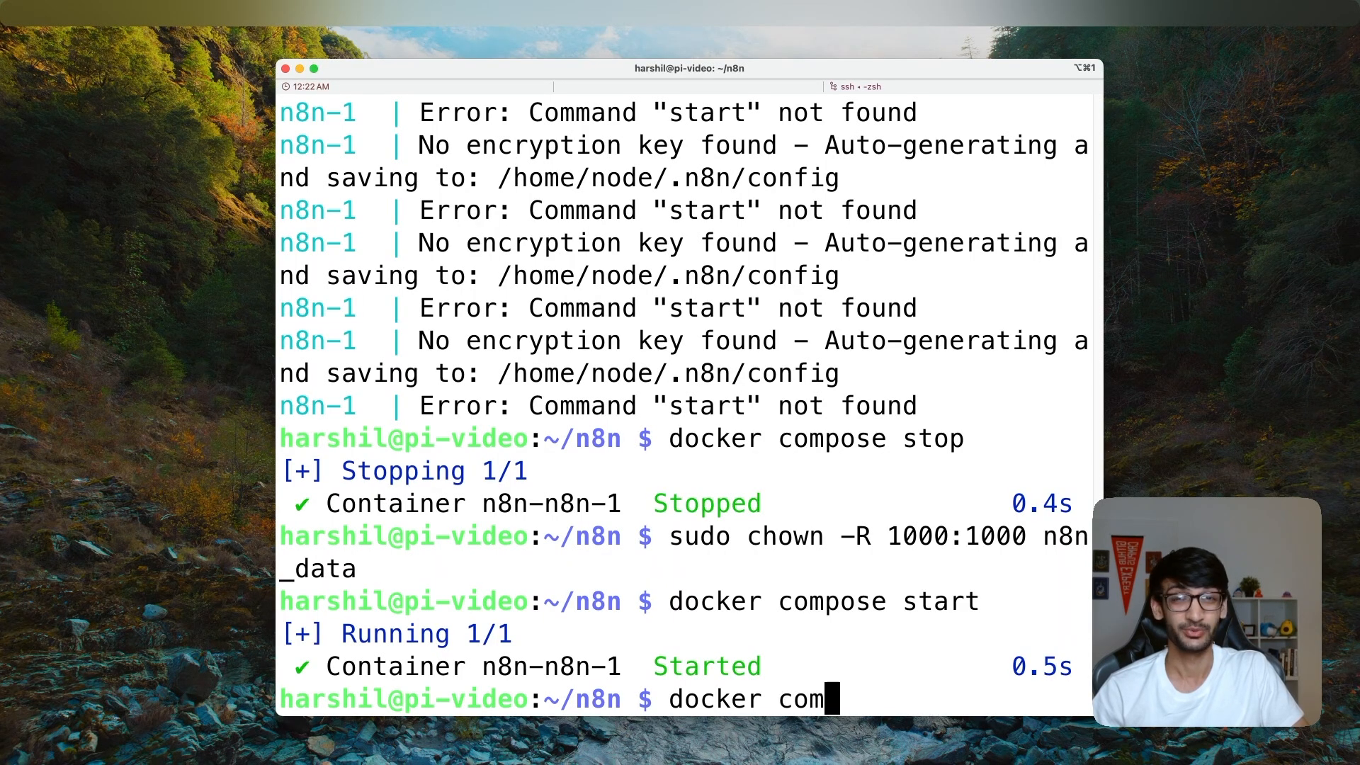
pyautogui.write('pose logs')
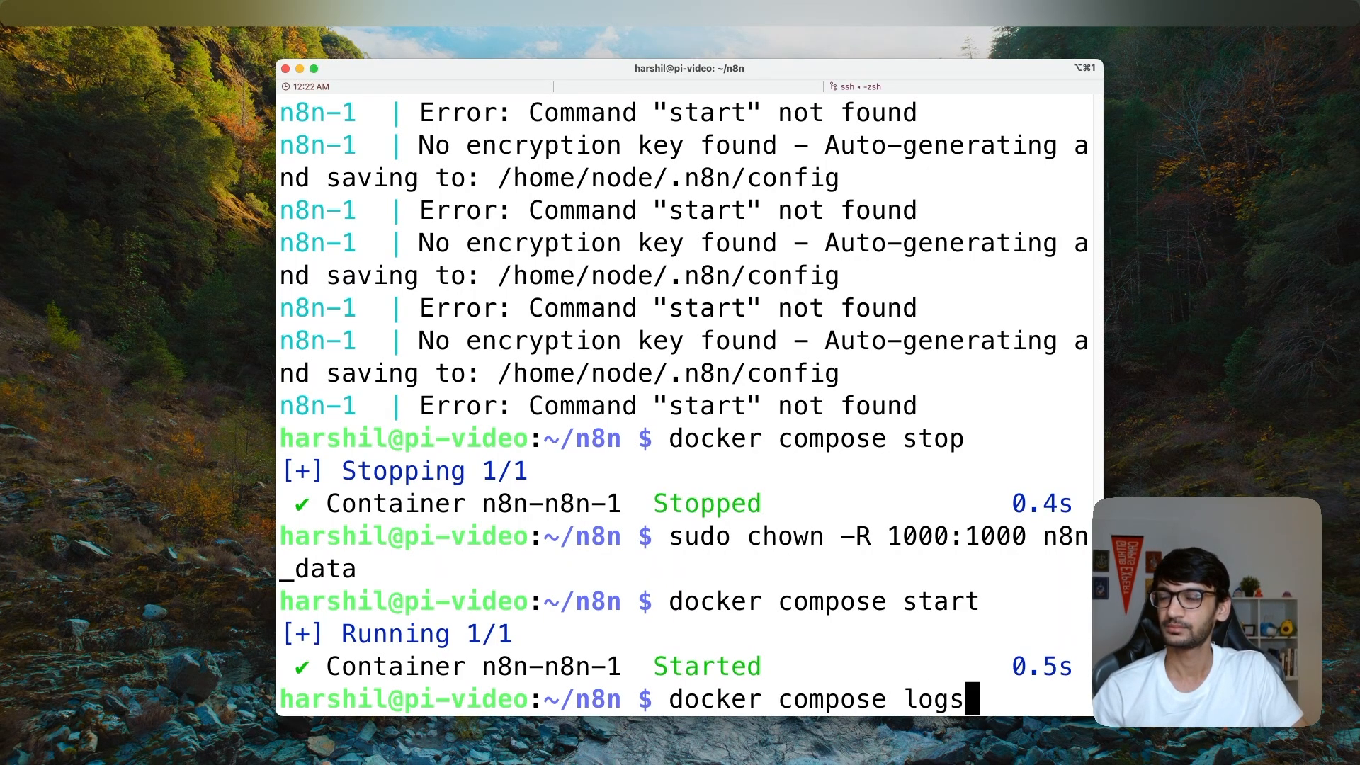
pyautogui.press('Return')
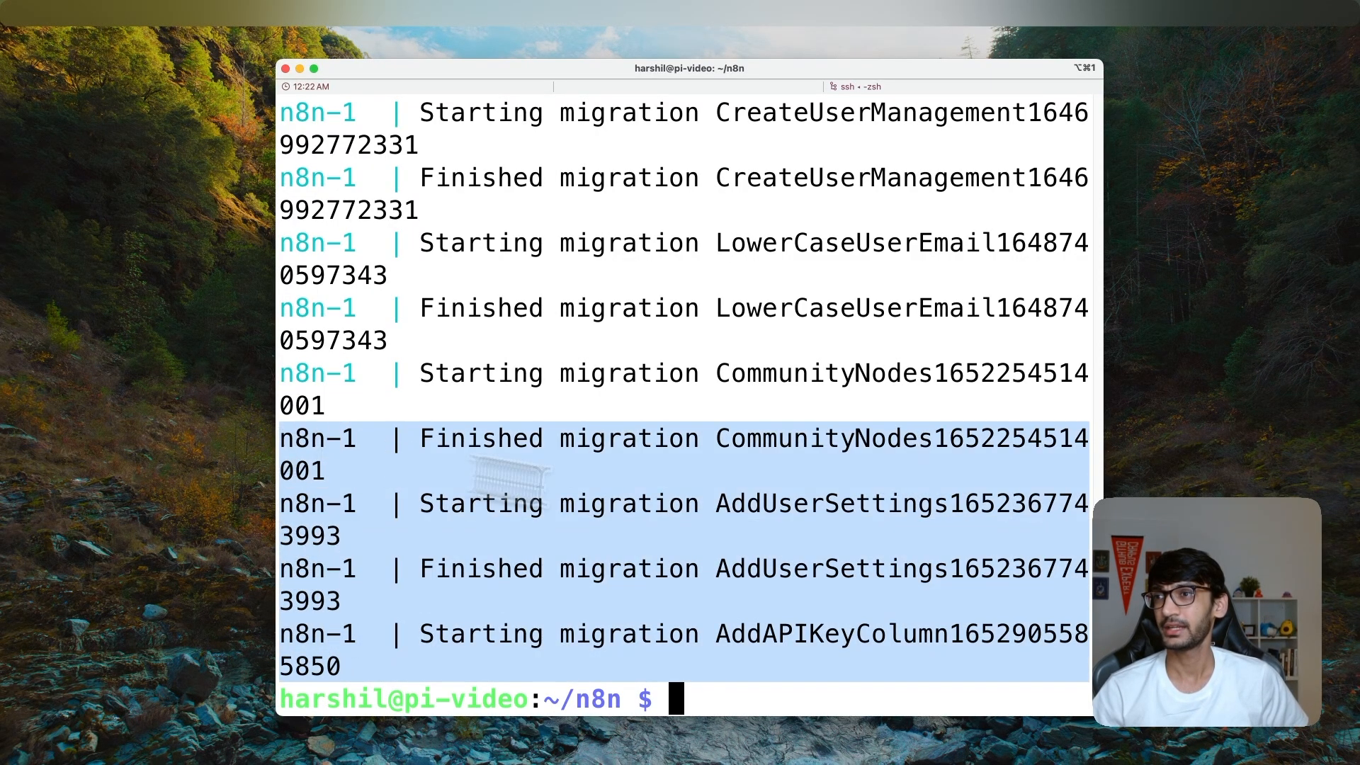
pyautogui.write('docker compose logs')
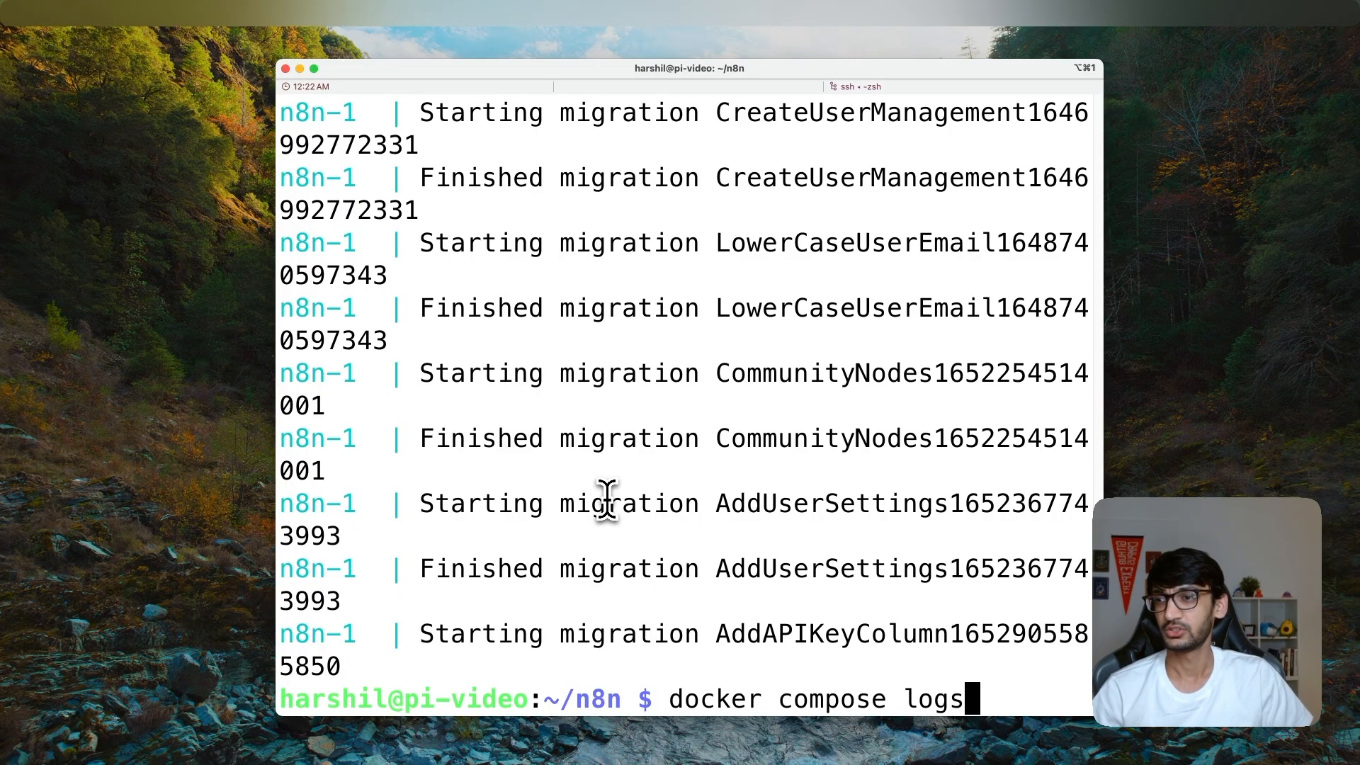
pyautogui.press('Return')
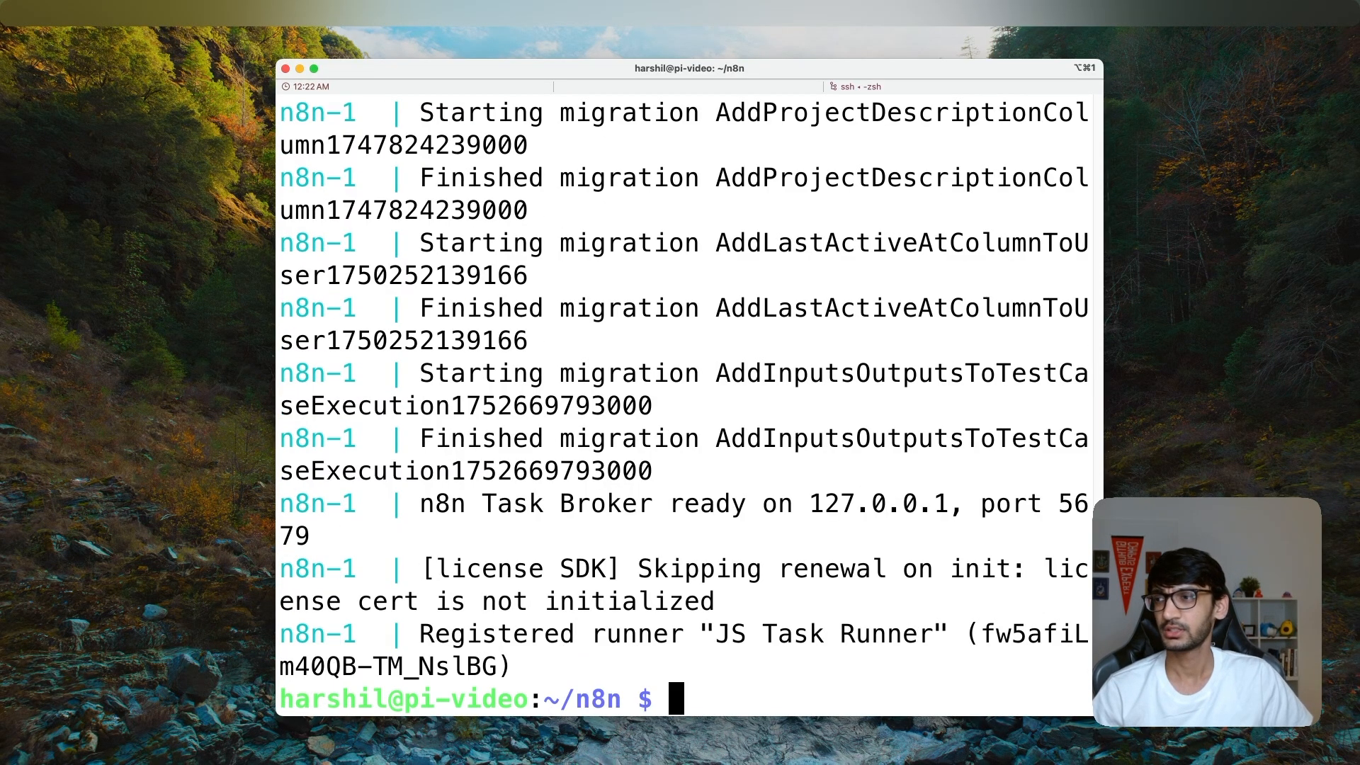
pyautogui.moveTo(600, 540)
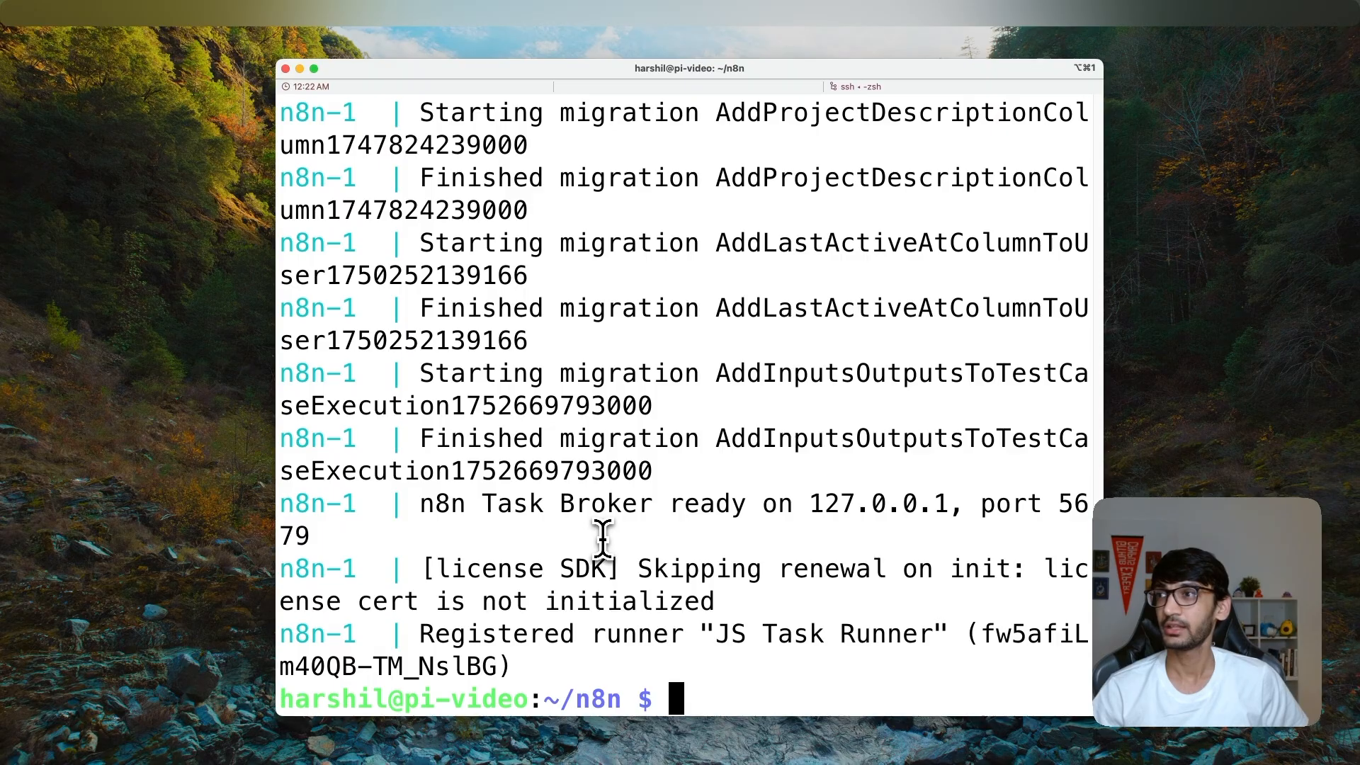
pyautogui.moveTo(494, 633)
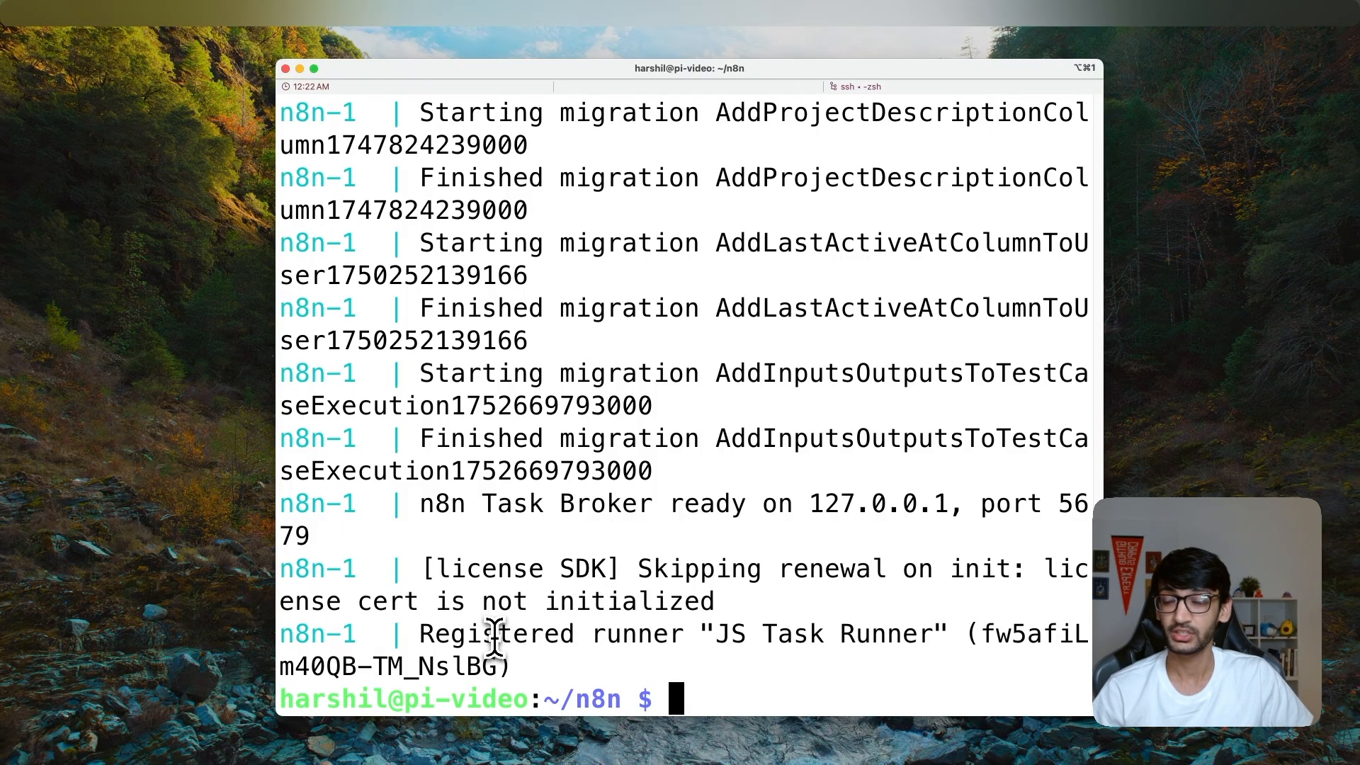
pyautogui.write('docker compose logs')
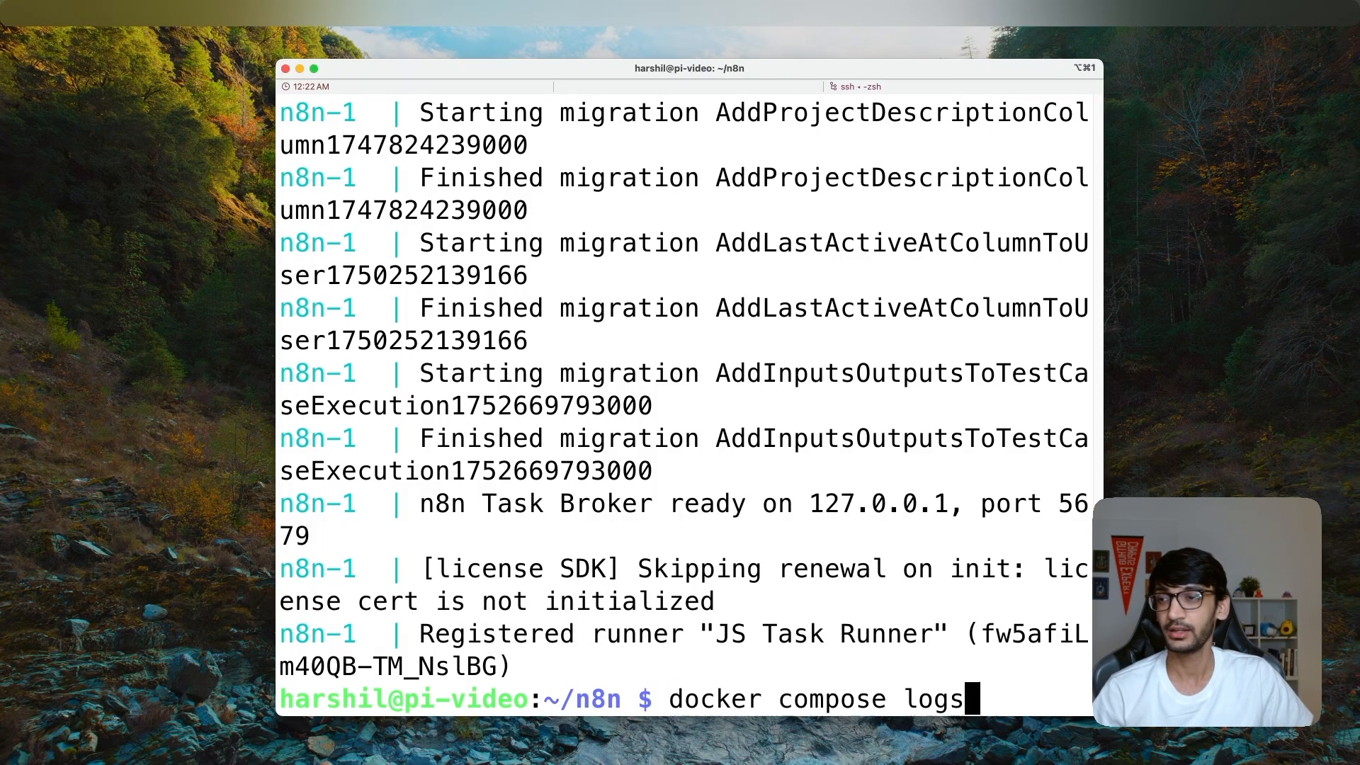
pyautogui.press('Return')
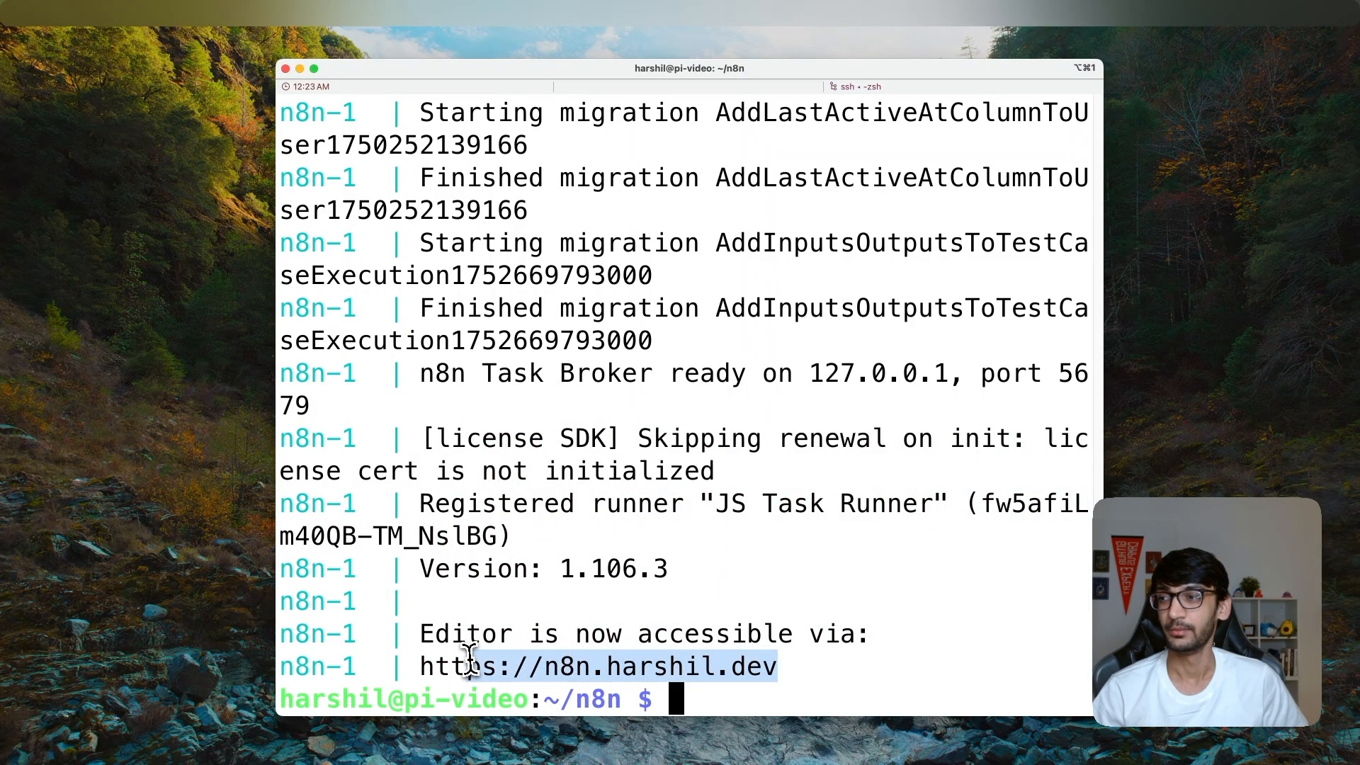
pyautogui.moveTo(437, 677)
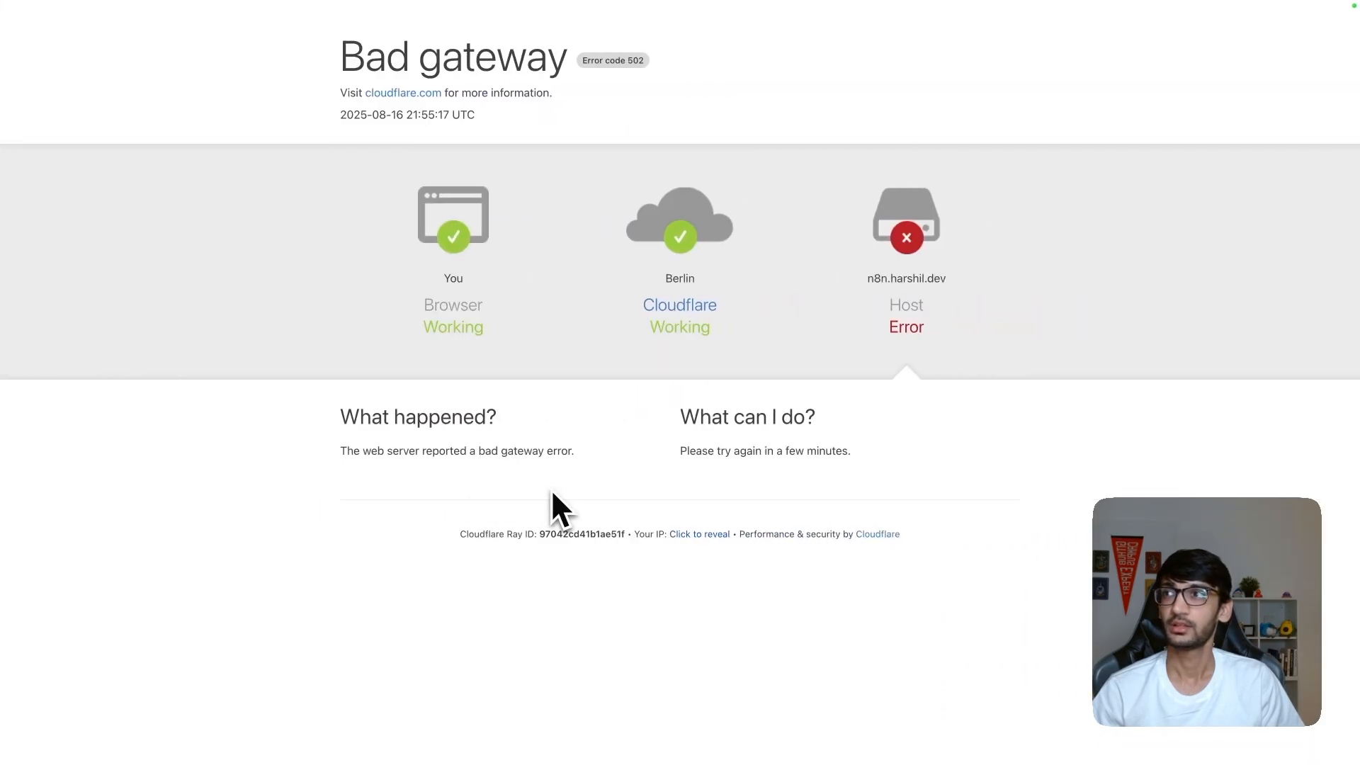
pyautogui.moveTo(560, 515)
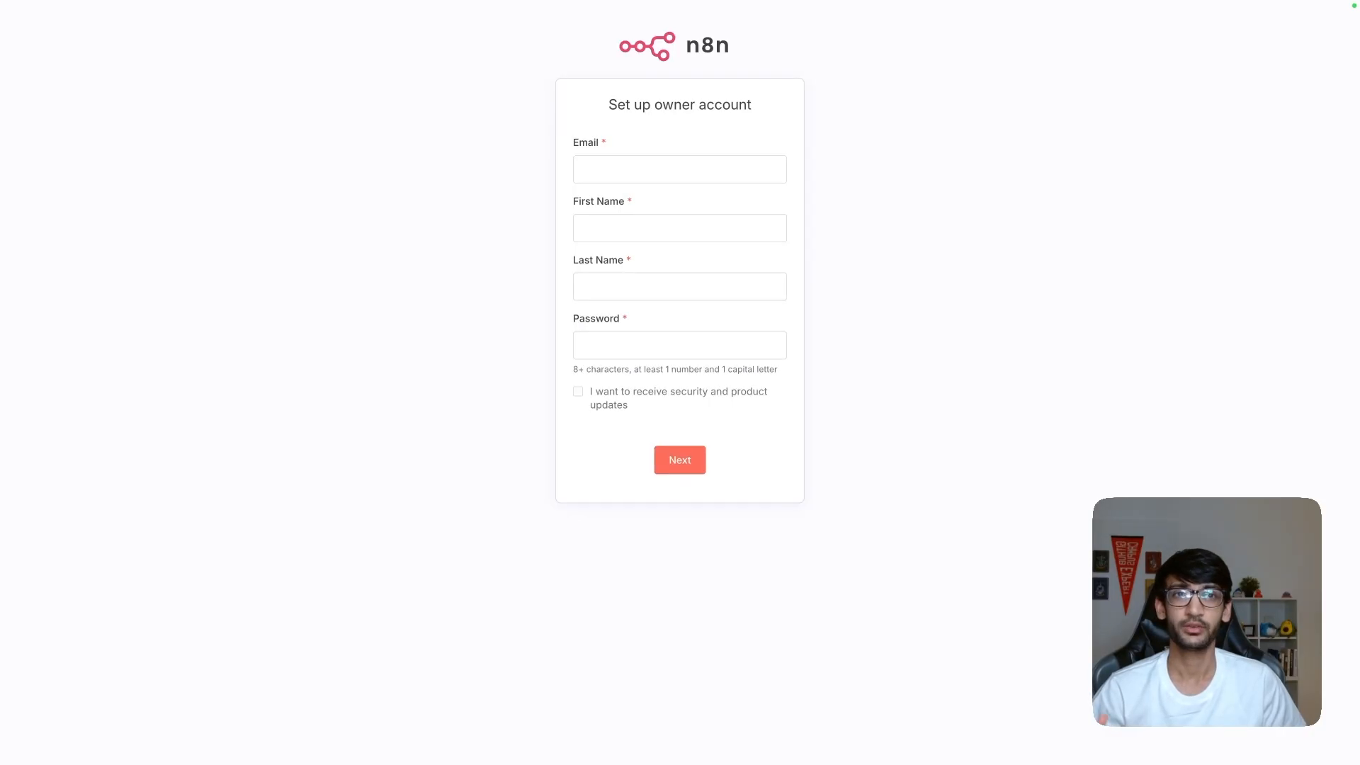
pyautogui.moveTo(633, 238)
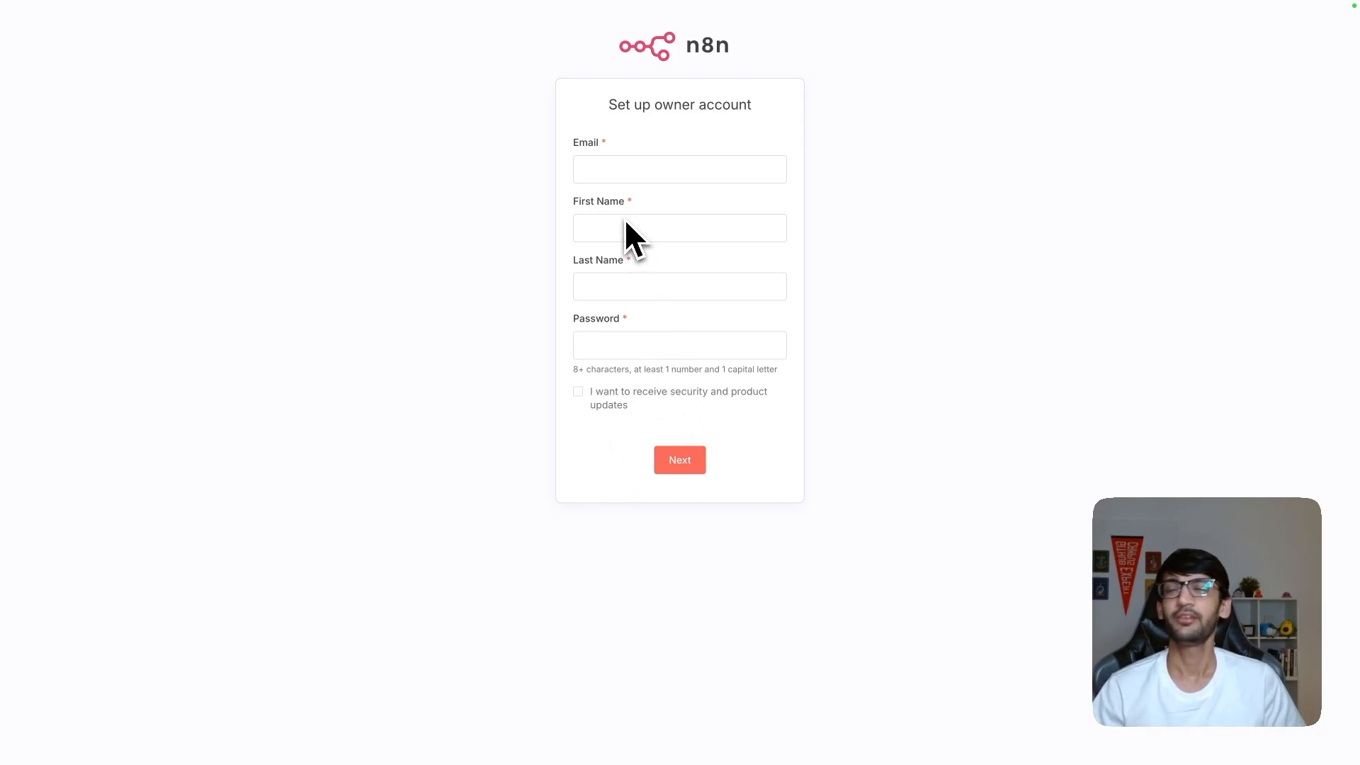
pyautogui.click(678, 169)
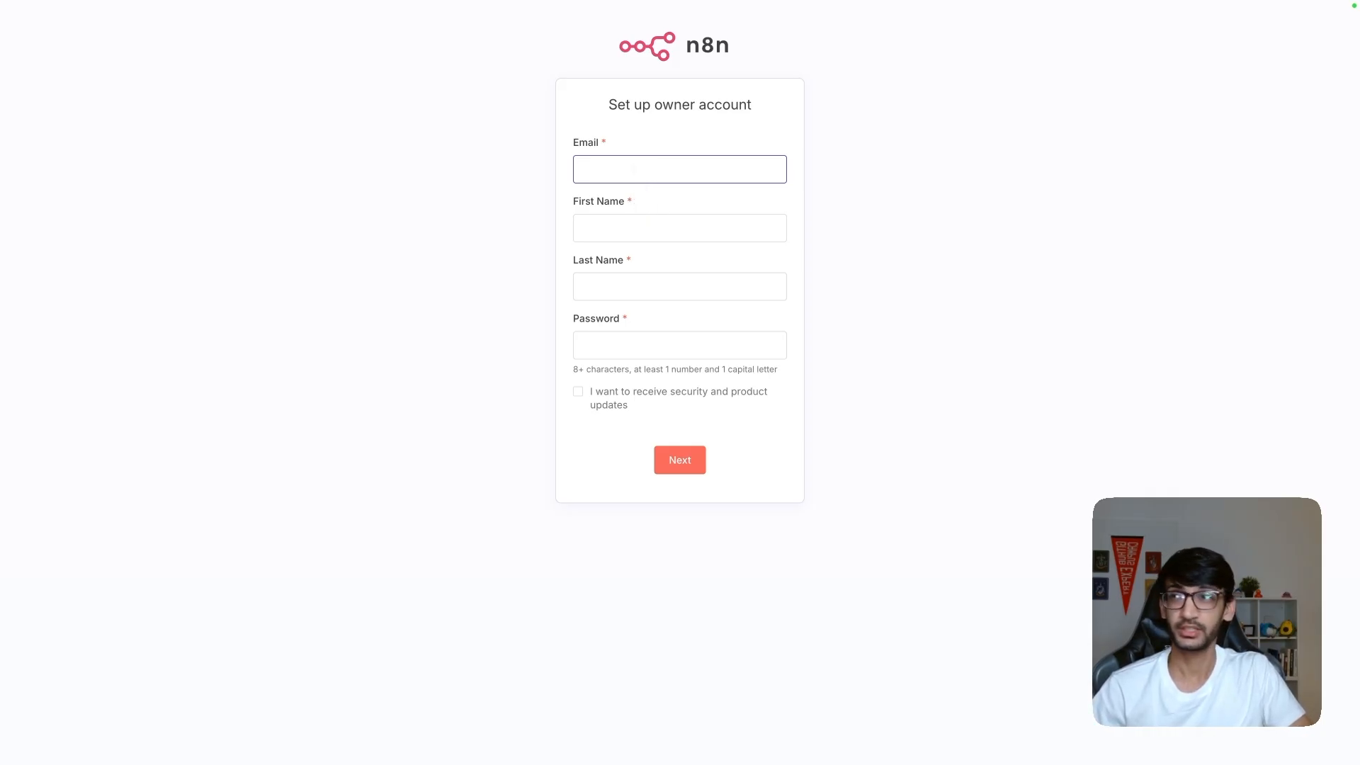
pyautogui.write('tes')
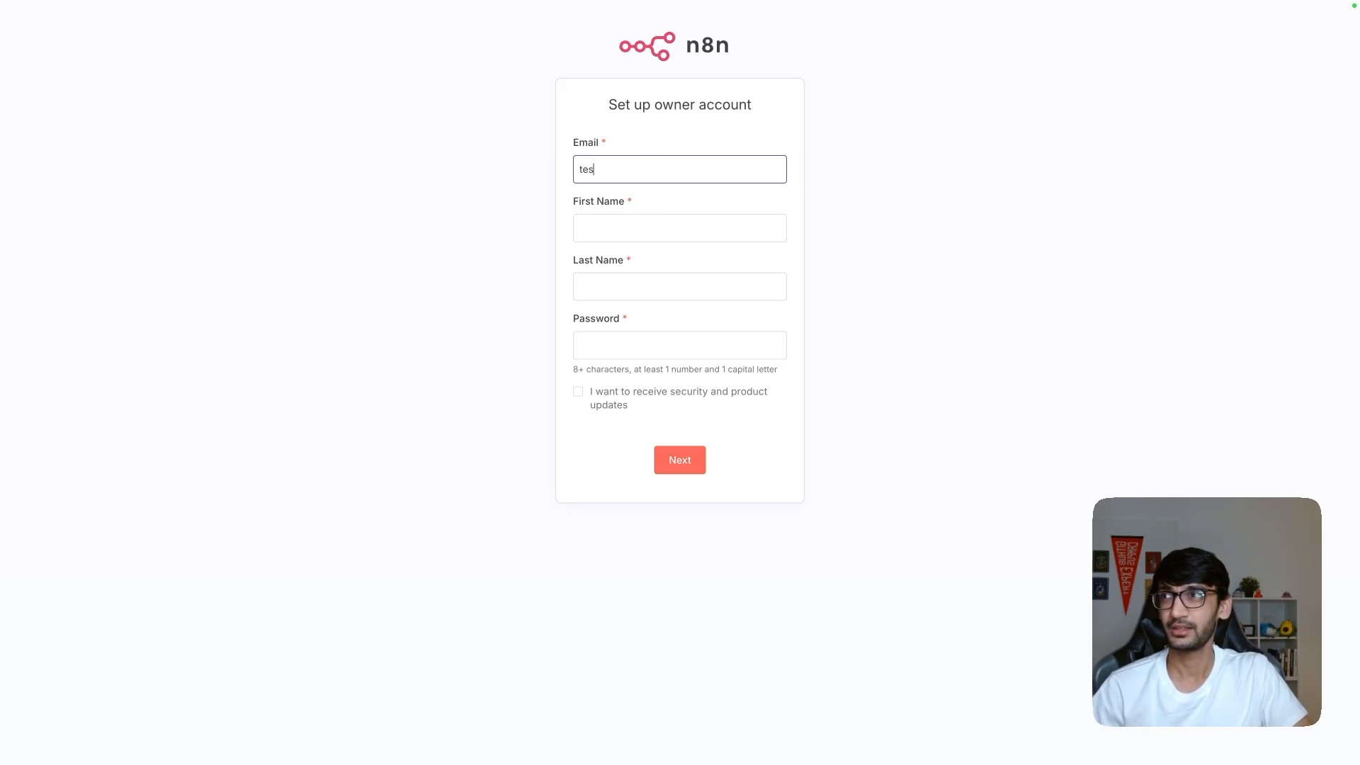
pyautogui.write('t@example.com')
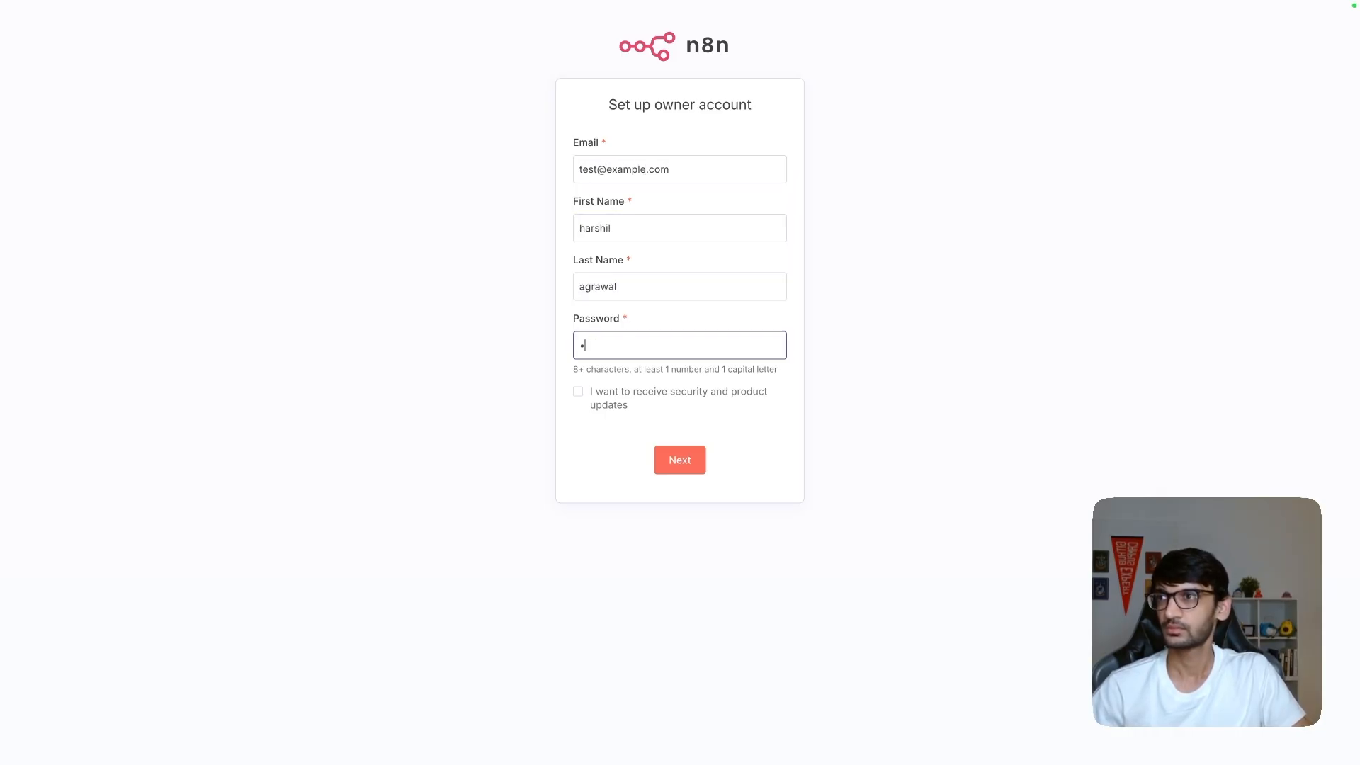
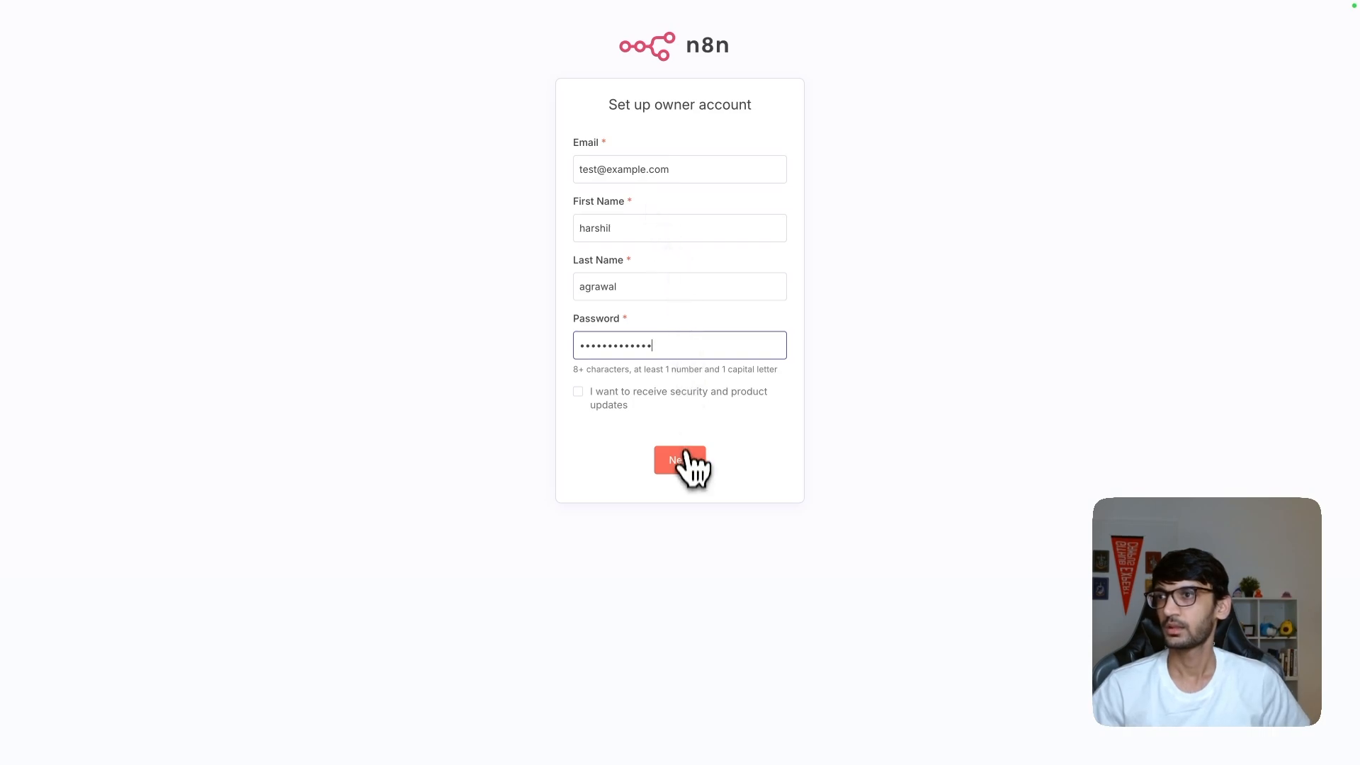
pyautogui.click(678, 460)
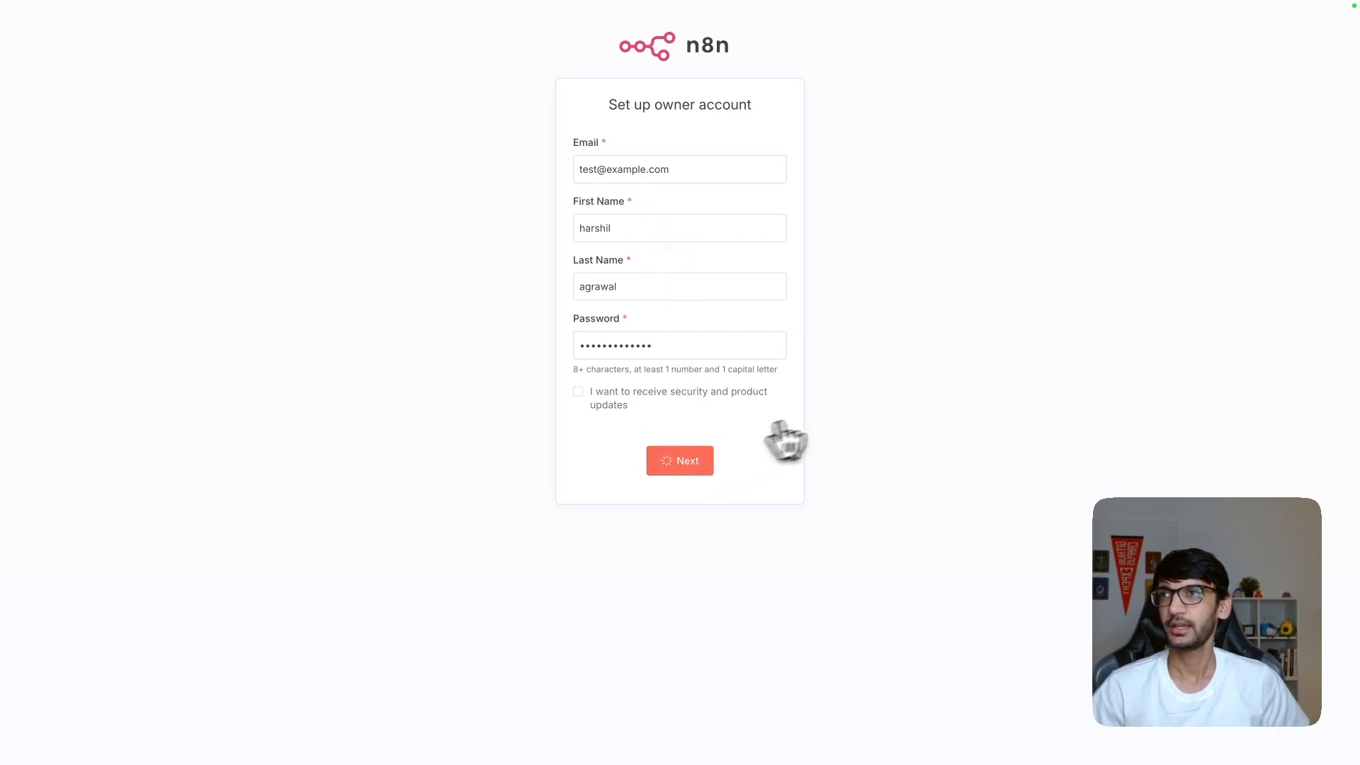
pyautogui.click(679, 461)
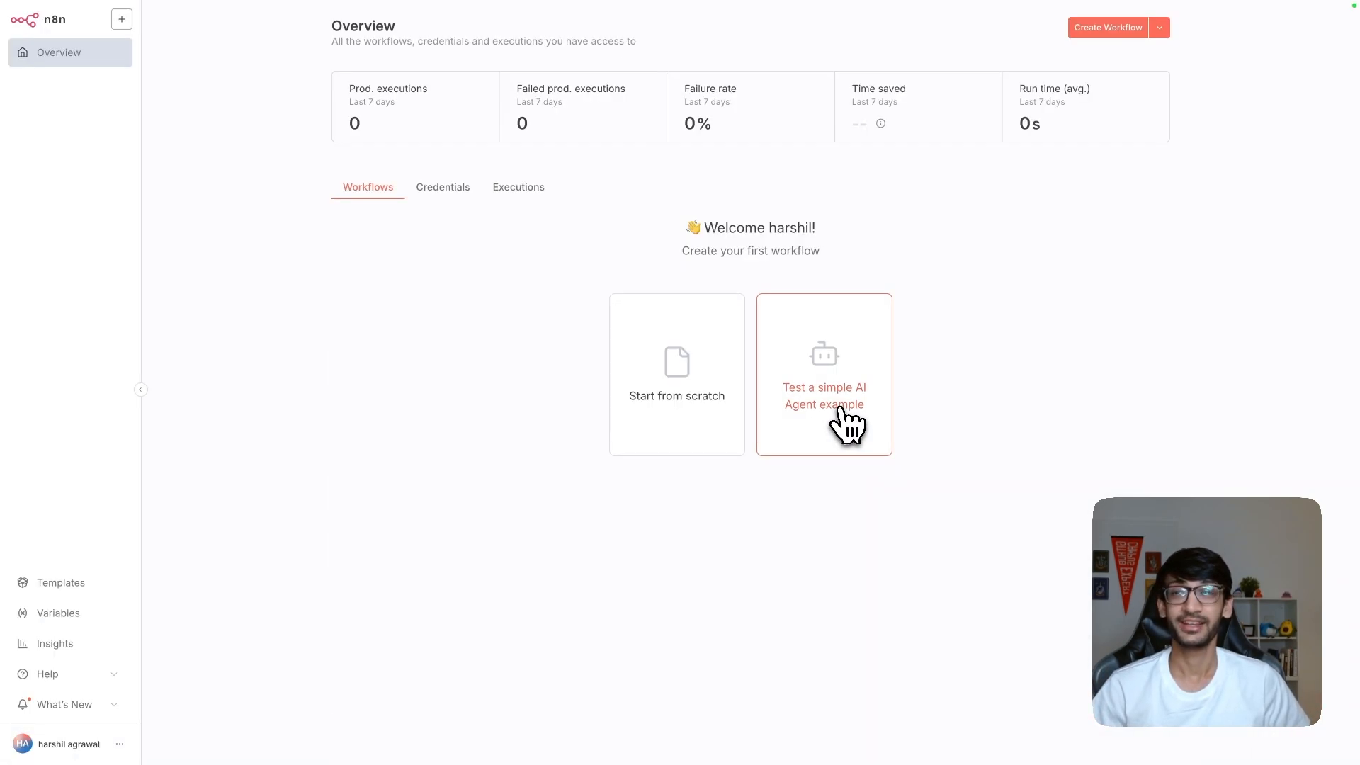
pyautogui.moveTo(524, 495)
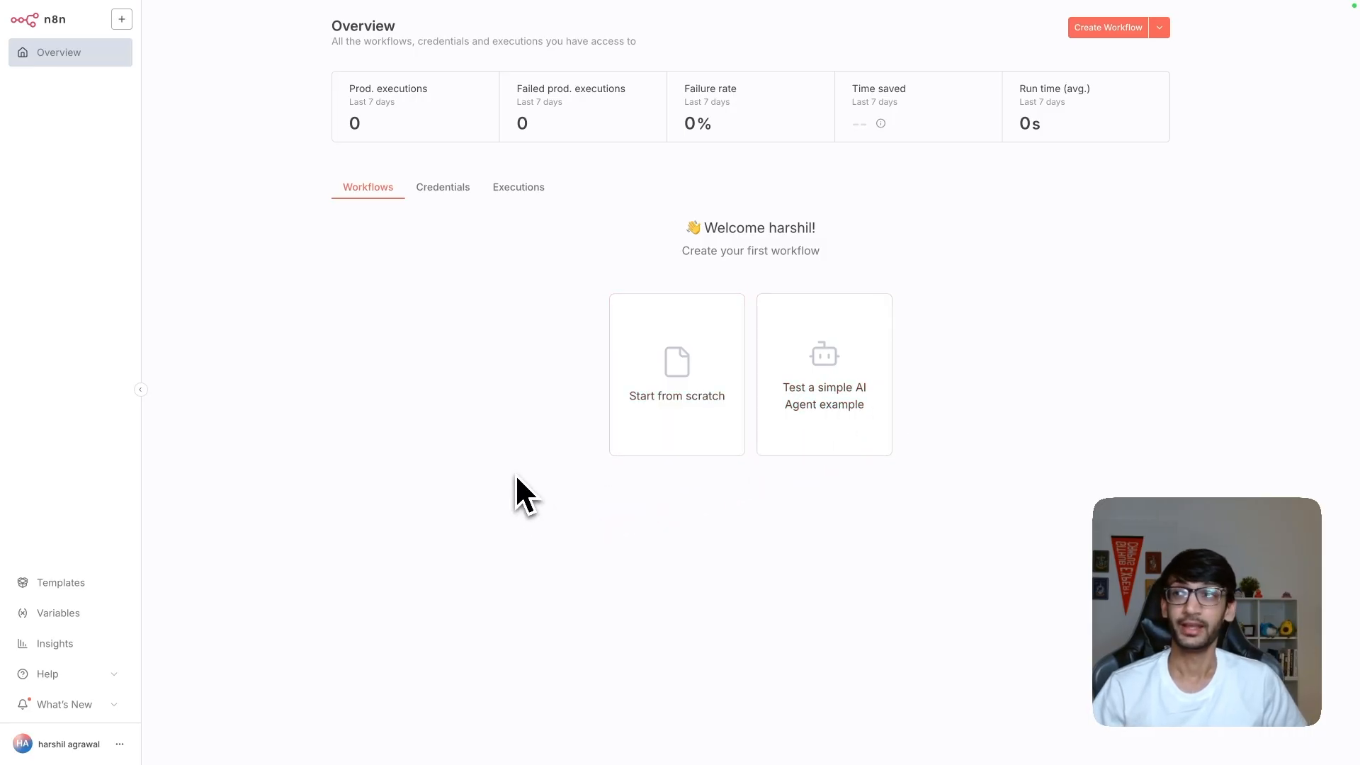
pyautogui.moveTo(543, 486)
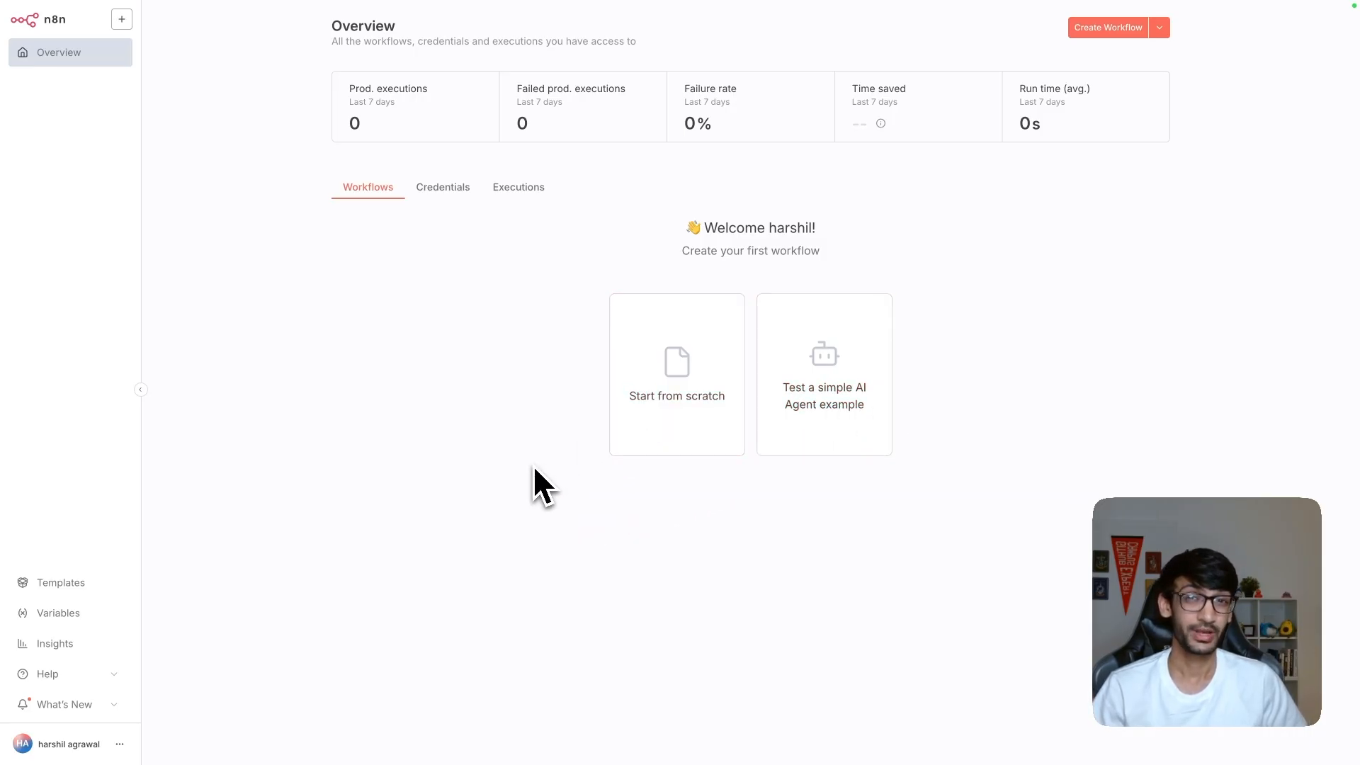
pyautogui.moveTo(824, 429)
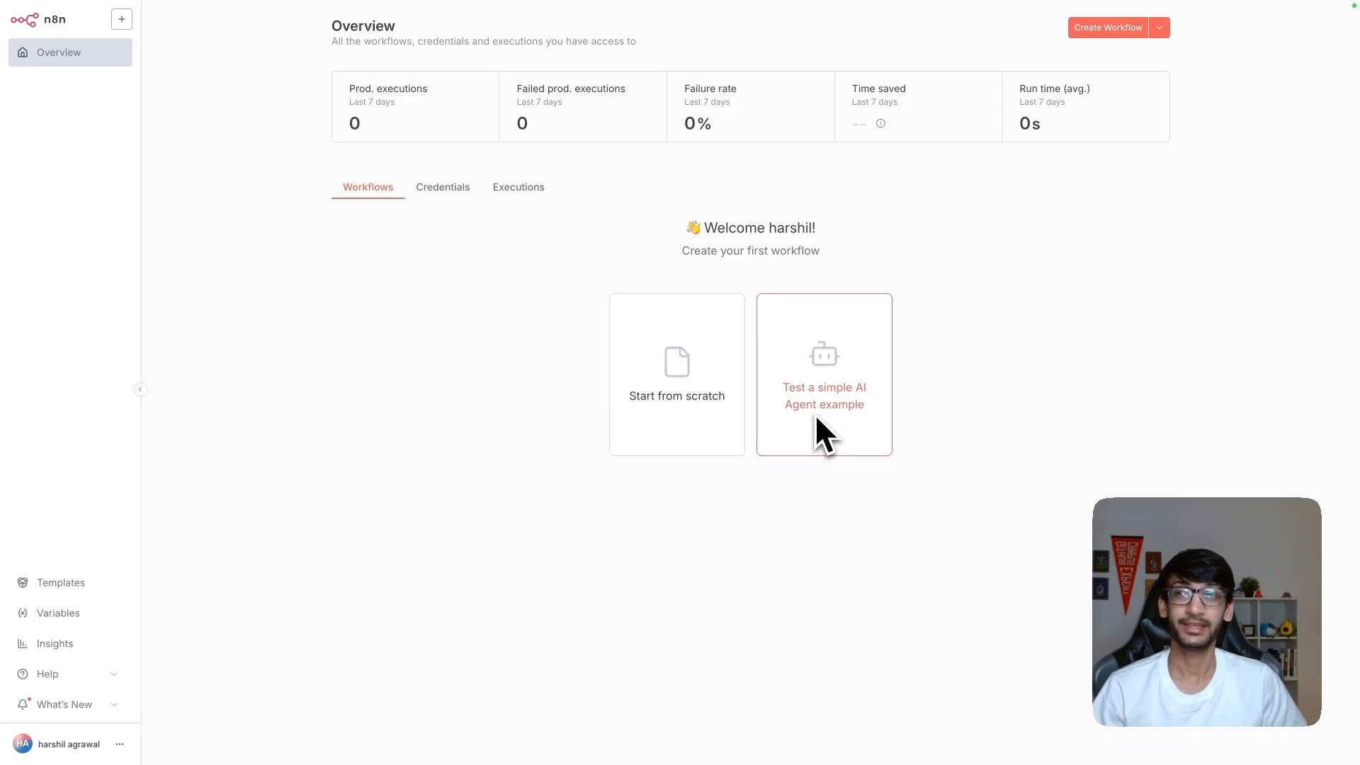
pyautogui.moveTo(460, 548)
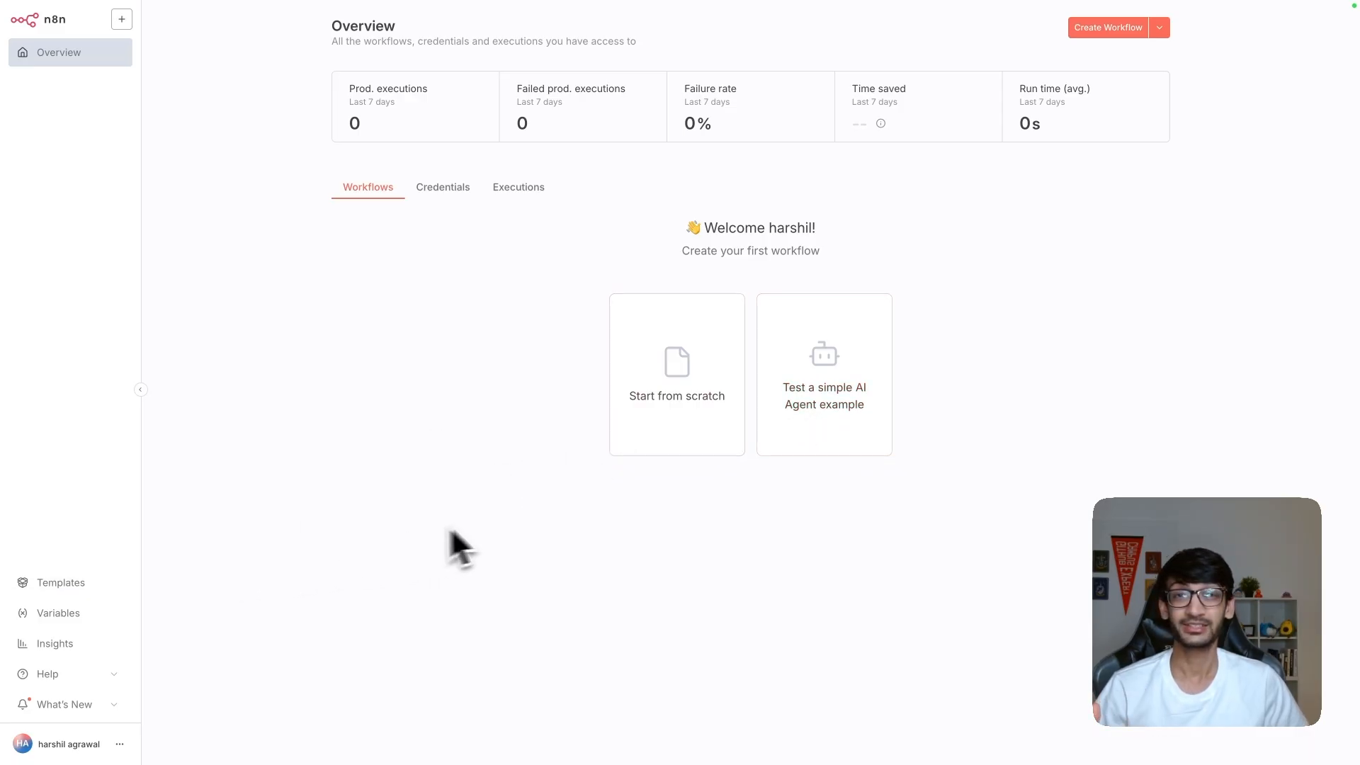
# Step: Open the n8n Templates gallery from the sidebar, showing 4644 workflow automation templates
pyautogui.click(61, 582)
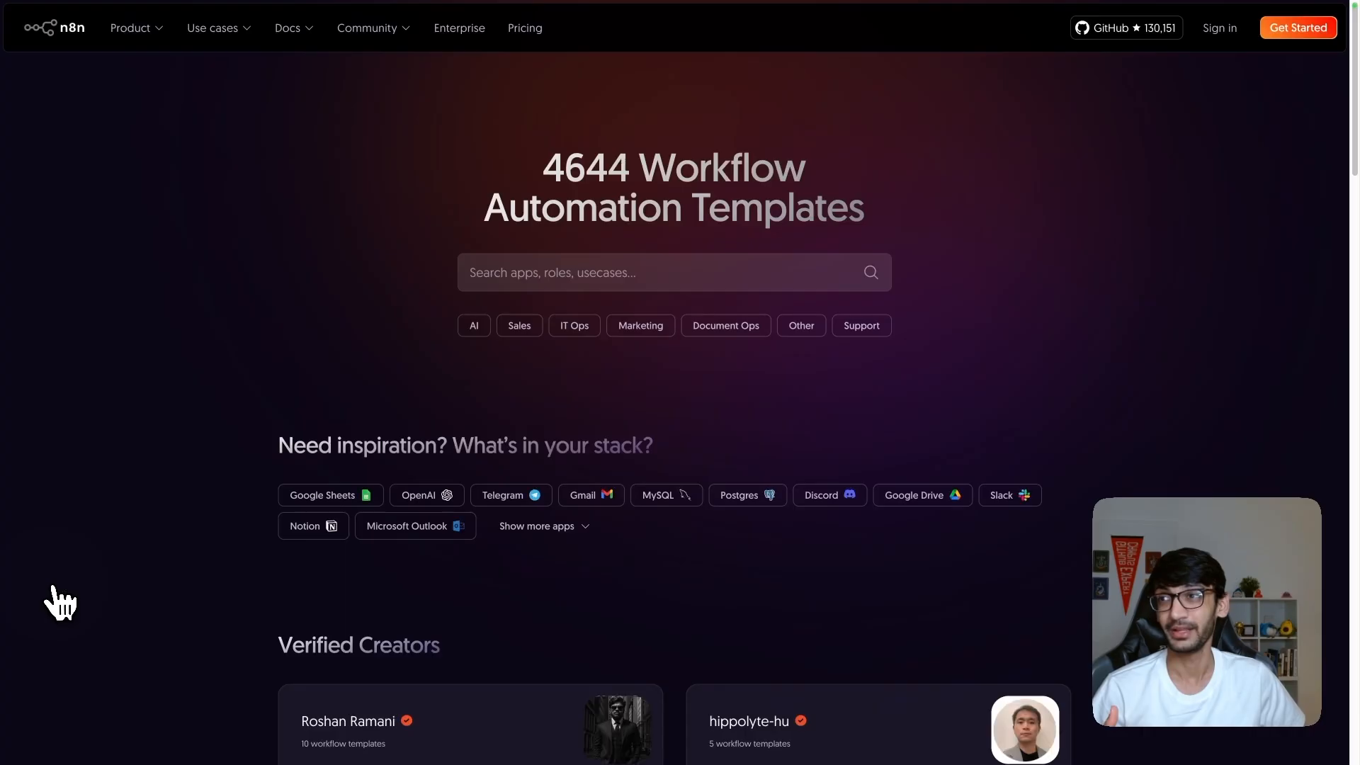